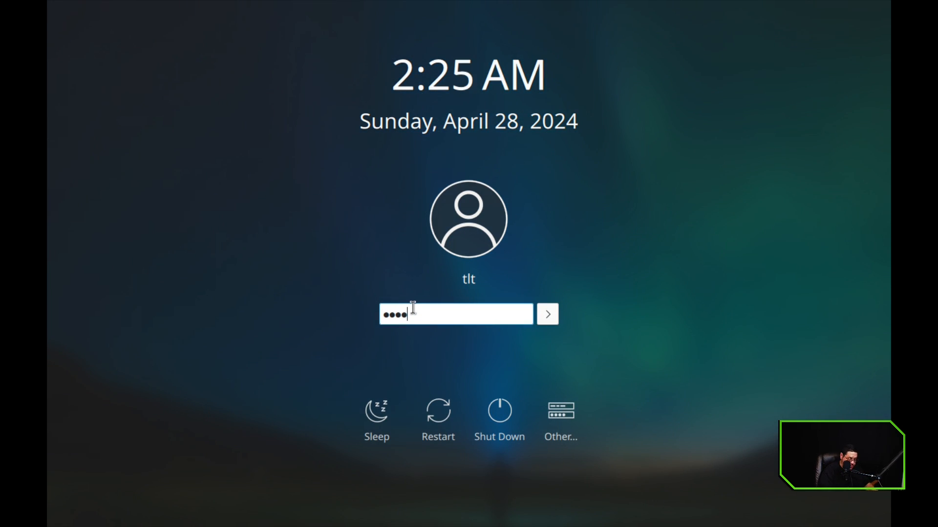
Step: Sign in with the entered password to reach the Aurora desktop
{"action": "left_click", "coordinate": [546, 314]}
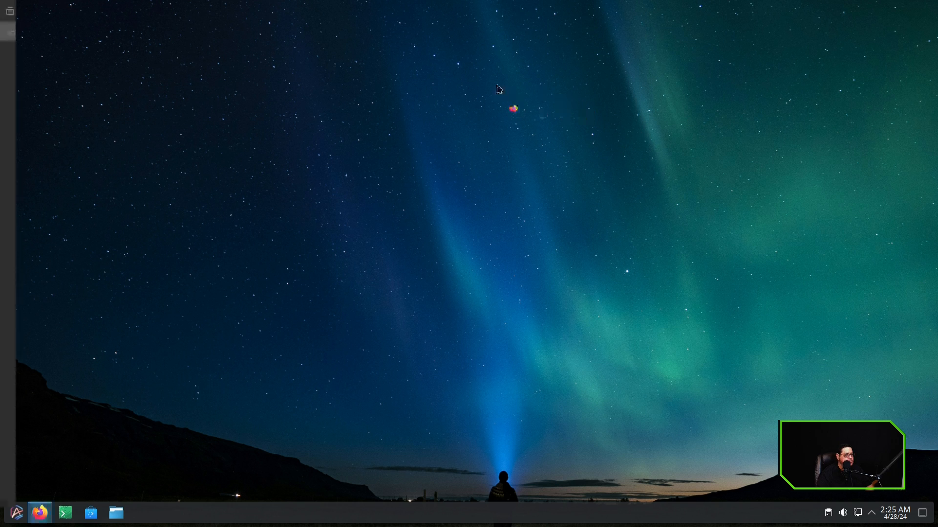
Step: Launch Firefox and load the universal-blue.org website
{"action": "left_click", "coordinate": [40, 513]}
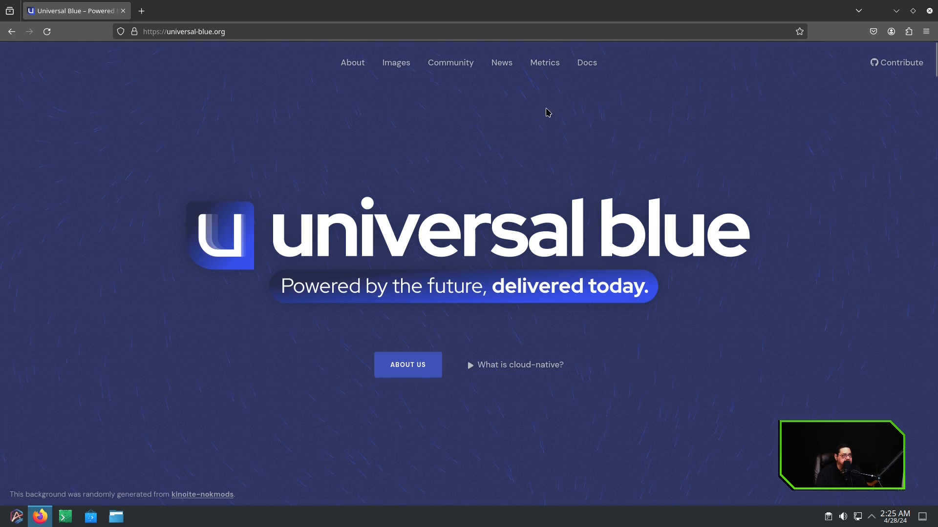
{"action": "scroll", "scroll_direction": "down", "scroll_amount": 3}
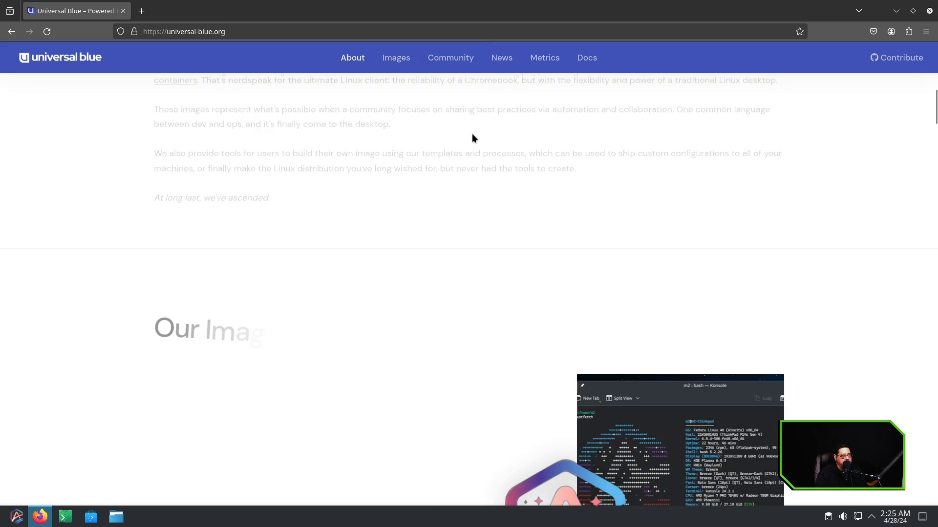
{"action": "left_click", "coordinate": [395, 58]}
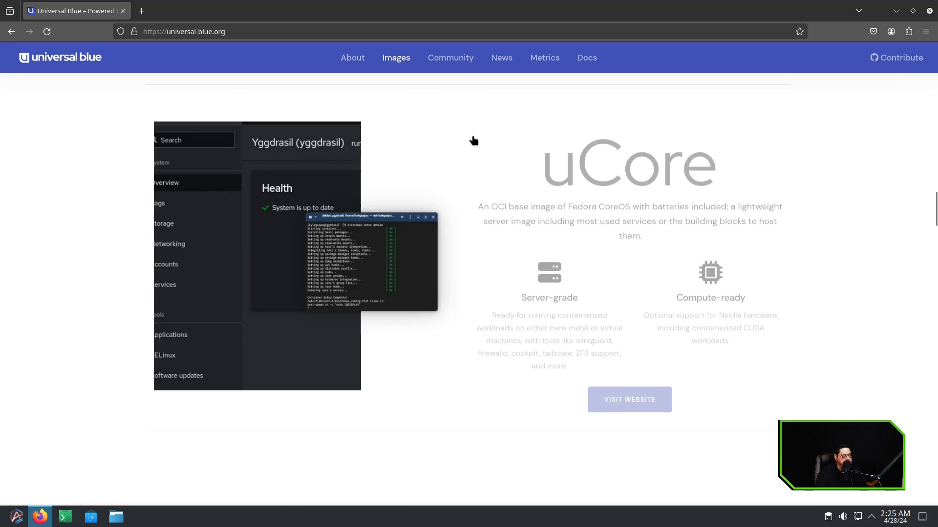
{"action": "scroll", "scroll_direction": "up", "scroll_amount": 3}
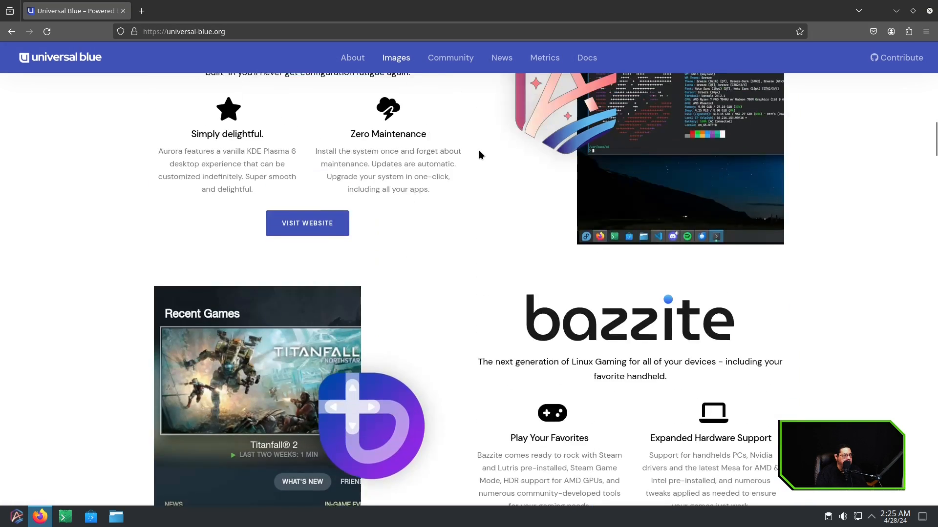
Step: Scroll through the Images section listing Aurora, Bazzite, Bluefin, uCore and base images
{"action": "scroll", "scroll_direction": "down", "scroll_amount": 3}
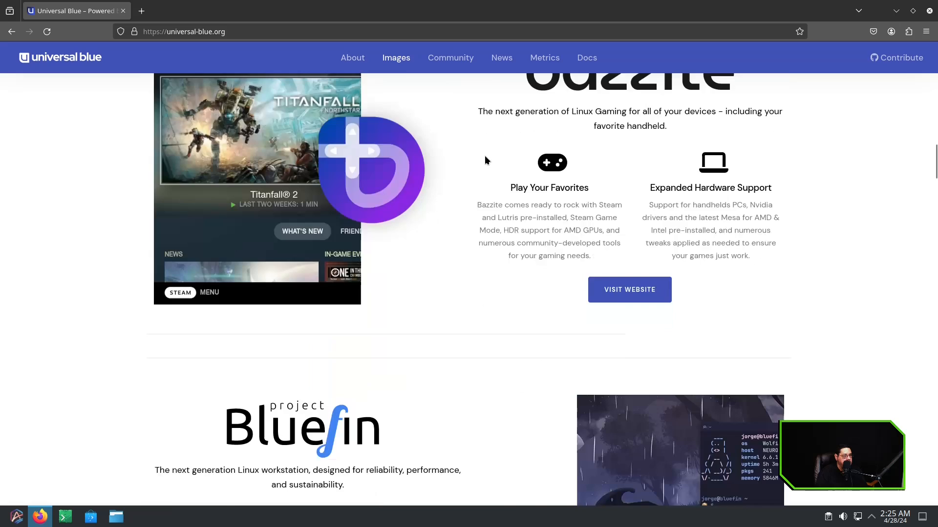
{"action": "scroll", "scroll_direction": "down", "scroll_amount": 3}
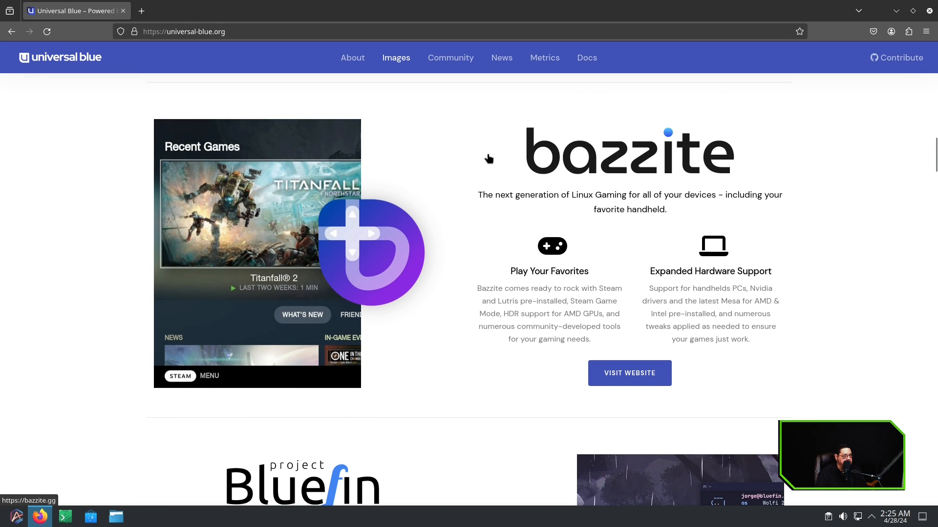
{"action": "scroll", "scroll_direction": "down", "scroll_amount": 3}
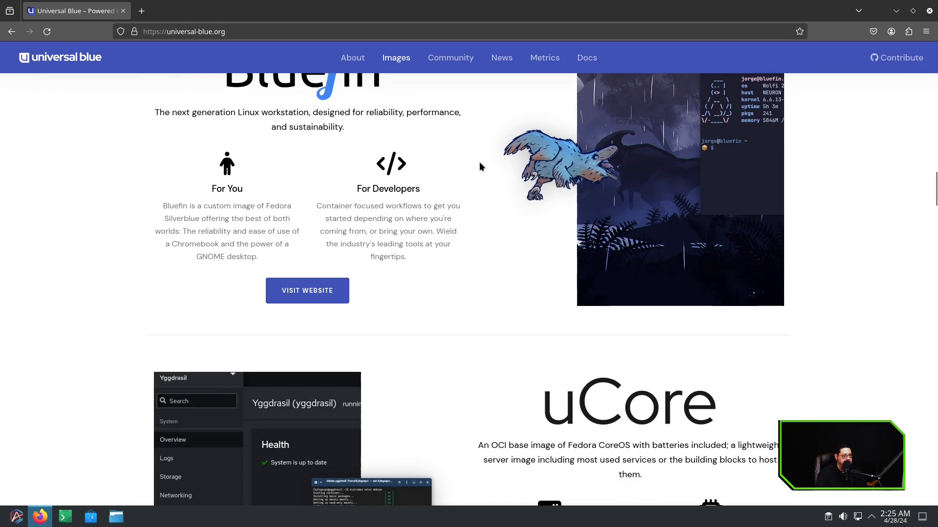
{"action": "mouse_move", "coordinate": [470, 267]}
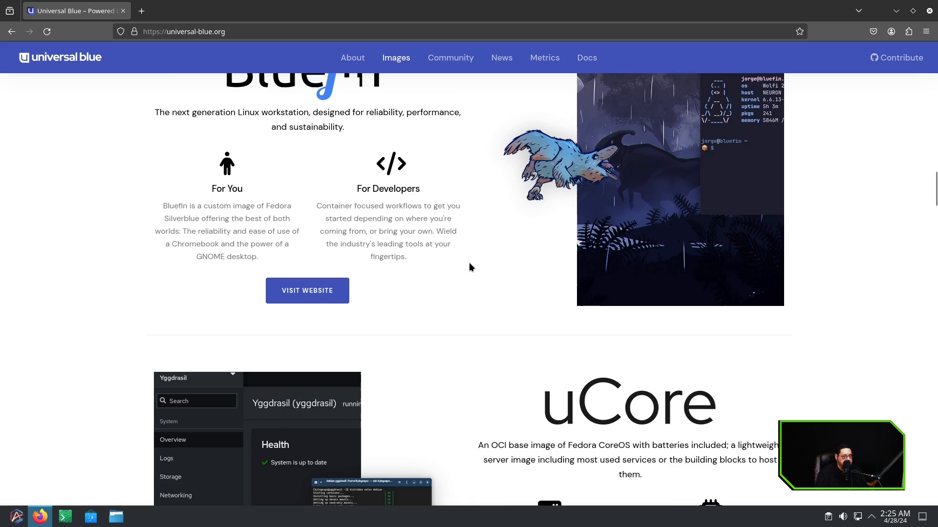
{"action": "scroll", "scroll_direction": "down", "scroll_amount": 3}
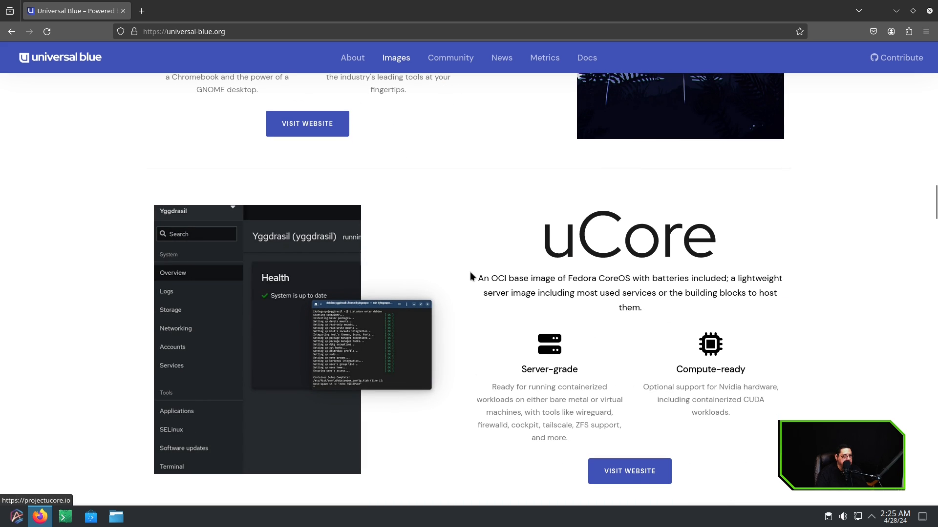
{"action": "mouse_move", "coordinate": [483, 290]}
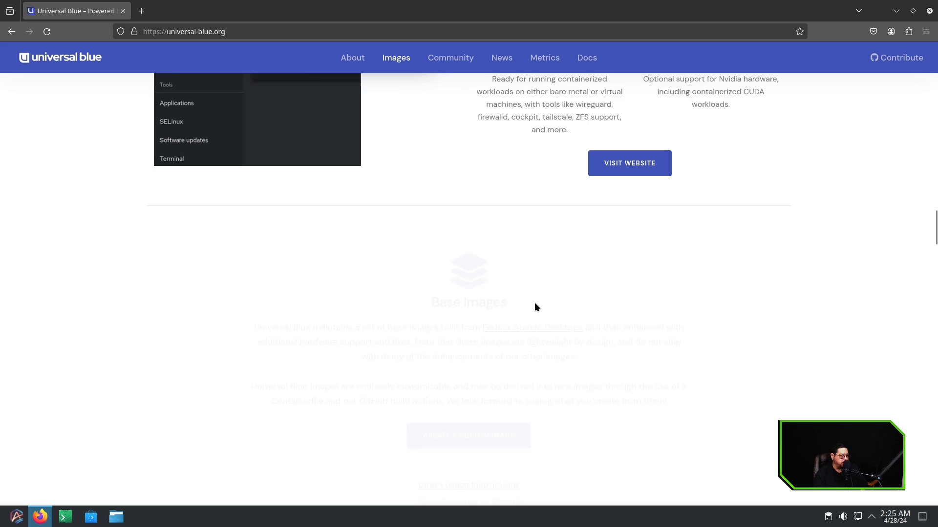
{"action": "scroll", "scroll_direction": "down", "scroll_amount": 3}
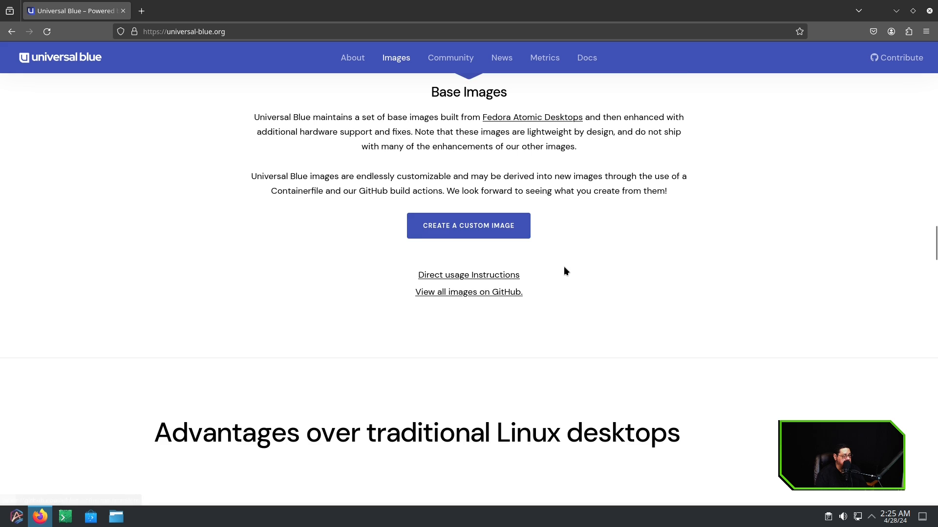
{"action": "scroll", "scroll_direction": "down", "scroll_amount": 3}
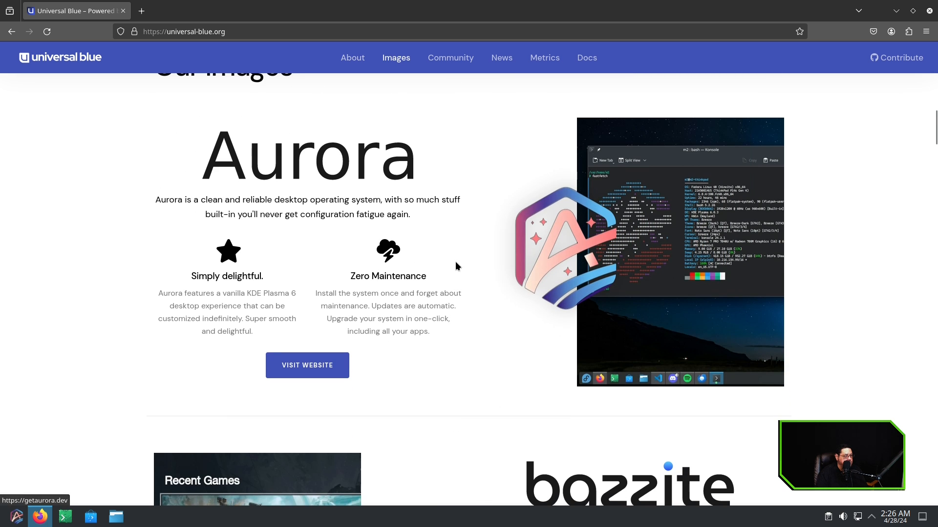
Step: Read Aurora's end-user and developer features in a new tab, highlighting the Nvidia support sentence
{"action": "left_click", "coordinate": [307, 365]}
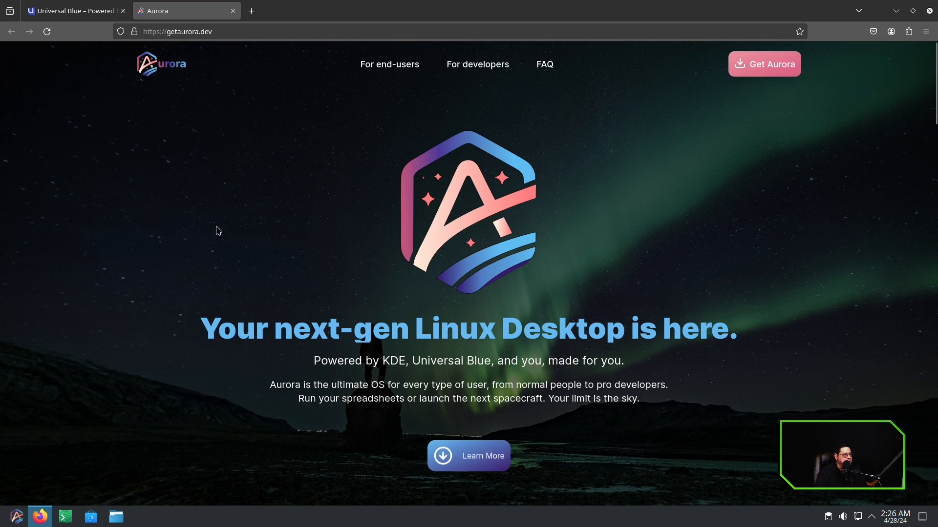
{"action": "scroll", "scroll_direction": "down", "scroll_amount": 3}
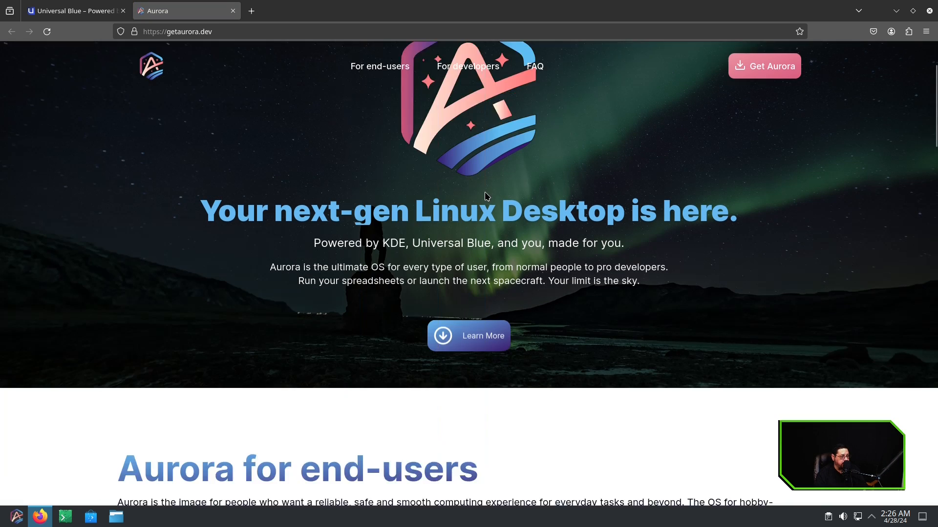
{"action": "scroll", "scroll_direction": "down", "scroll_amount": 3}
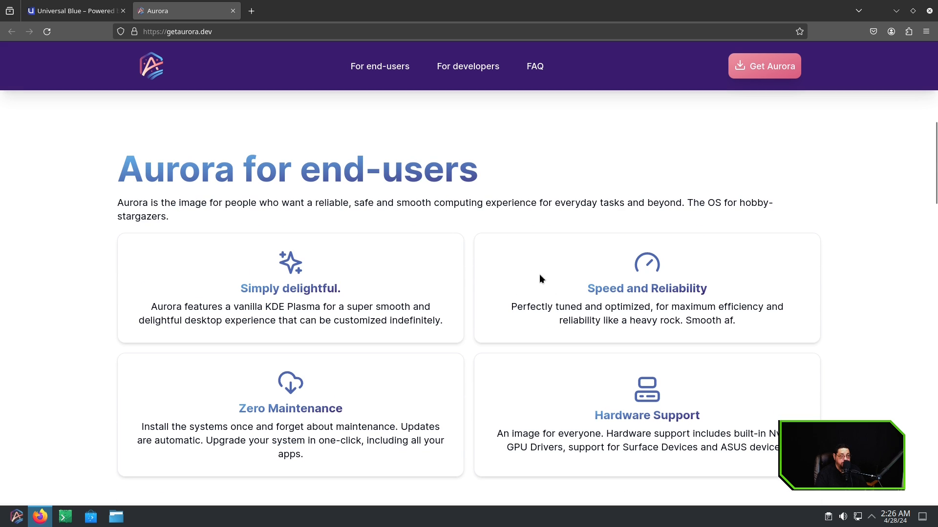
{"action": "left_click", "coordinate": [468, 66]}
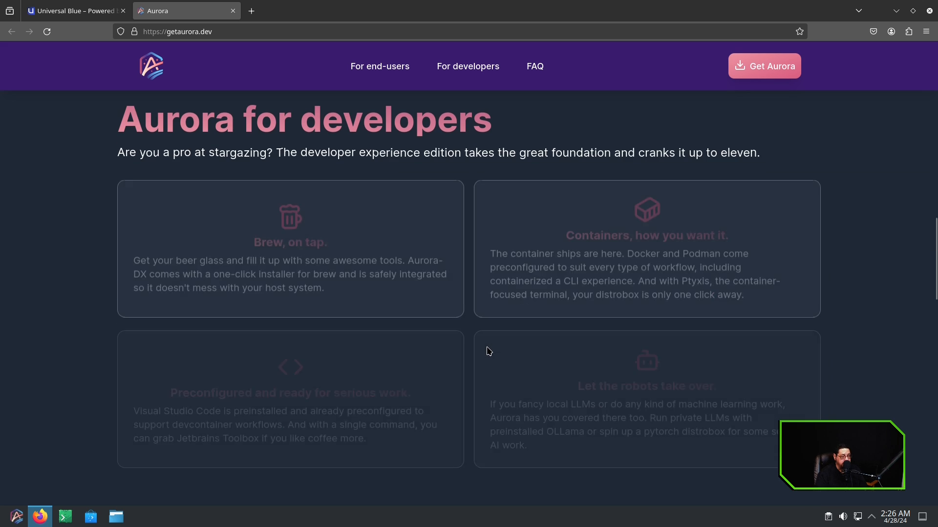
{"action": "scroll", "scroll_direction": "up", "scroll_amount": 3}
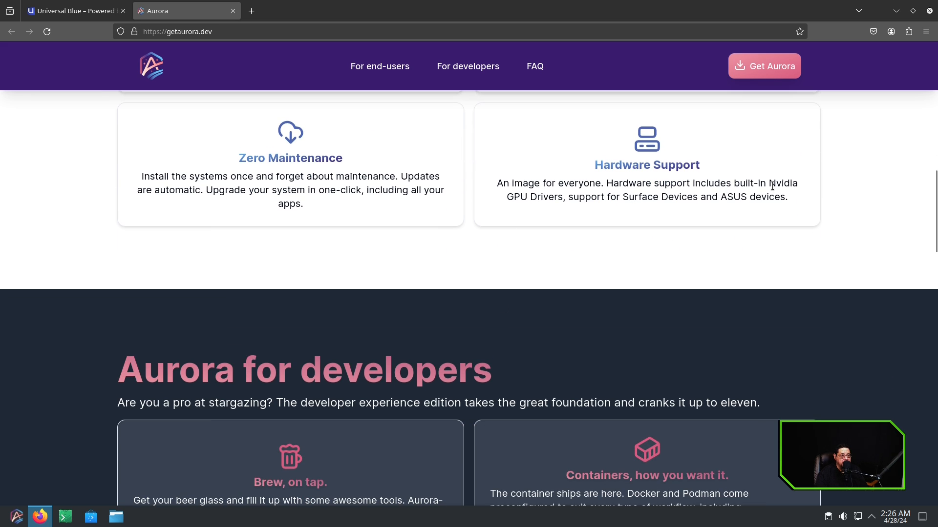
{"action": "left_click_drag", "start_coordinate": [772, 184], "coordinate": [788, 197]}
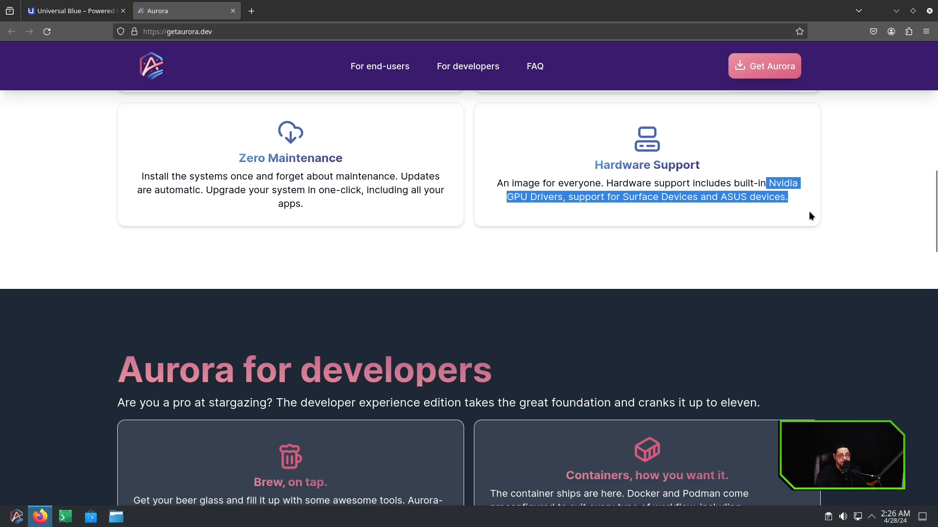
{"action": "scroll", "scroll_direction": "down", "scroll_amount": 3}
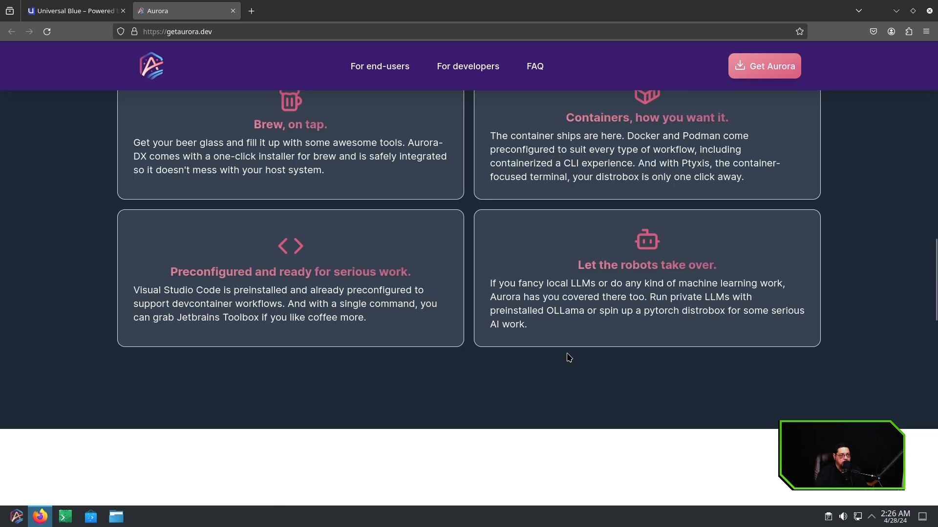
Step: Fill Aurora's download form with Desktop/Laptop hardware, AMD GPU and non-developer version
{"action": "left_click", "coordinate": [764, 66]}
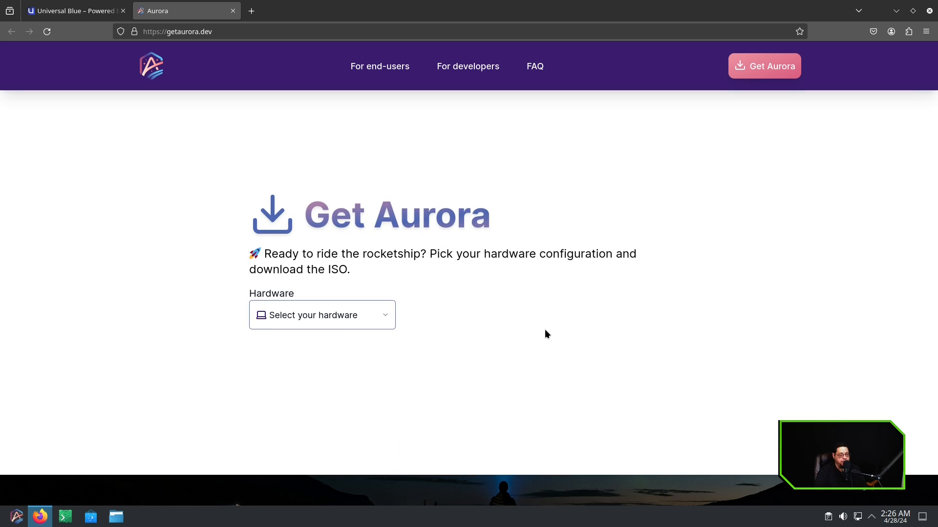
{"action": "mouse_move", "coordinate": [386, 315]}
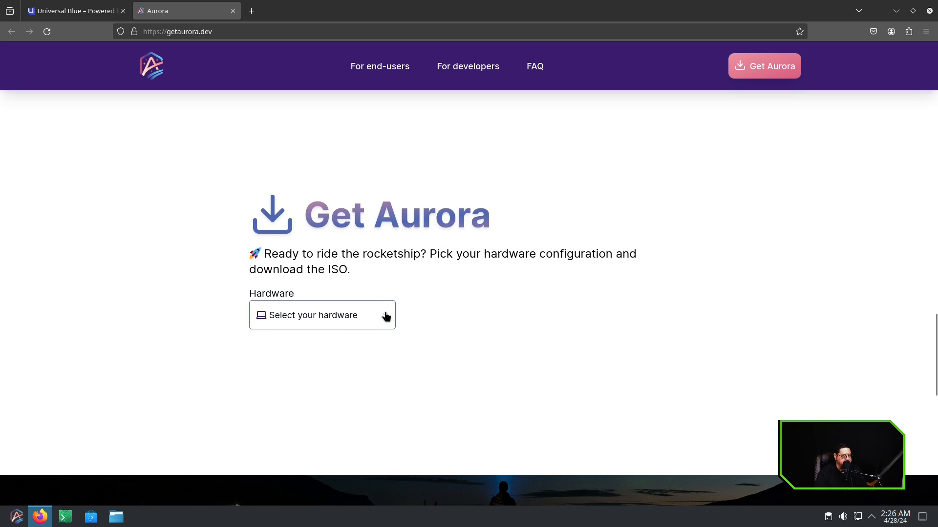
{"action": "left_click", "coordinate": [322, 315]}
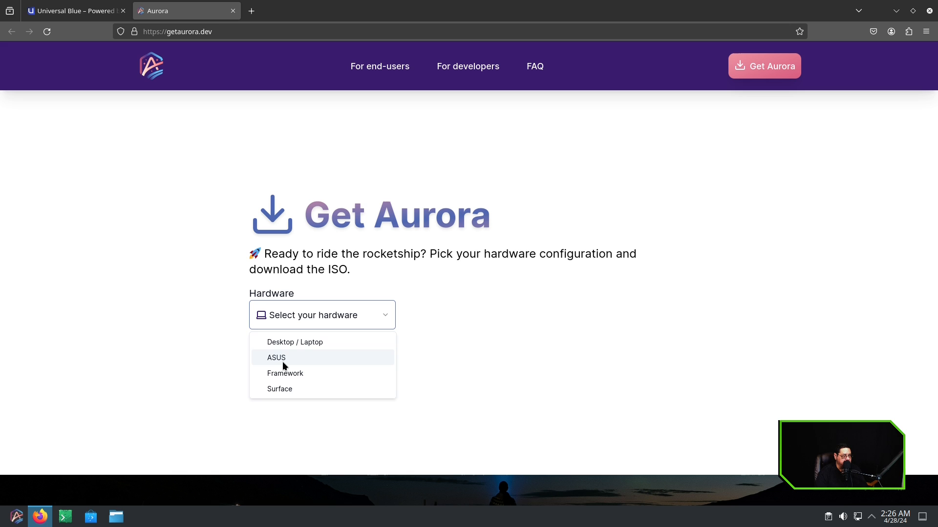
{"action": "mouse_move", "coordinate": [284, 373]}
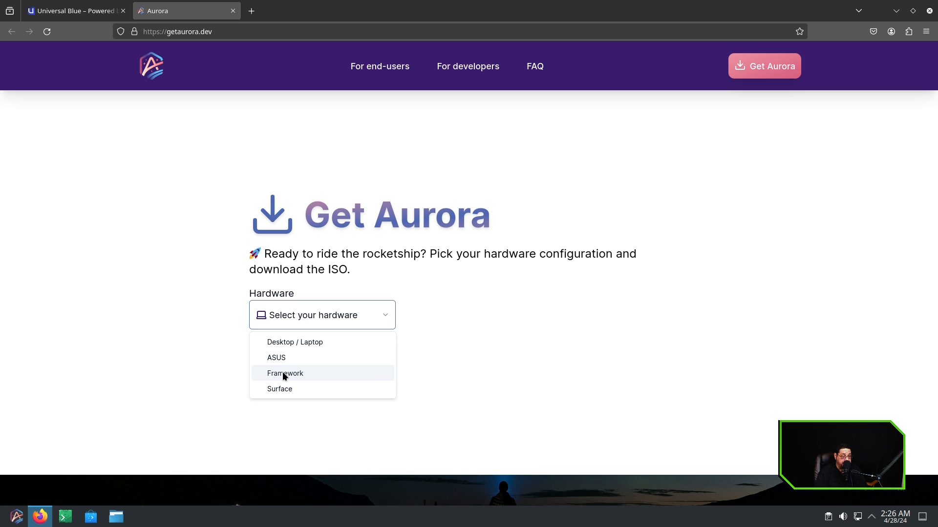
{"action": "left_click", "coordinate": [294, 342]}
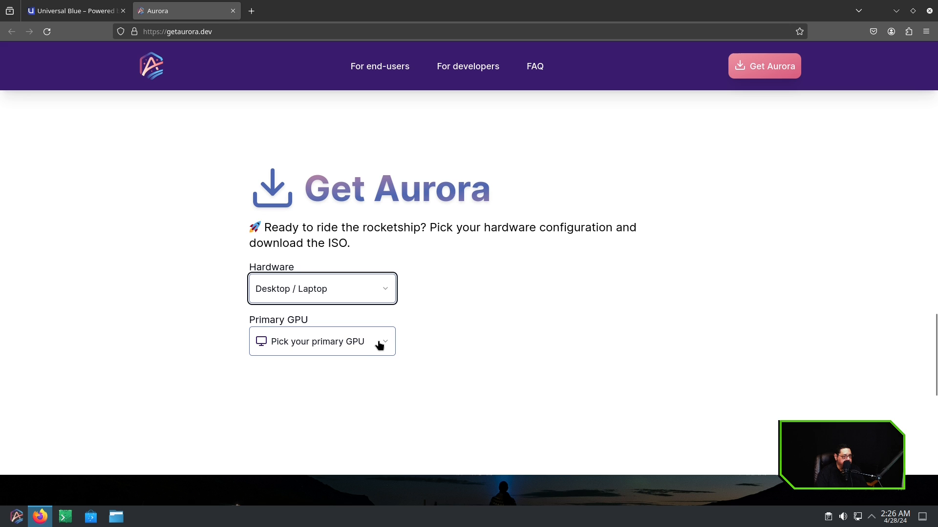
{"action": "left_click", "coordinate": [322, 341]}
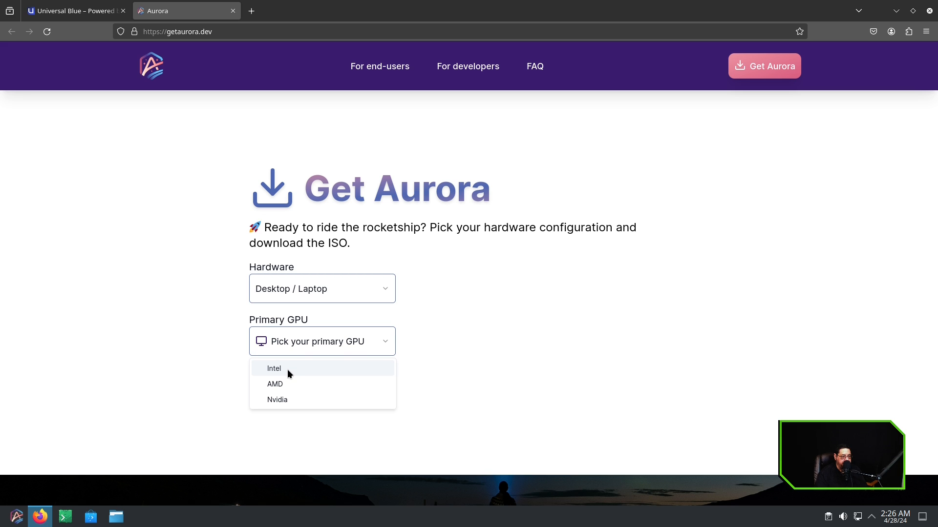
{"action": "left_click", "coordinate": [274, 384]}
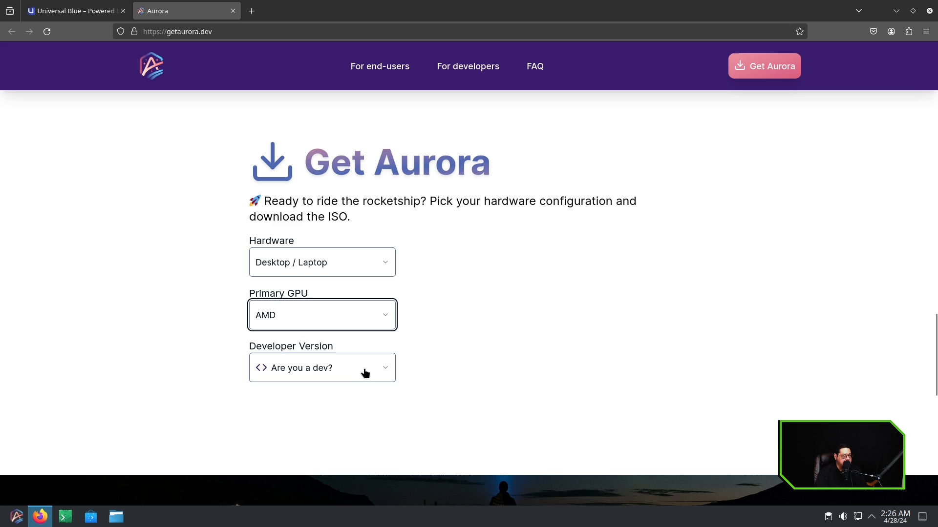
{"action": "mouse_move", "coordinate": [315, 388]}
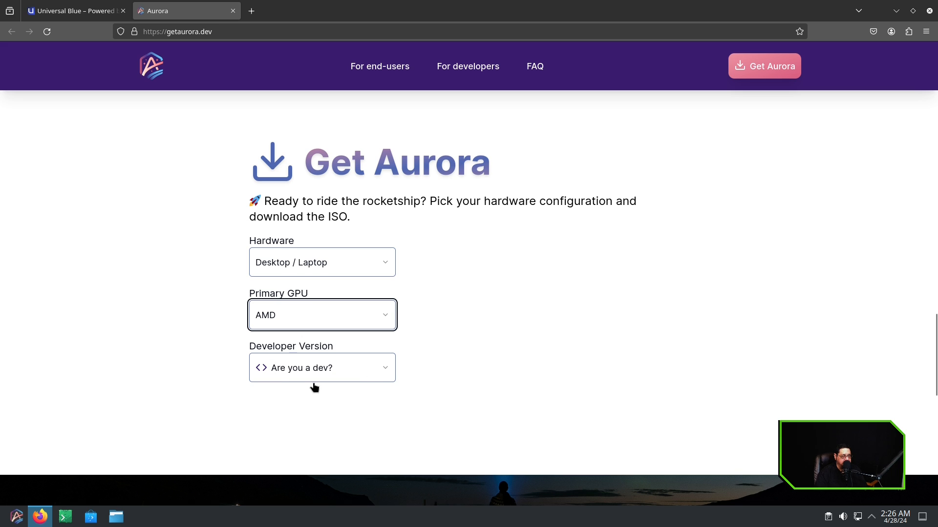
{"action": "mouse_move", "coordinate": [426, 369]}
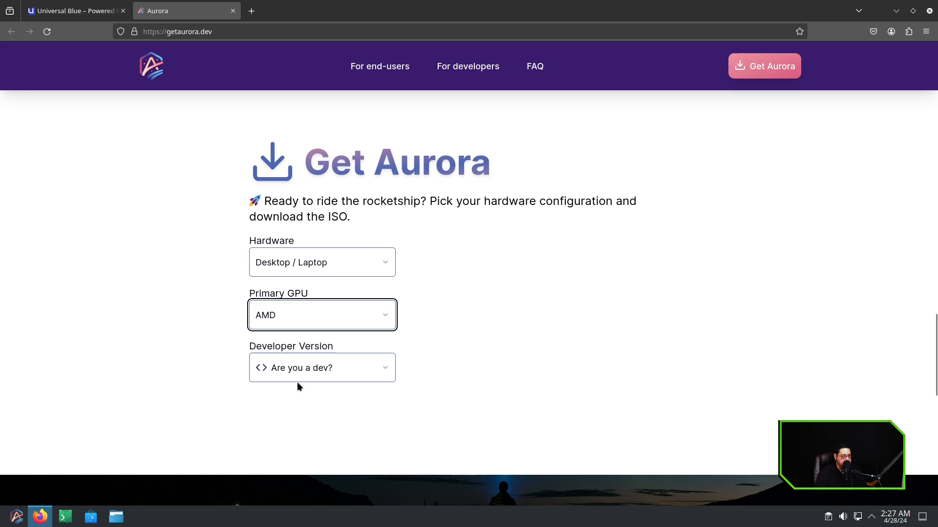
{"action": "left_click", "coordinate": [322, 368]}
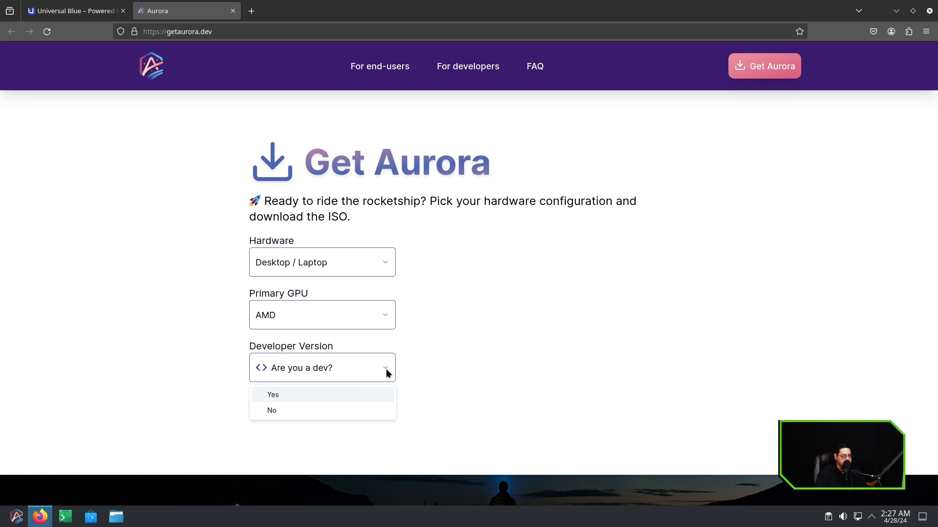
{"action": "left_click", "coordinate": [272, 411]}
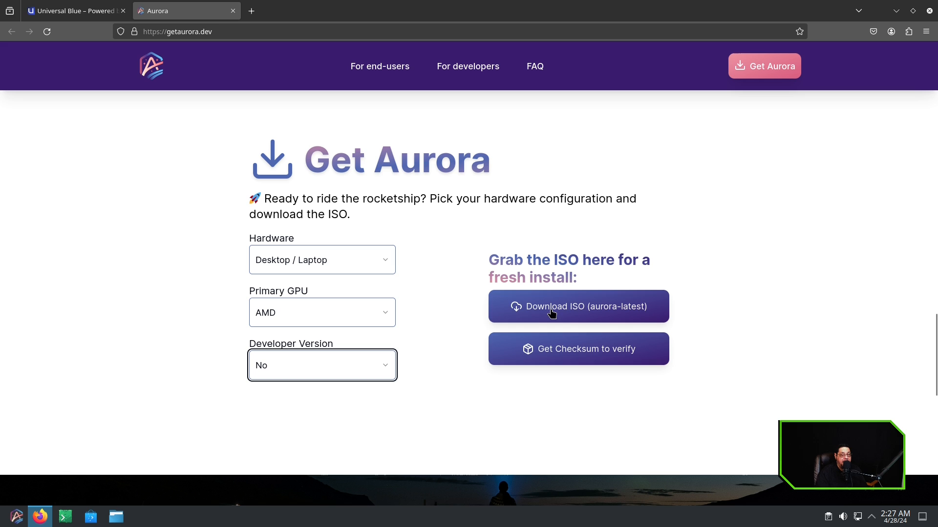
{"action": "mouse_move", "coordinate": [708, 309]}
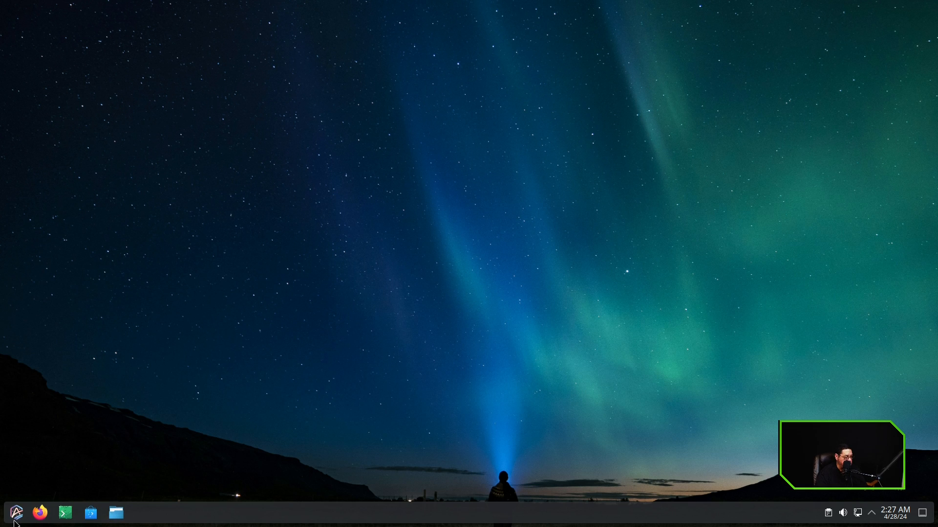
{"action": "left_click", "coordinate": [15, 512]}
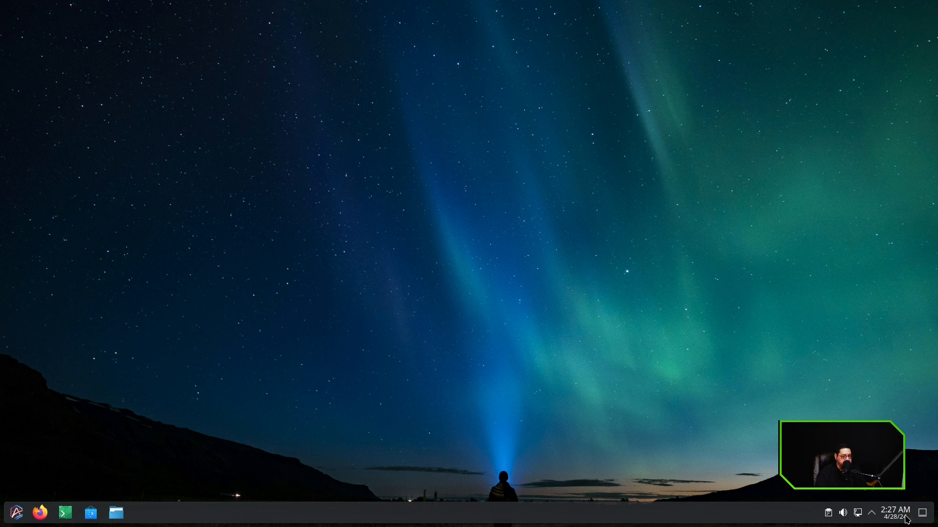
{"action": "left_click", "coordinate": [871, 513]}
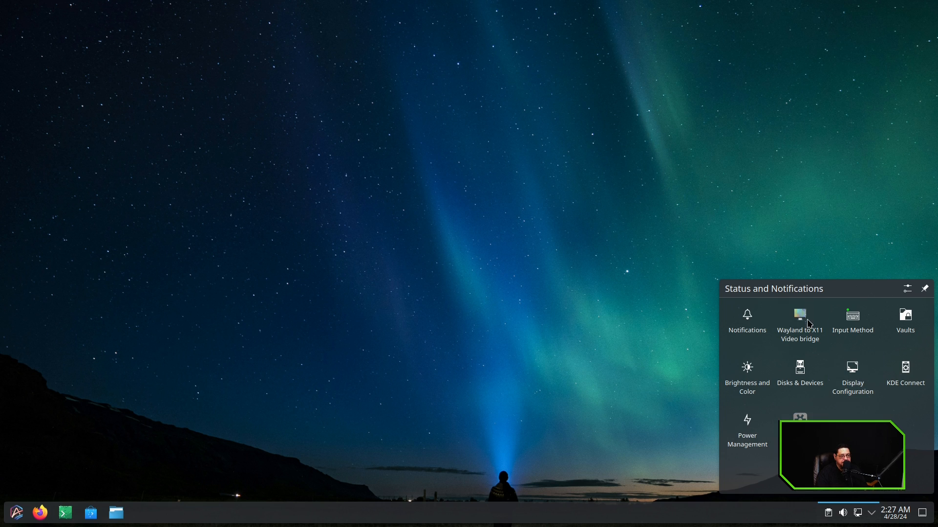
{"action": "mouse_move", "coordinate": [800, 325]}
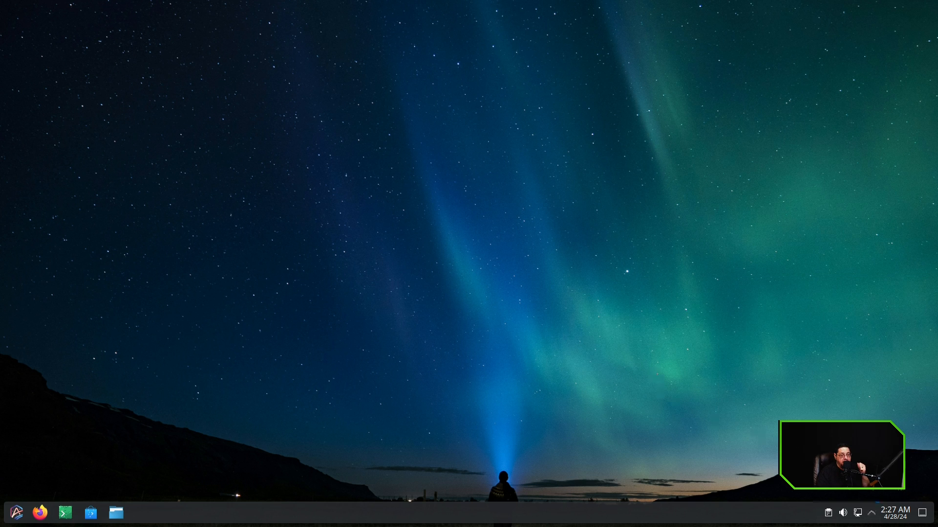
{"action": "left_click", "coordinate": [894, 513]}
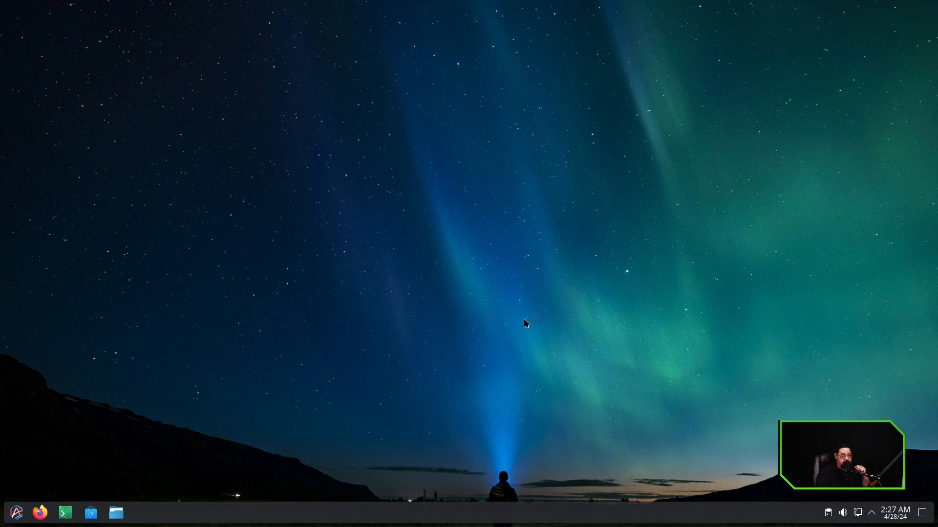
Step: Browse the launcher's Internet, Multimedia, Settings and System categories
{"action": "left_click", "coordinate": [15, 513]}
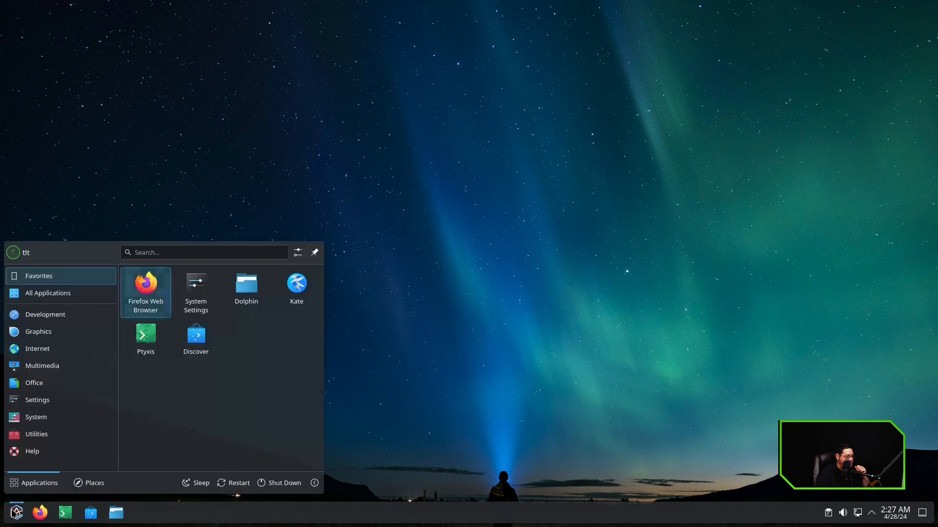
{"action": "left_click", "coordinate": [44, 314]}
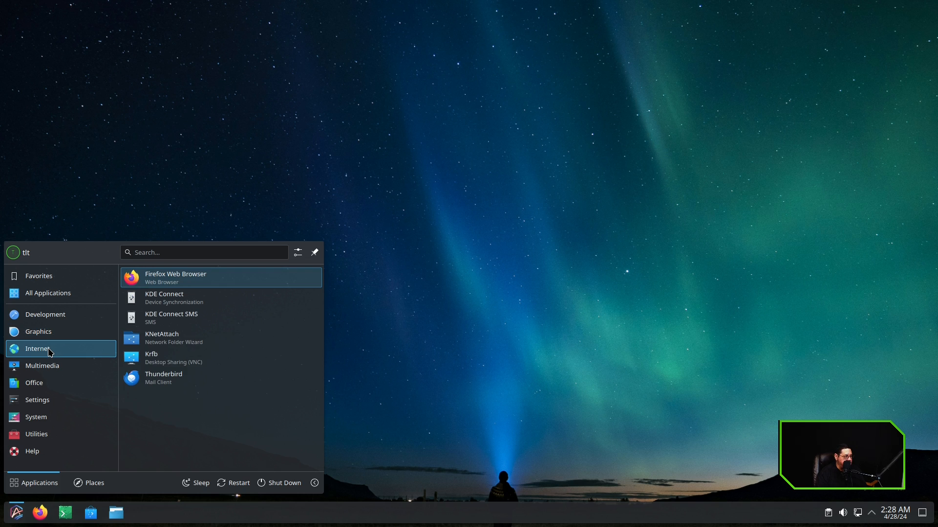
{"action": "mouse_move", "coordinate": [167, 323]}
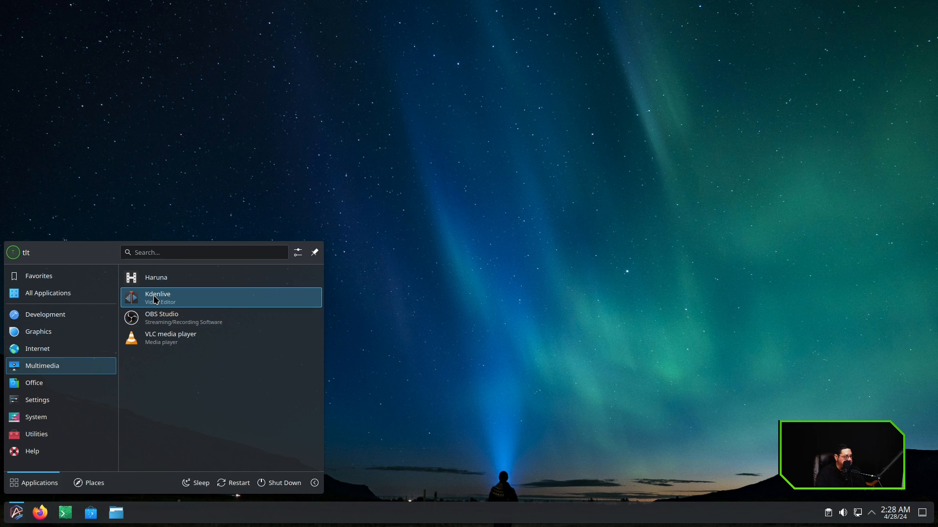
{"action": "mouse_move", "coordinate": [170, 338]}
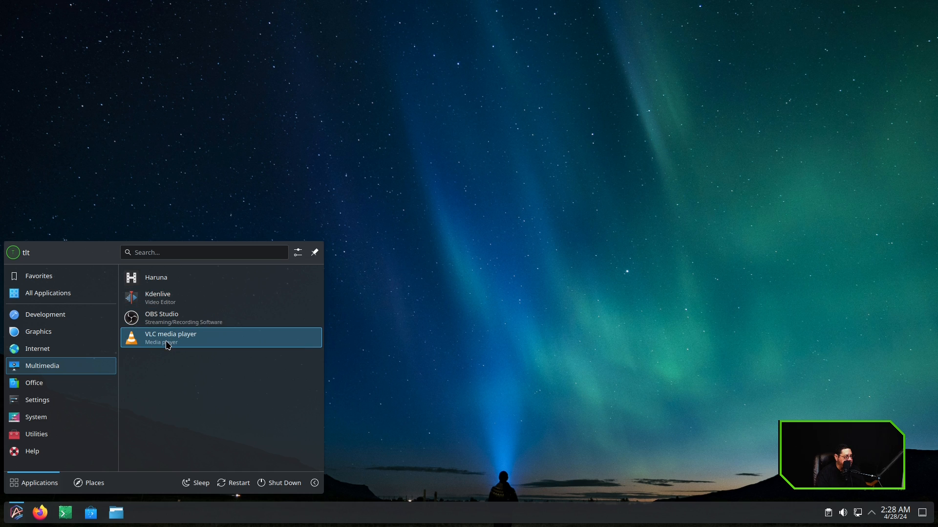
{"action": "left_click", "coordinate": [34, 383]}
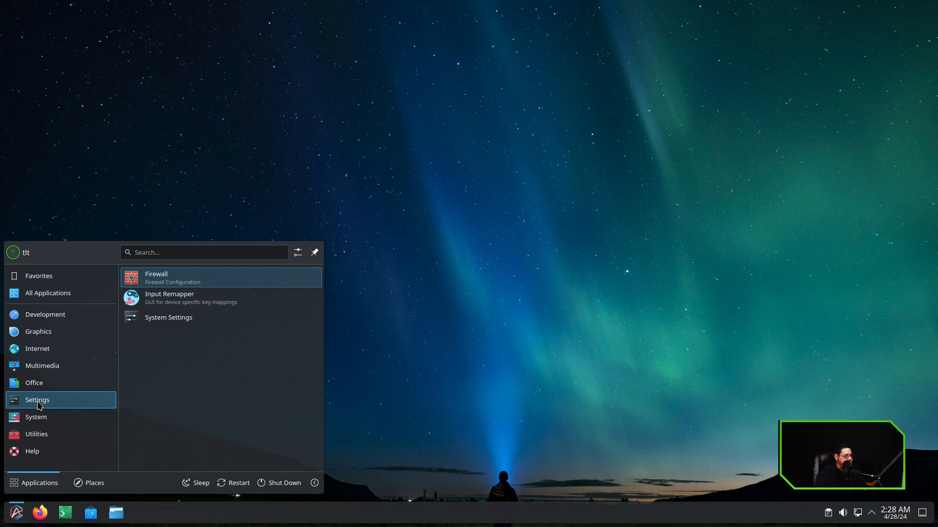
{"action": "mouse_move", "coordinate": [196, 298]}
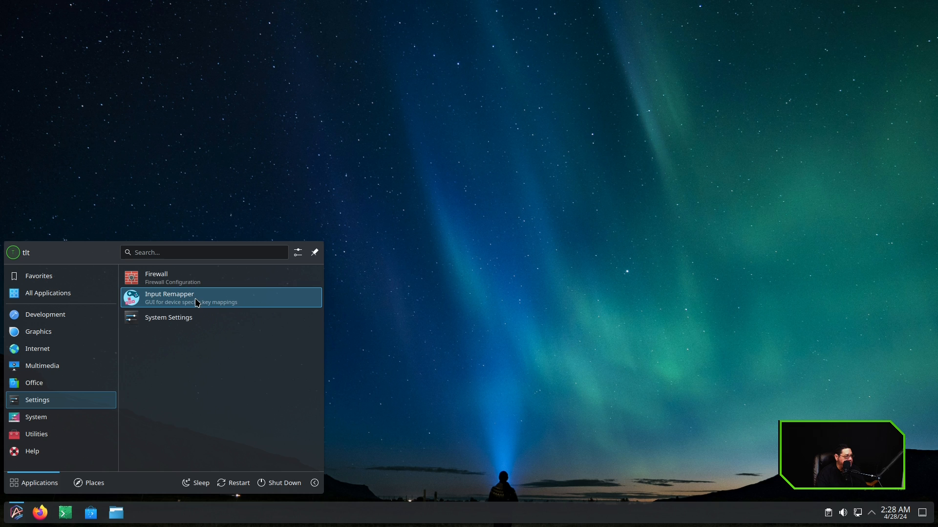
{"action": "left_click", "coordinate": [36, 417]}
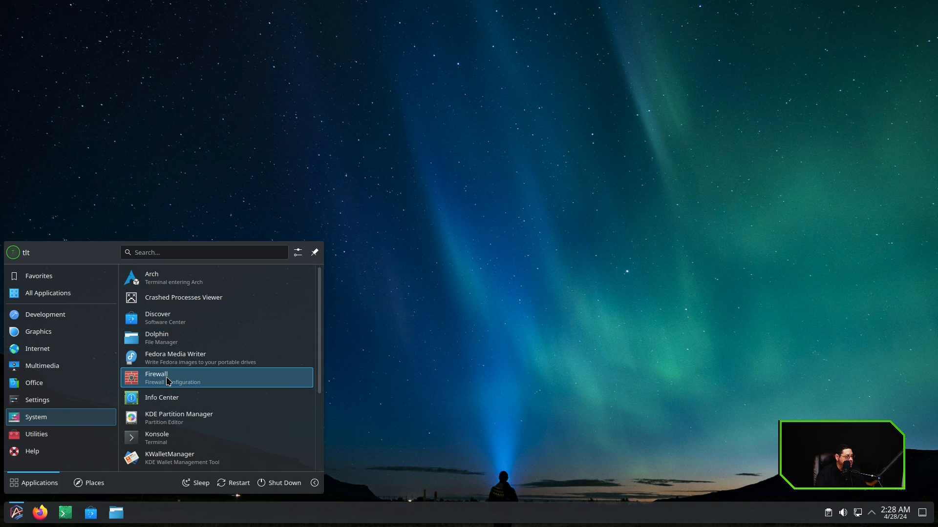
{"action": "mouse_move", "coordinate": [165, 386]}
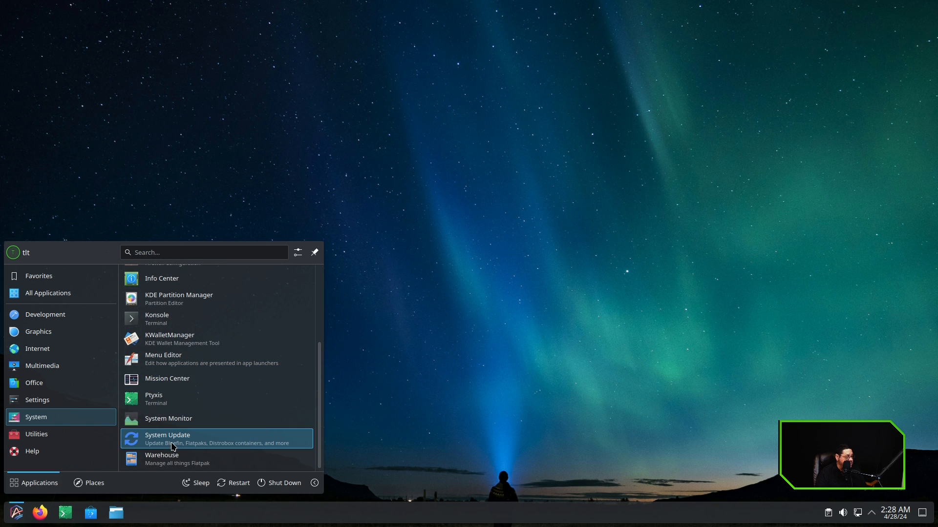
Step: Launch System Update so Topgrade starts pulling the Aurora image, then close its window
{"action": "left_click", "coordinate": [168, 439]}
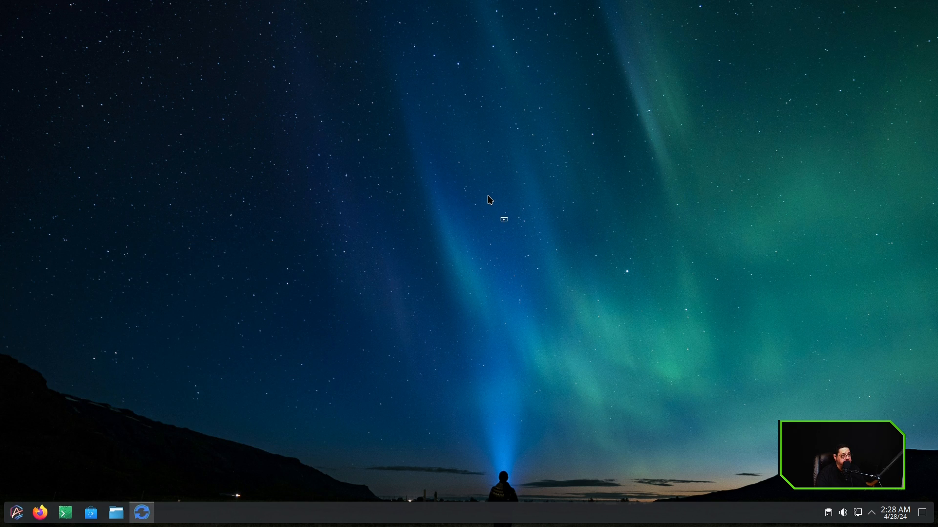
{"action": "left_click", "coordinate": [65, 512]}
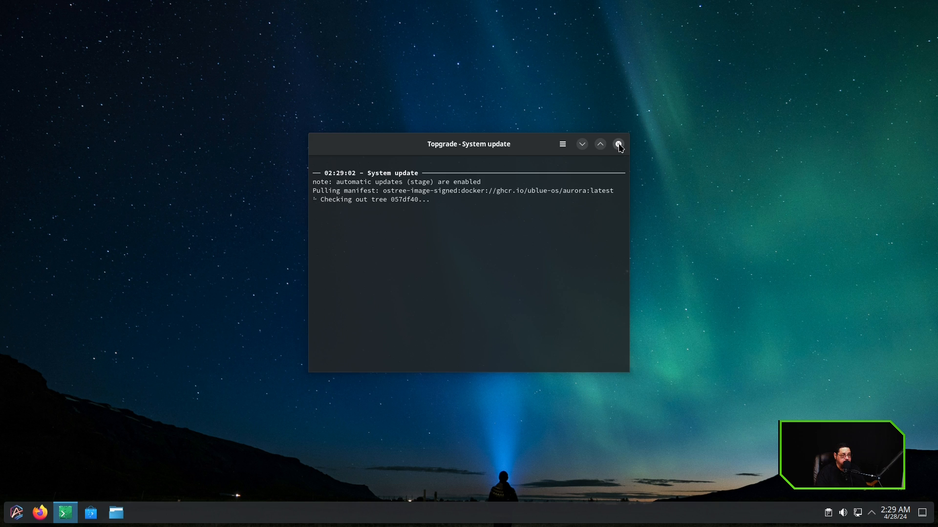
{"action": "left_click", "coordinate": [619, 144]}
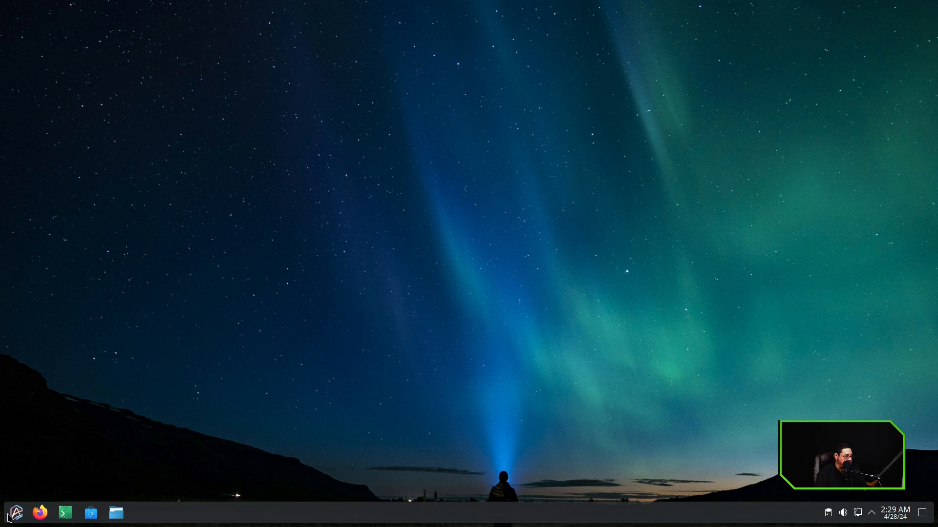
{"action": "left_click", "coordinate": [14, 512]}
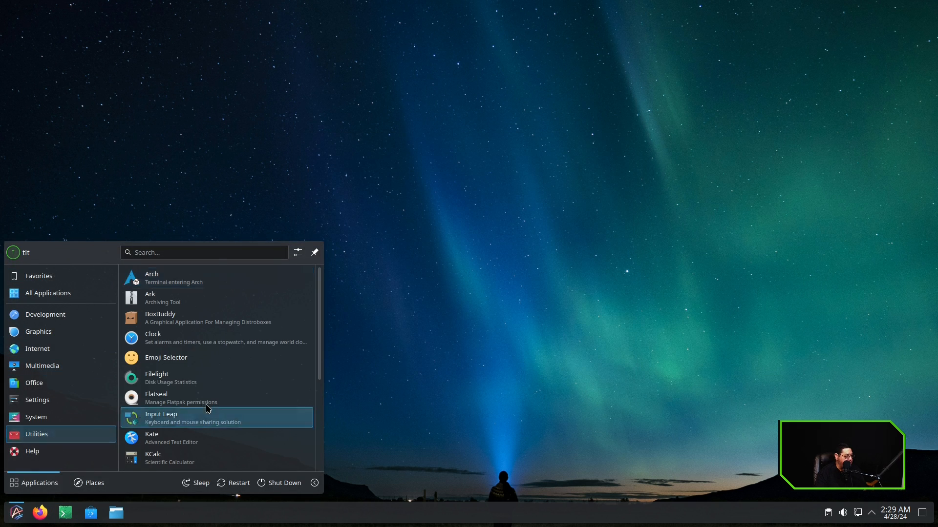
{"action": "mouse_move", "coordinate": [198, 317]}
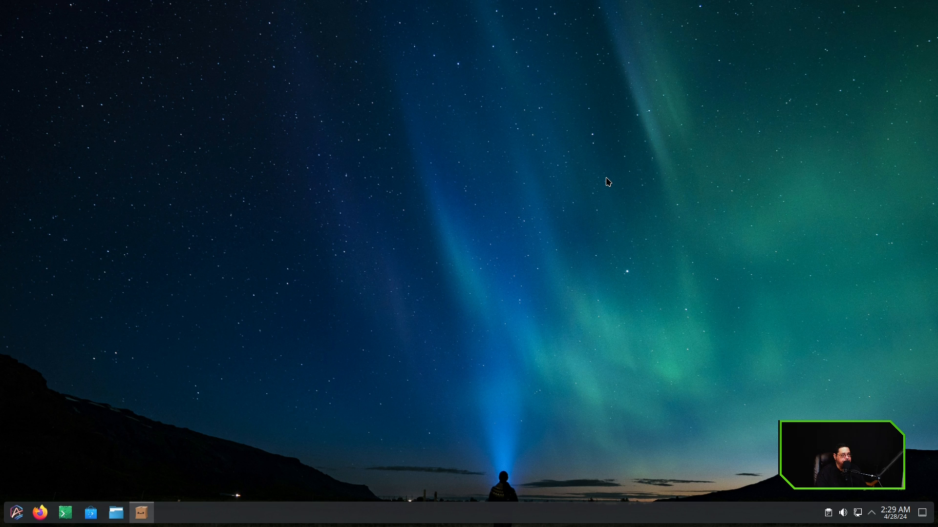
{"action": "left_click", "coordinate": [142, 512]}
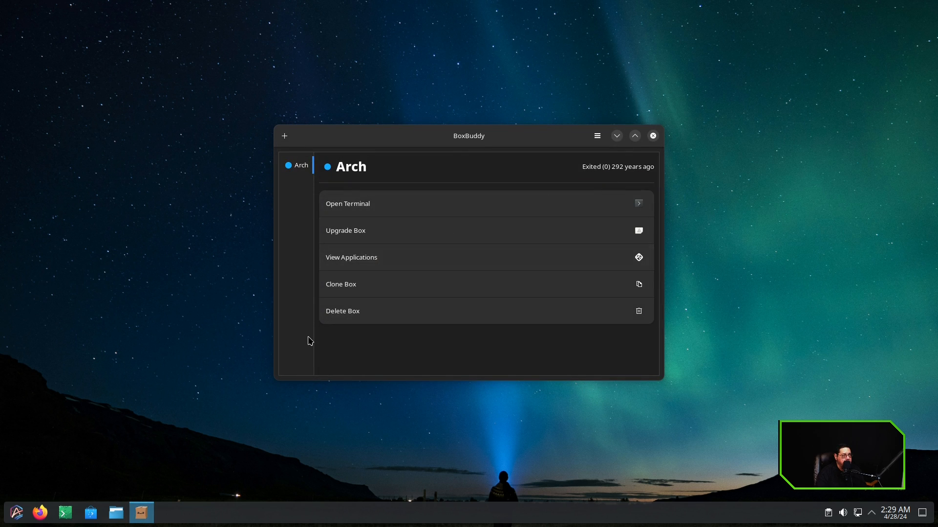
{"action": "mouse_move", "coordinate": [464, 149]}
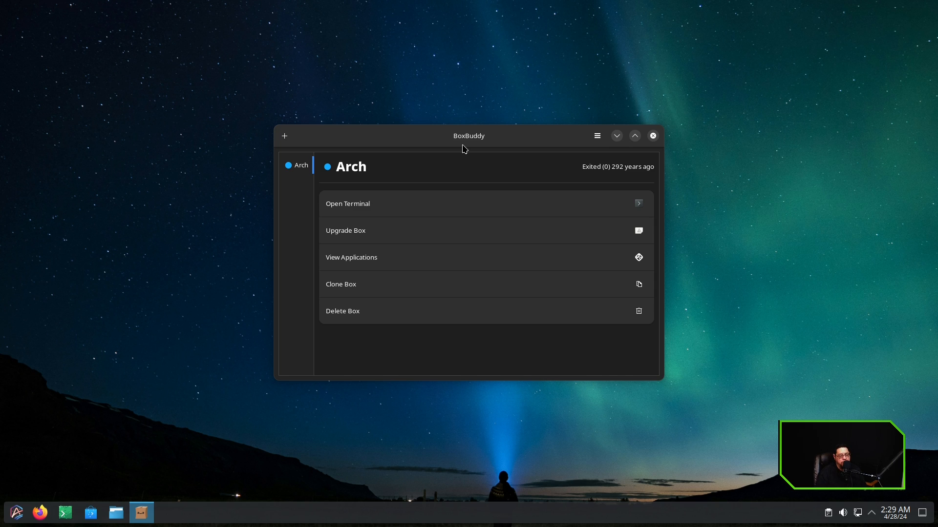
{"action": "mouse_move", "coordinate": [368, 138]}
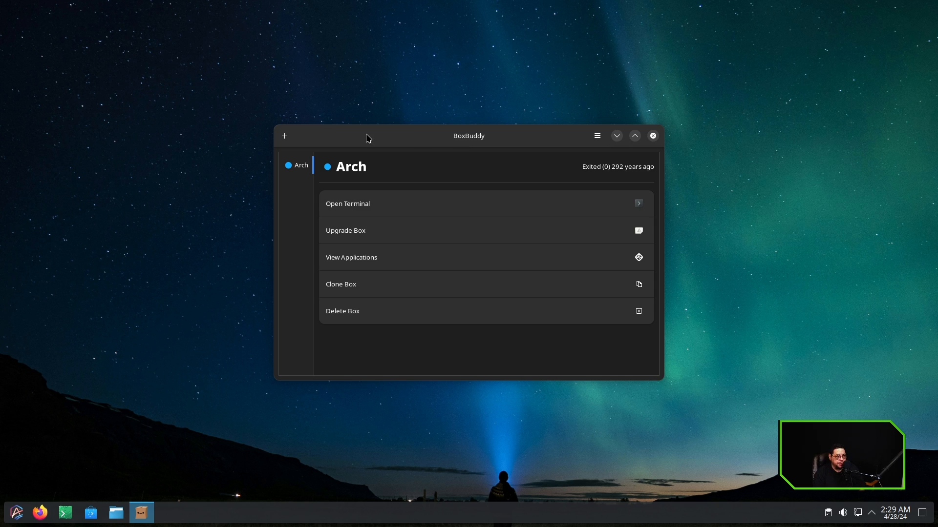
{"action": "mouse_move", "coordinate": [652, 136]}
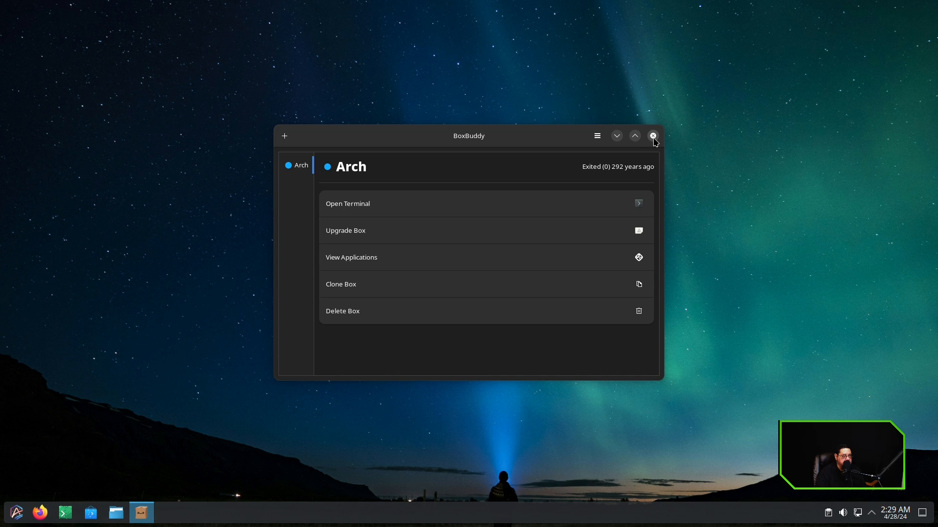
{"action": "left_click", "coordinate": [653, 136]}
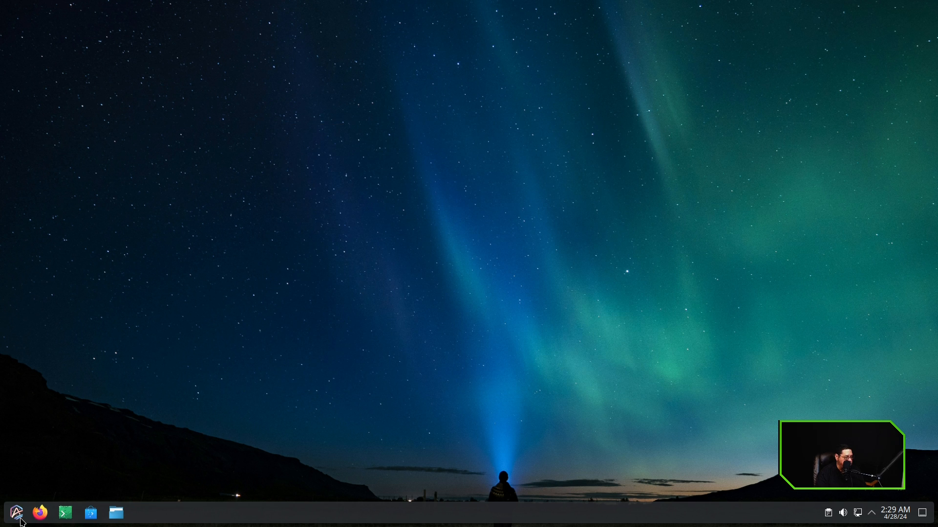
Step: Open the Arch container terminal and run thunar, which reports command not found
{"action": "left_click", "coordinate": [16, 514]}
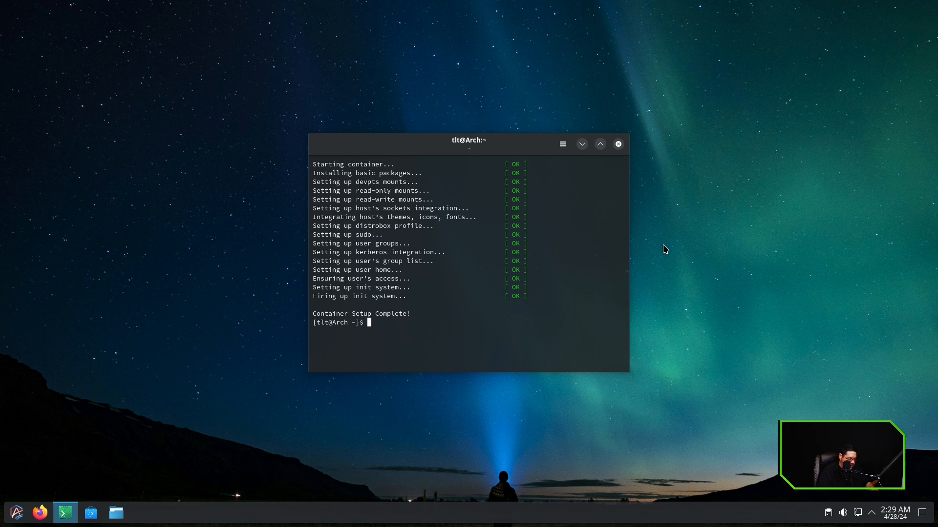
{"action": "type", "text": "thunar"}
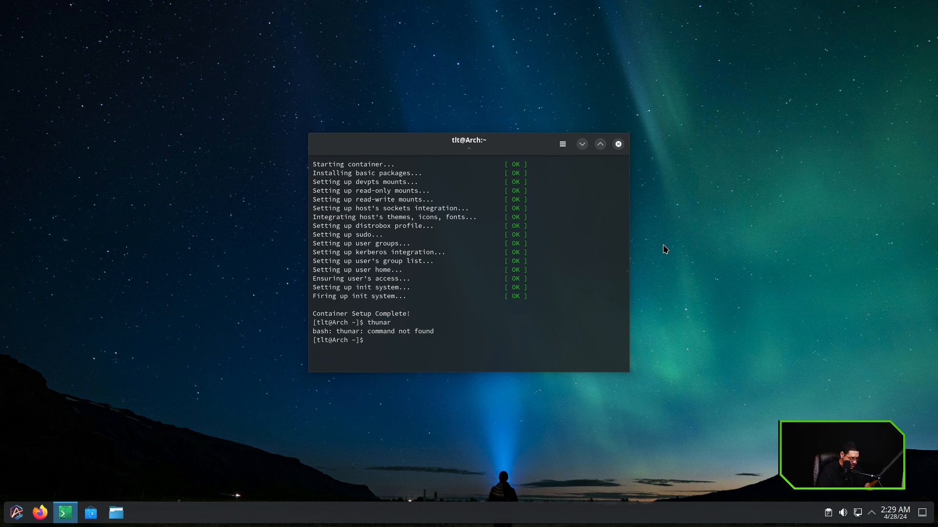
{"action": "type", "text": "syudo"}
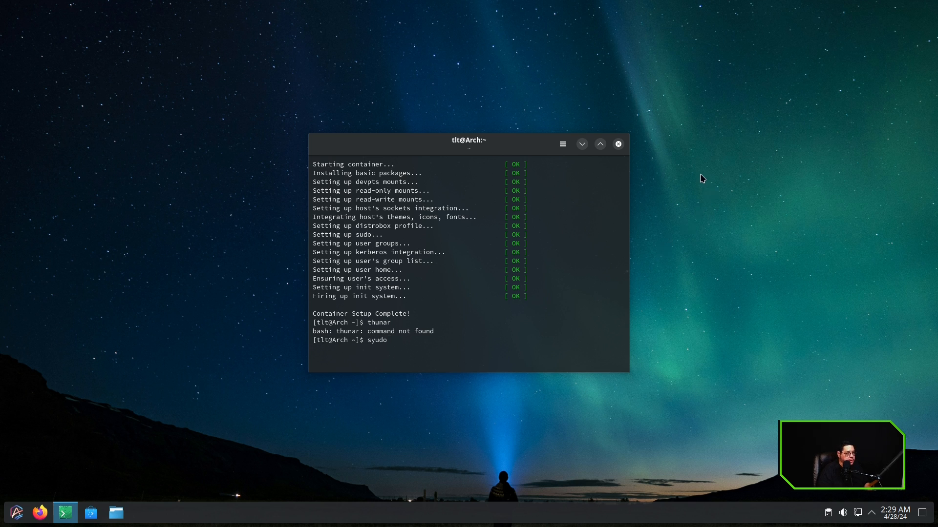
{"action": "left_click", "coordinate": [599, 144]}
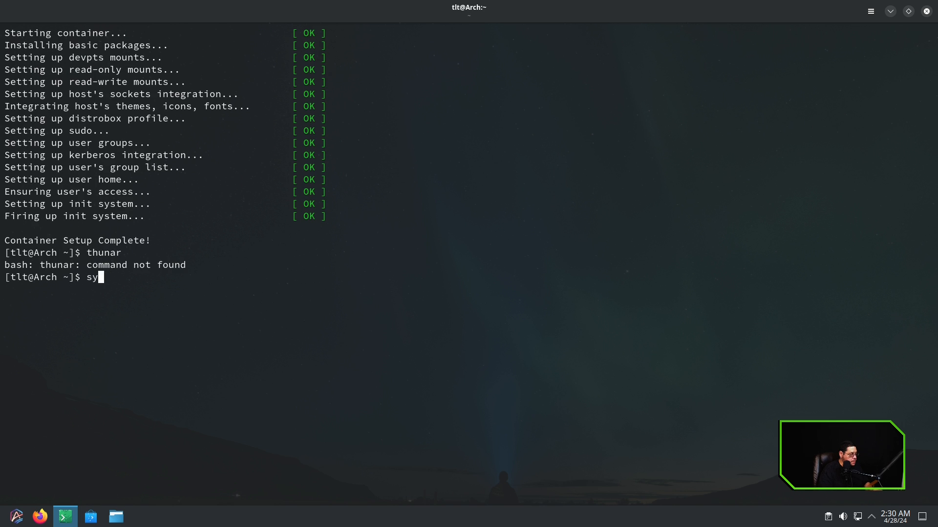
Step: Run 'sudo pacman -Syu thunar' in the Arch container and confirm with y
{"action": "type", "text": "udo"}
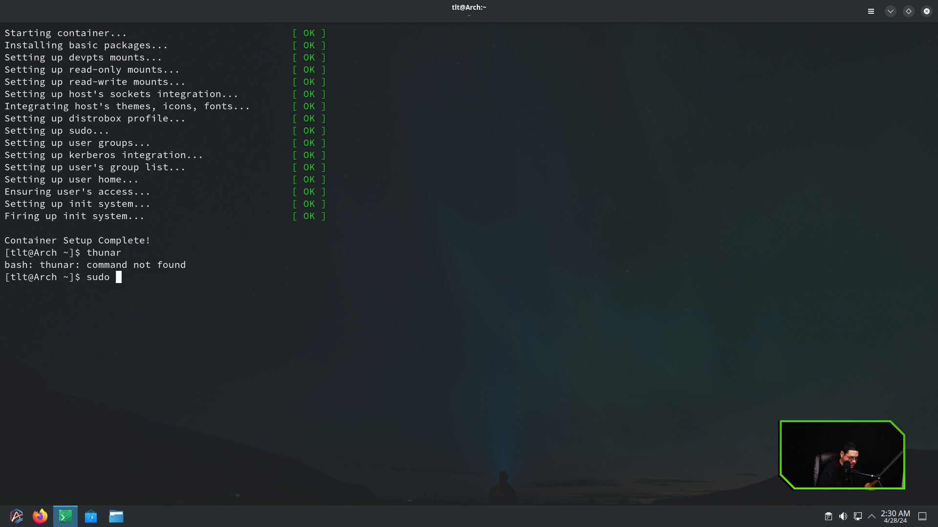
{"action": "type", "text": "pacman _"}
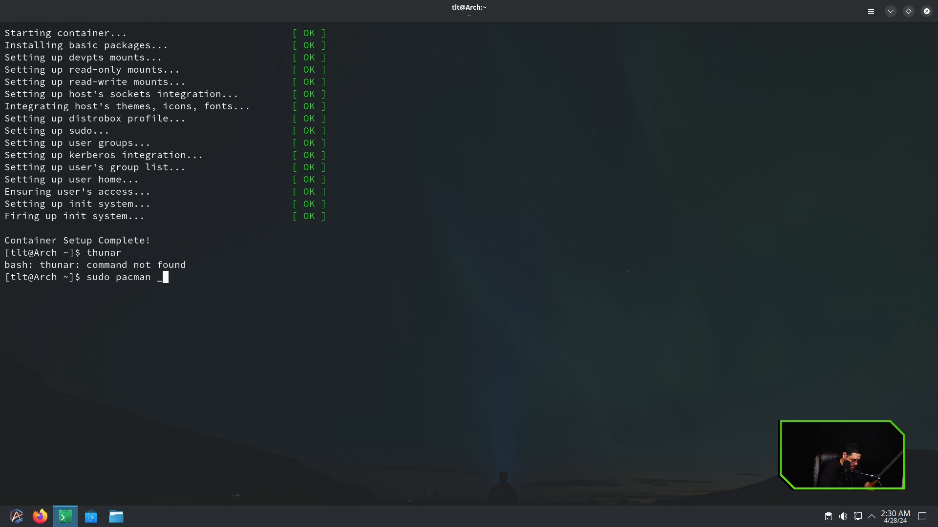
{"action": "type", "text": "S"}
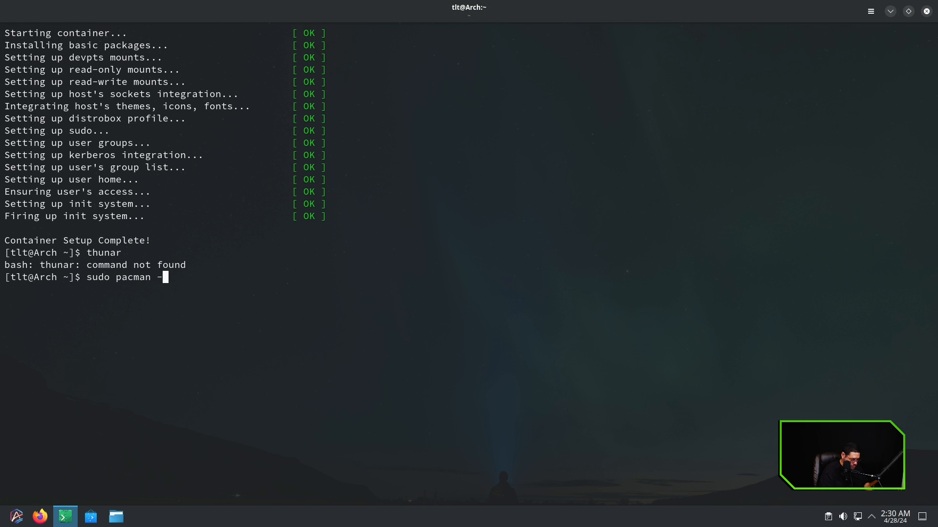
{"action": "type", "text": "Syu"}
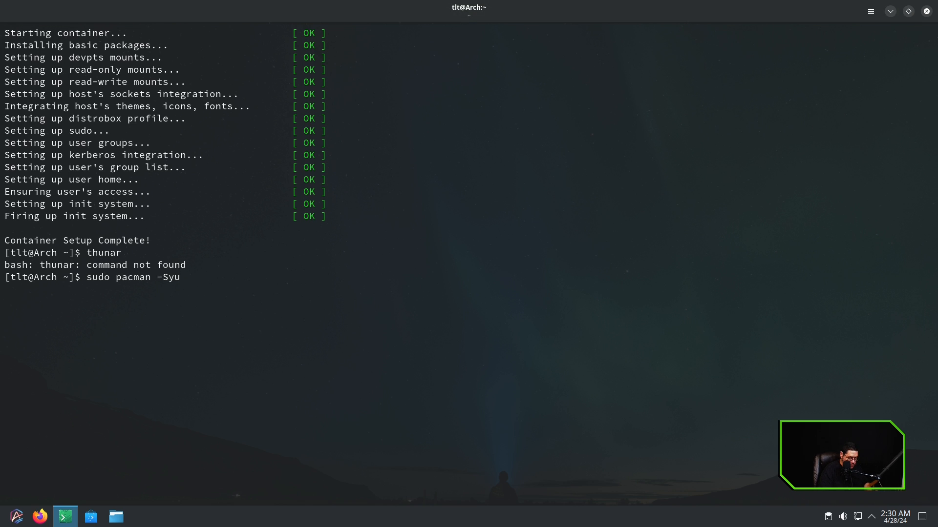
{"action": "type", "text": "thu"}
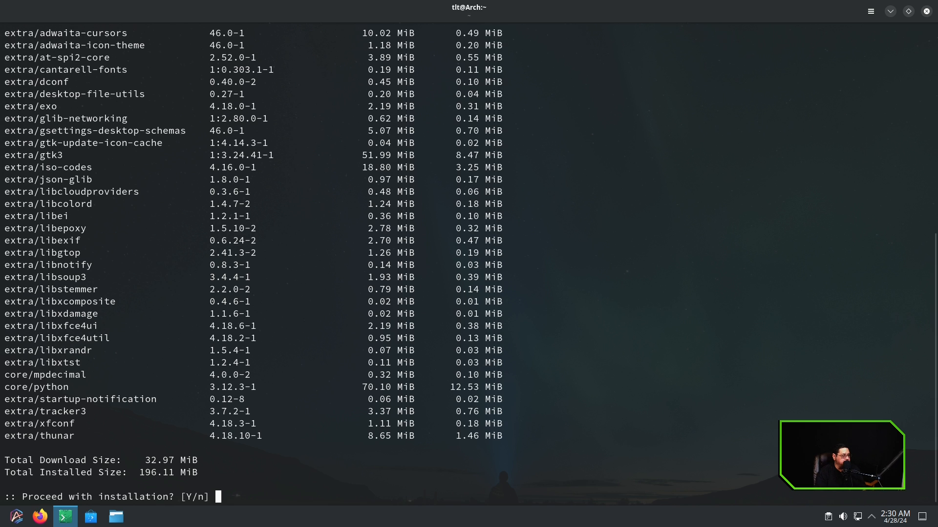
{"action": "type", "text": "y"}
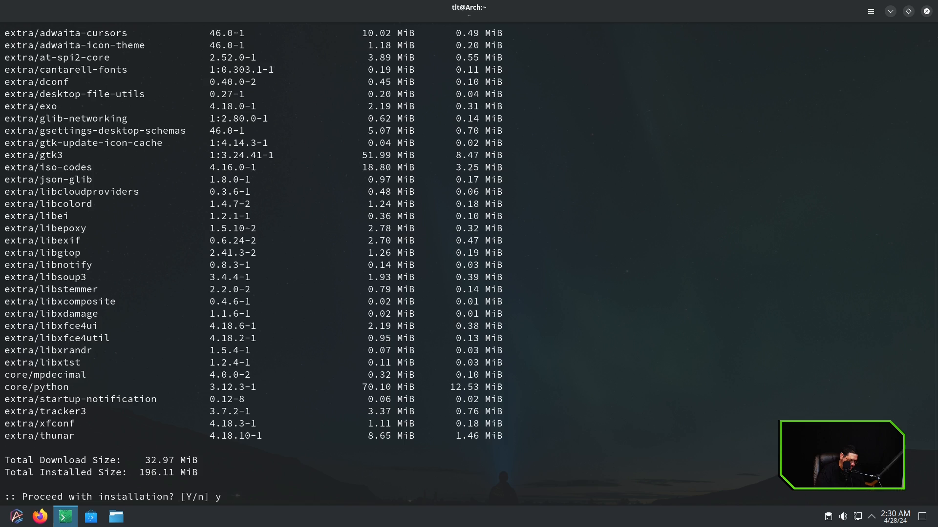
{"action": "key", "text": "Return"}
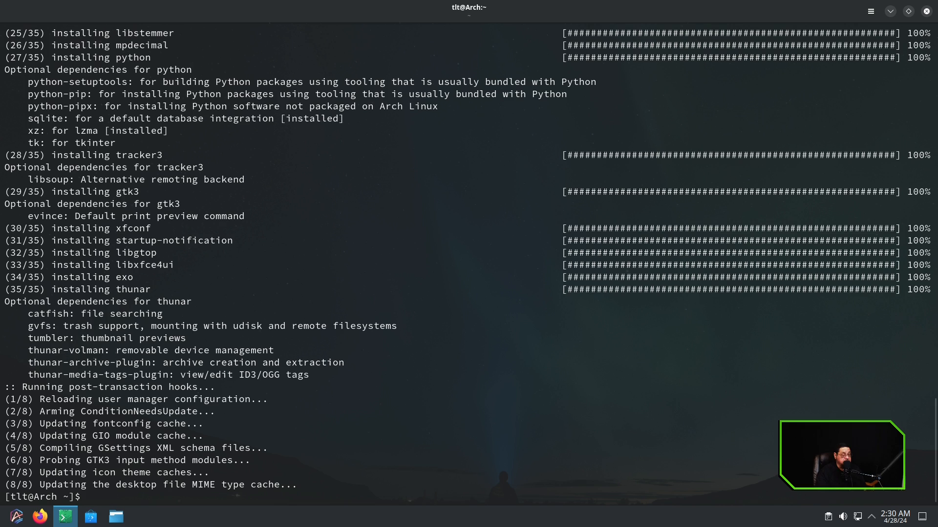
{"action": "type", "text": "tj"}
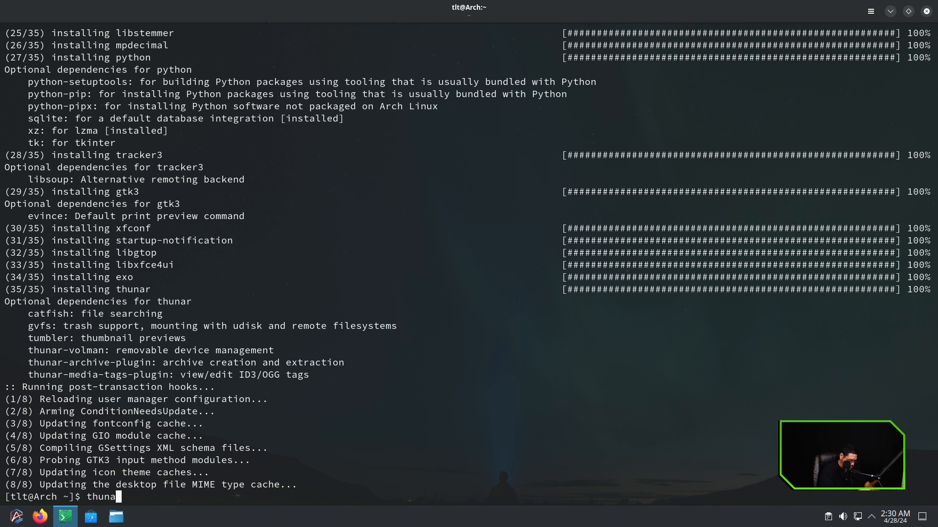
Step: Launch thunar on the home folder, nudge its window left, then close it
{"action": "key", "text": "Return"}
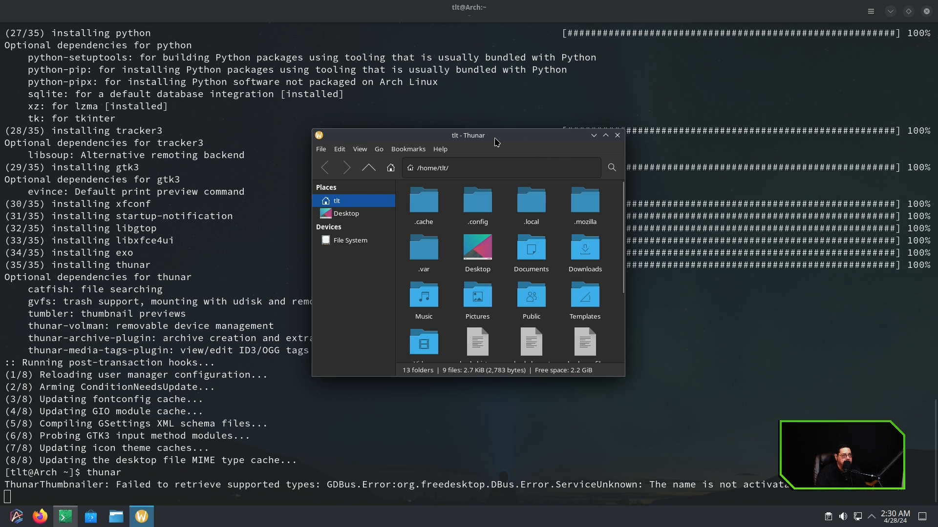
{"action": "left_click_drag", "start_coordinate": [496, 142], "coordinate": [485, 142]}
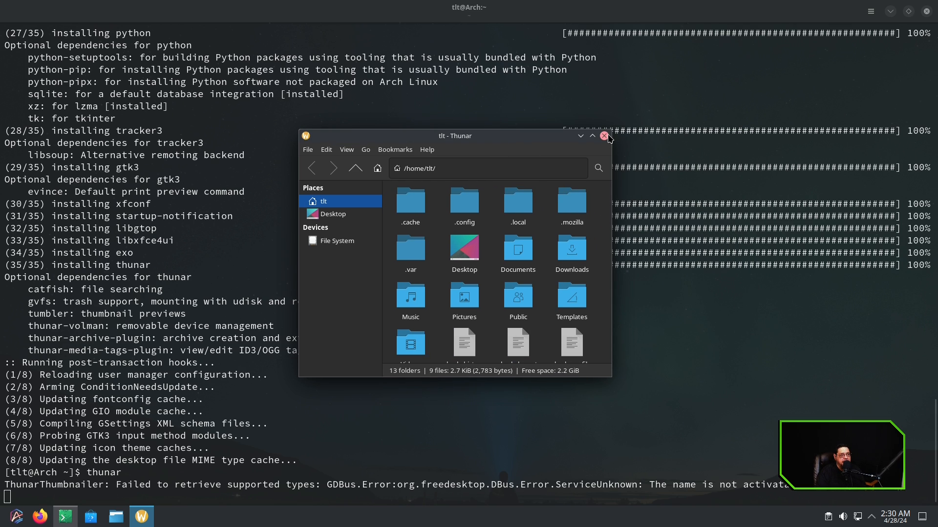
{"action": "mouse_move", "coordinate": [604, 136]}
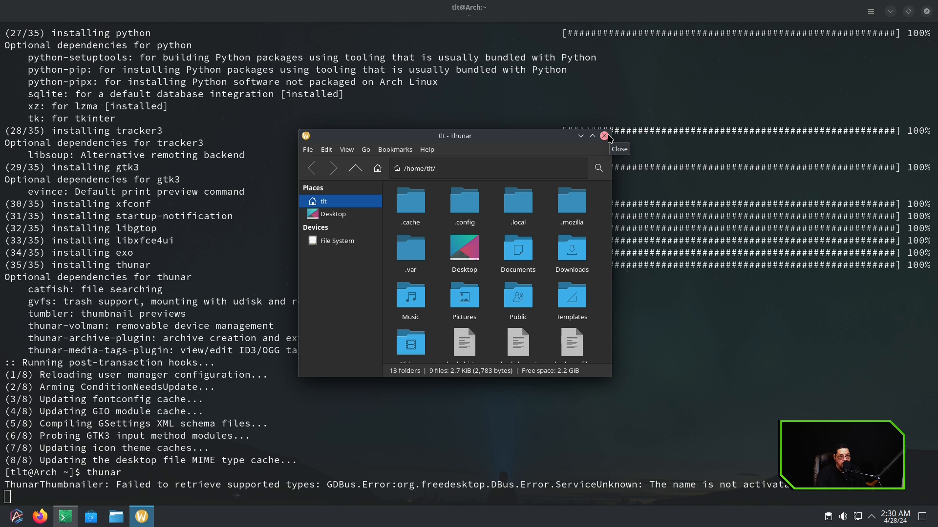
{"action": "mouse_move", "coordinate": [561, 151]}
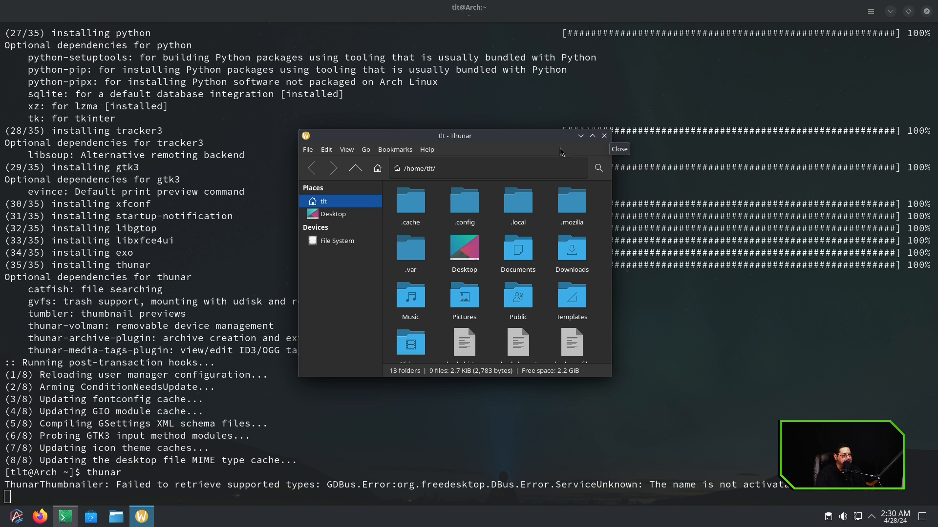
{"action": "left_click", "coordinate": [619, 149]}
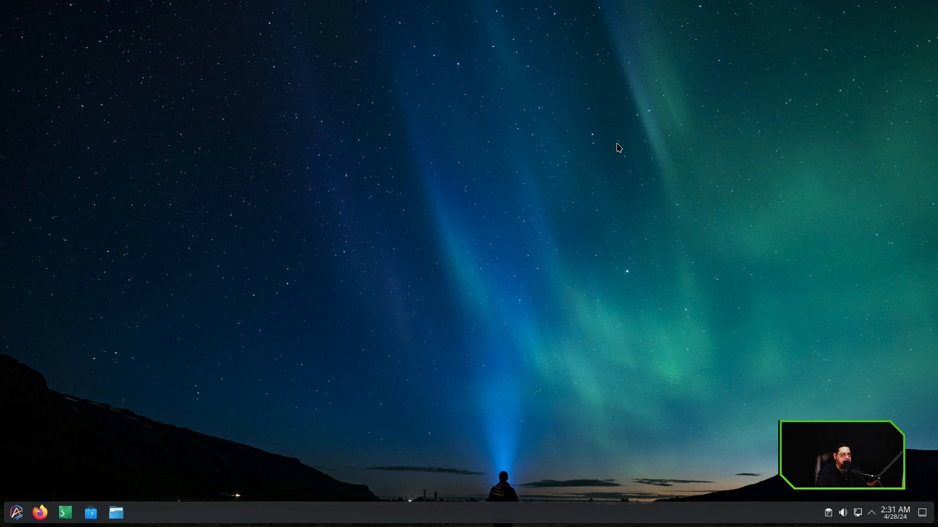
{"action": "mouse_move", "coordinate": [12, 522]}
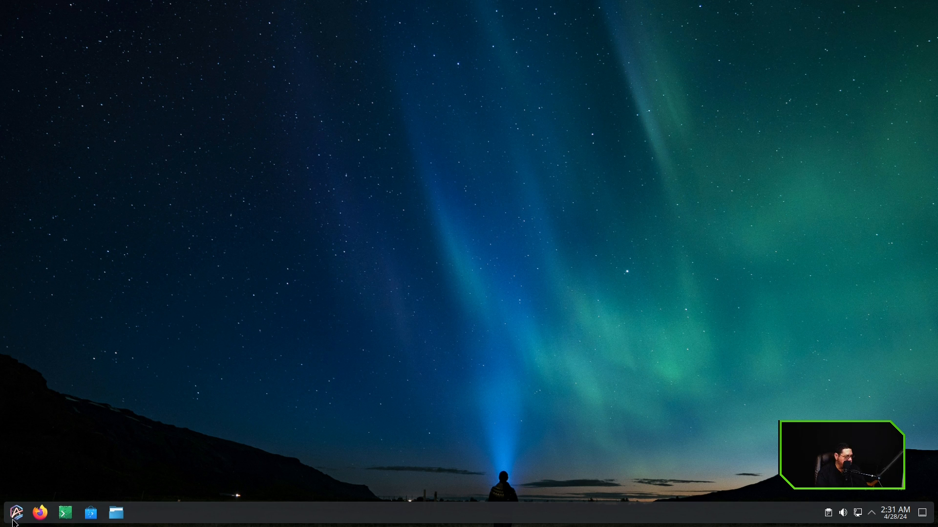
Step: Open BoxBuddy and start creating a new container
{"action": "left_click", "coordinate": [15, 513]}
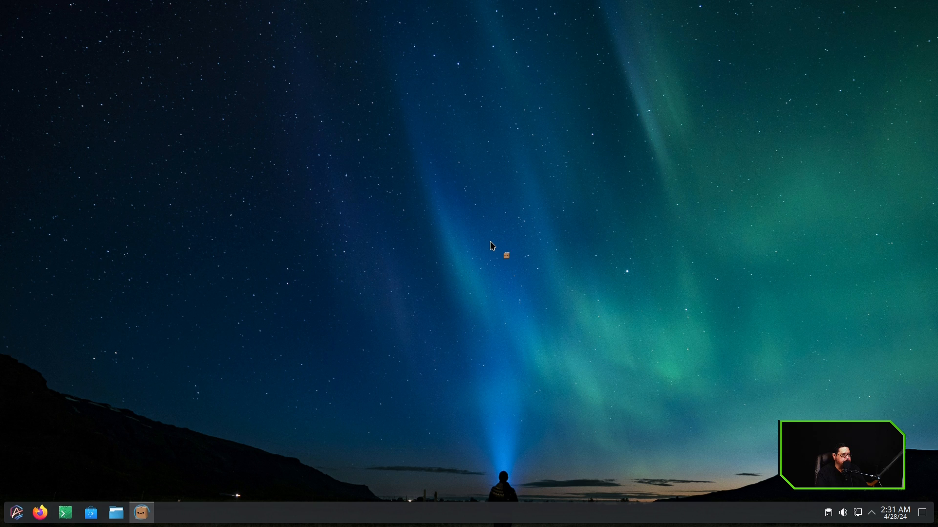
{"action": "left_click", "coordinate": [142, 512]}
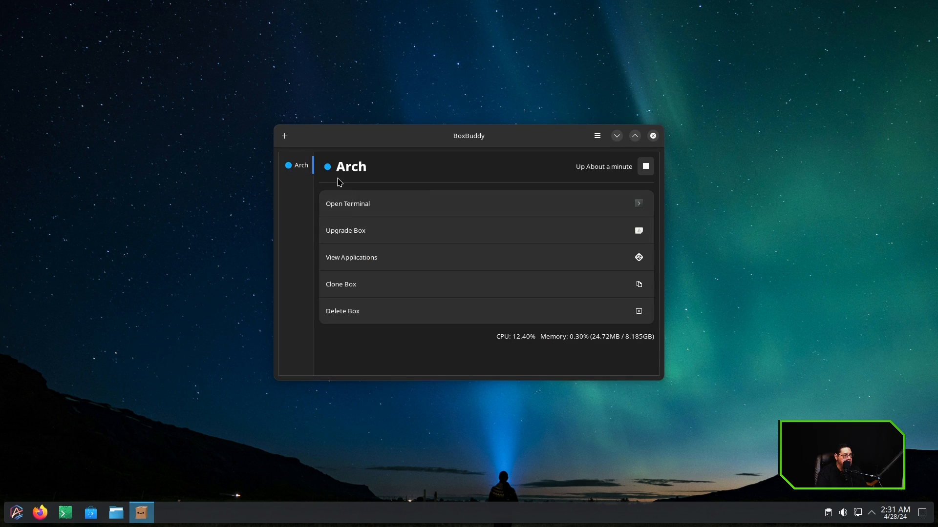
{"action": "mouse_move", "coordinate": [285, 135]}
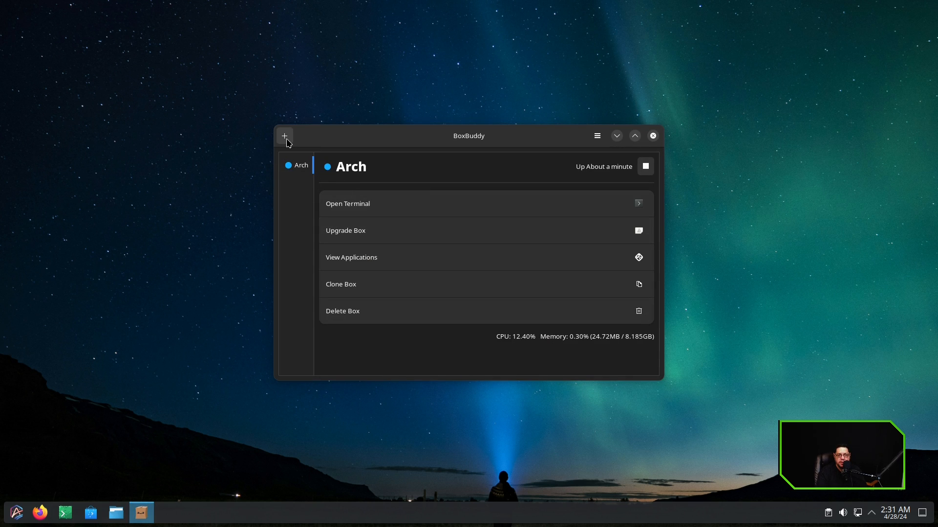
{"action": "left_click", "coordinate": [284, 136]}
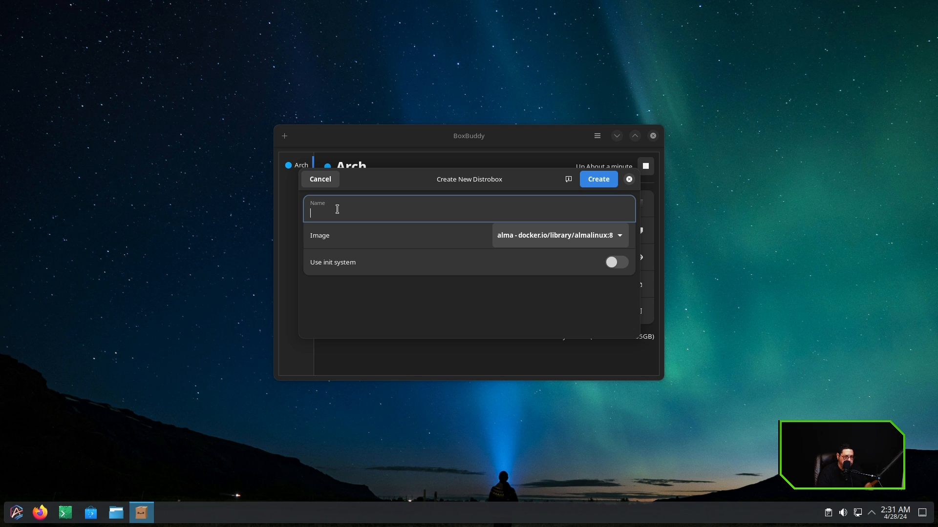
Step: Name the container 'opensuse', select the openSUSE Tumbleweed:latest image and create it
{"action": "type", "text": "opensuase"}
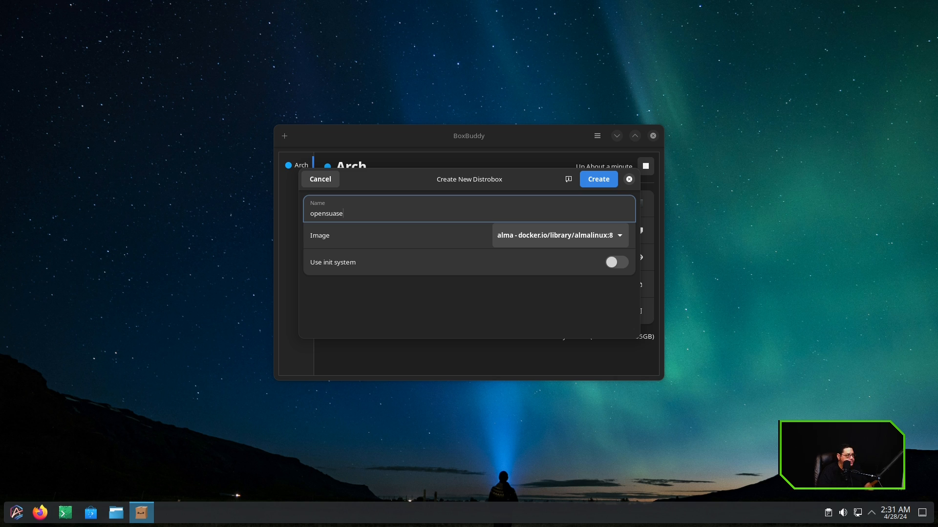
{"action": "key", "text": "BackSpace"}
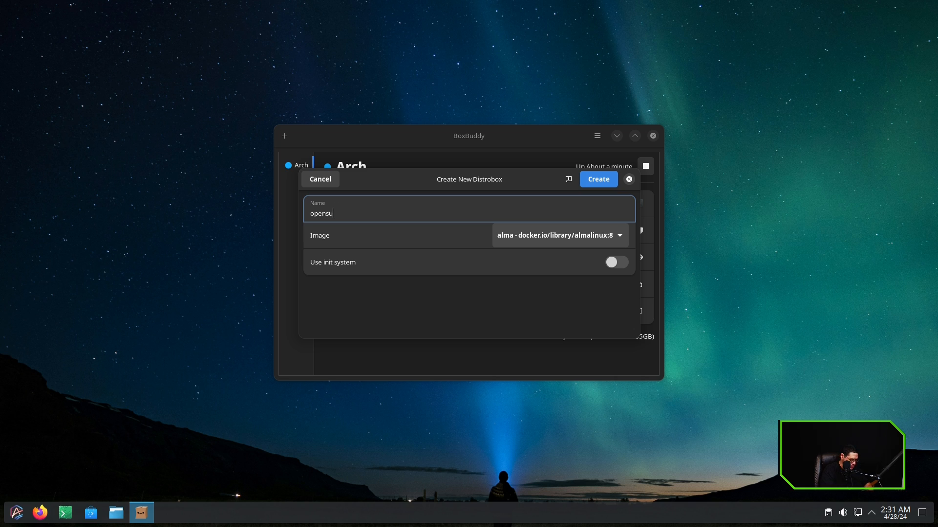
{"action": "type", "text": "se"}
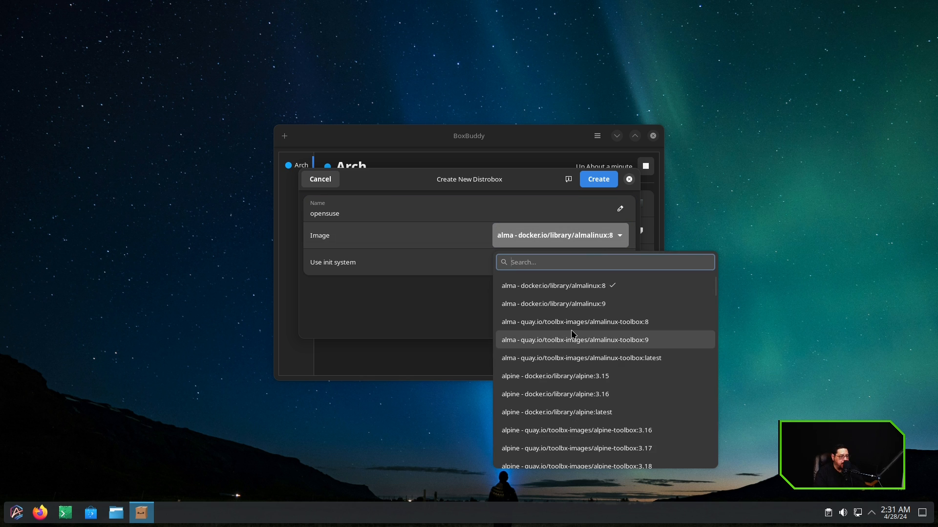
{"action": "scroll", "scroll_direction": "down", "scroll_amount": 3}
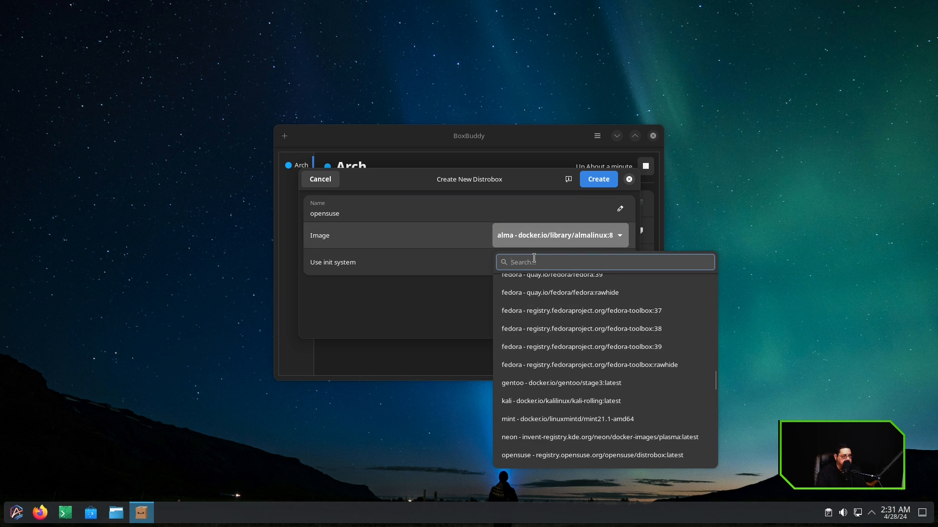
{"action": "type", "text": "open"}
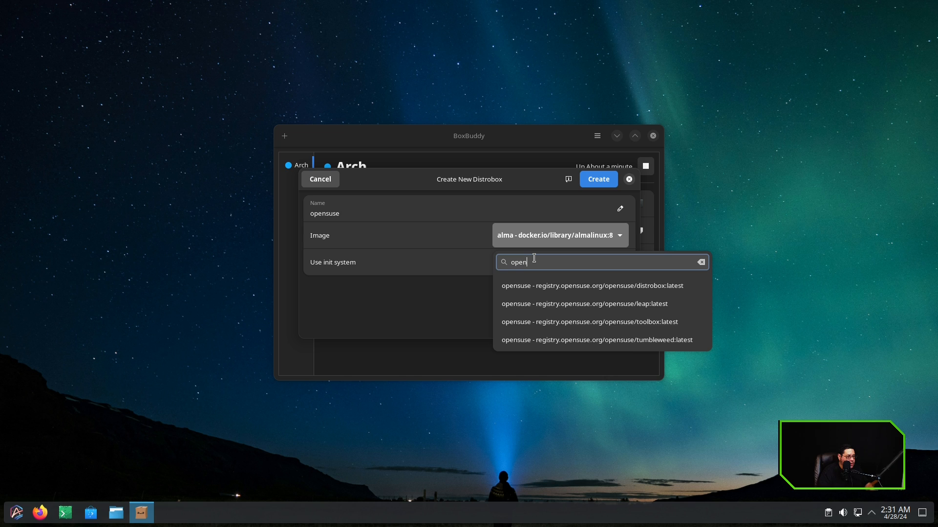
{"action": "mouse_move", "coordinate": [549, 293]}
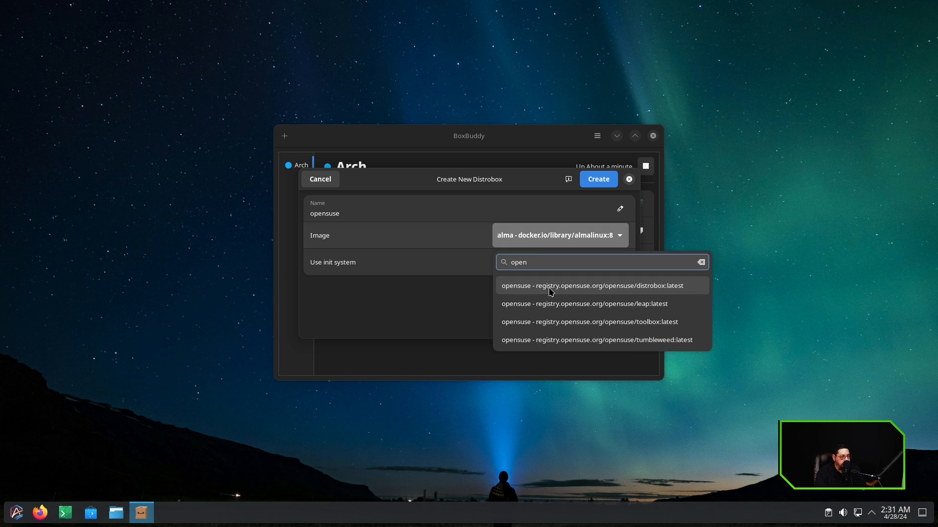
{"action": "left_click", "coordinate": [597, 340]}
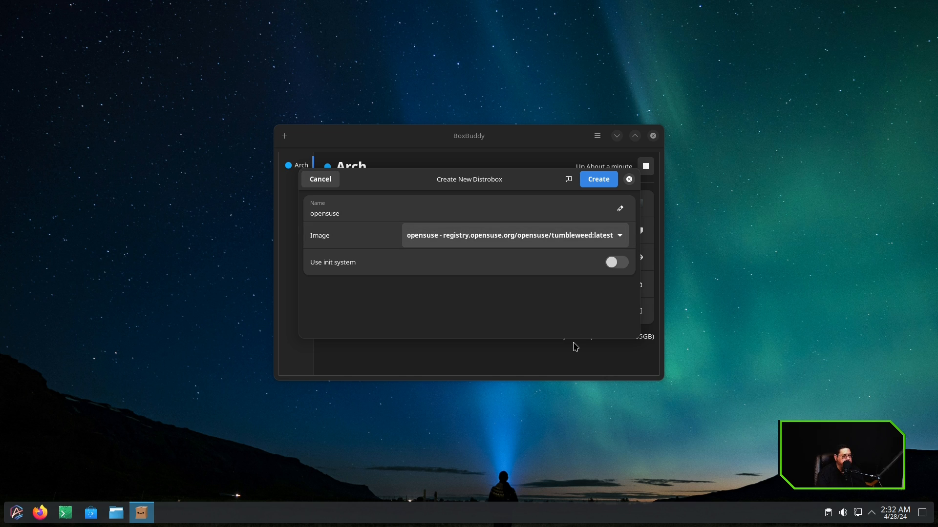
{"action": "left_click", "coordinate": [597, 179]}
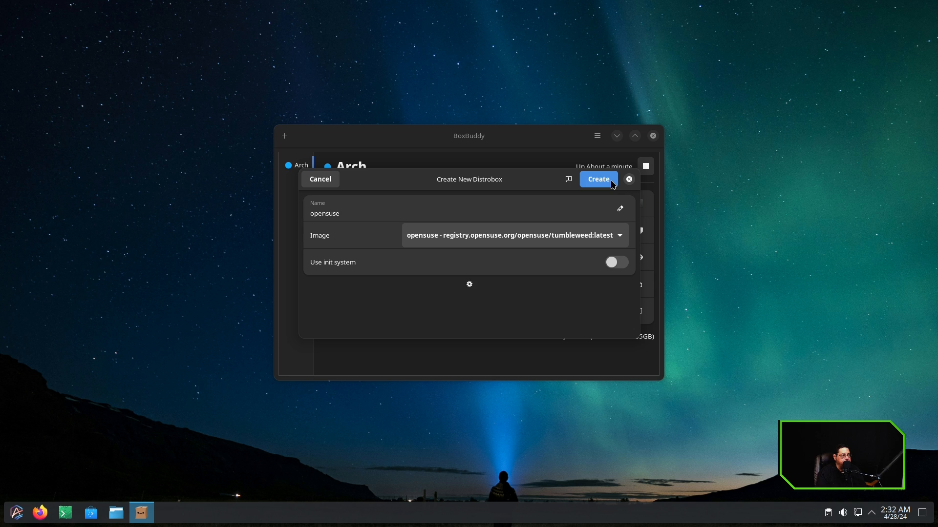
{"action": "left_click", "coordinate": [598, 178]}
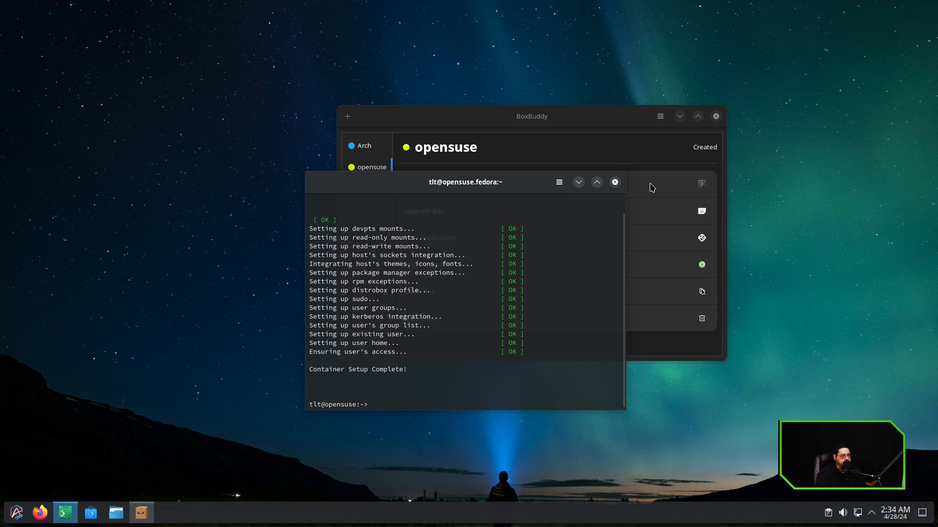
Step: Close the opensuse container's terminal and BoxBuddy, then bring up the application launcher
{"action": "left_click", "coordinate": [615, 182]}
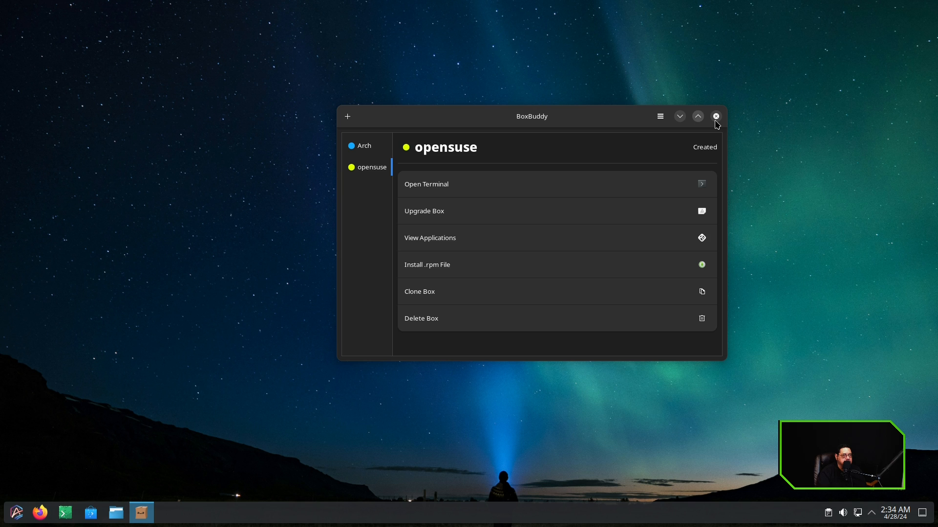
{"action": "left_click", "coordinate": [715, 116]}
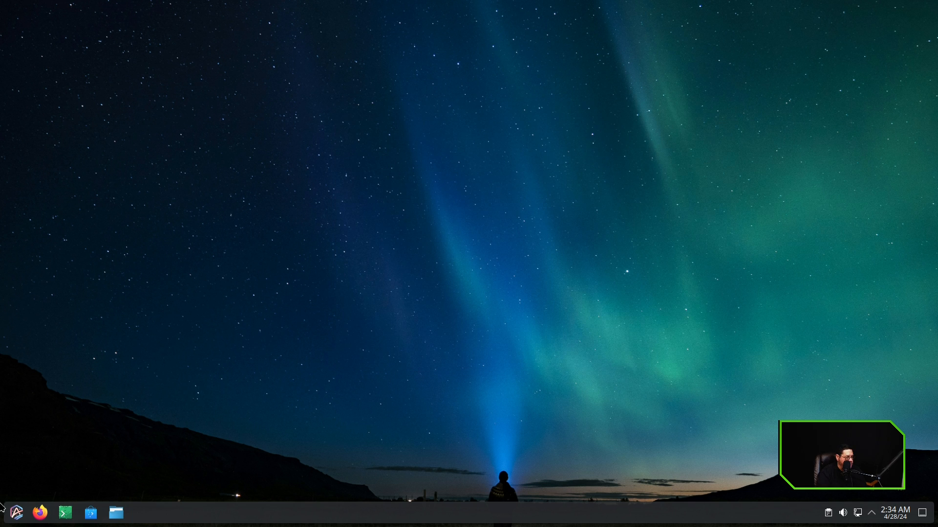
{"action": "left_click", "coordinate": [16, 514]}
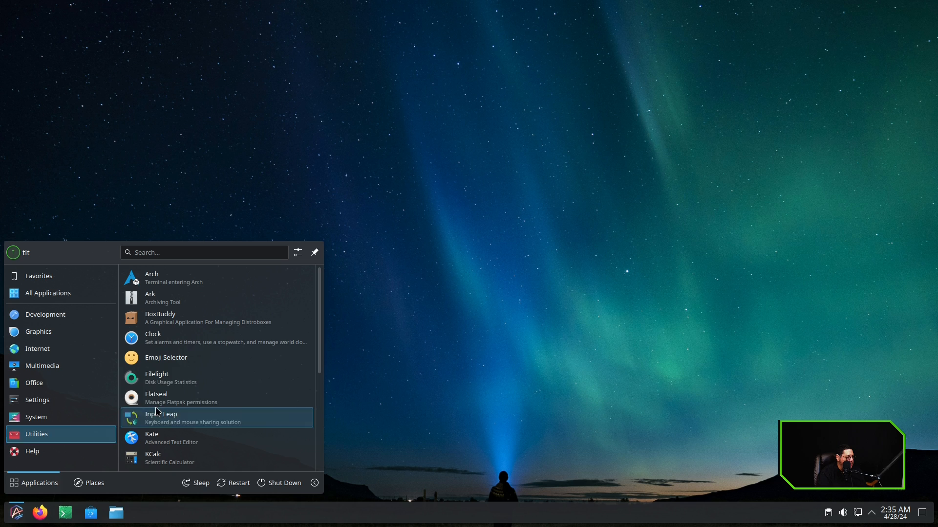
Step: Search 'ope' for the opensuse terminal, run sudo zypper update, then close the terminal
{"action": "left_click", "coordinate": [205, 252]}
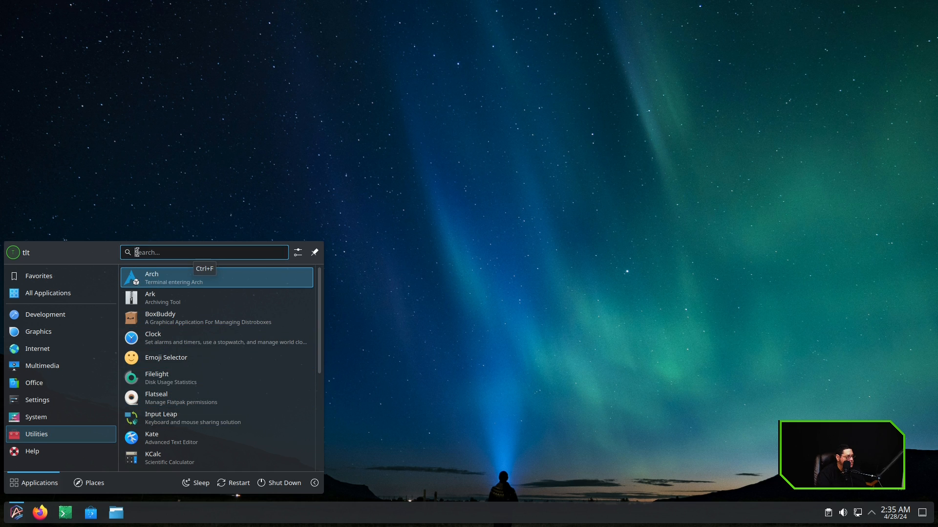
{"action": "type", "text": "ope"}
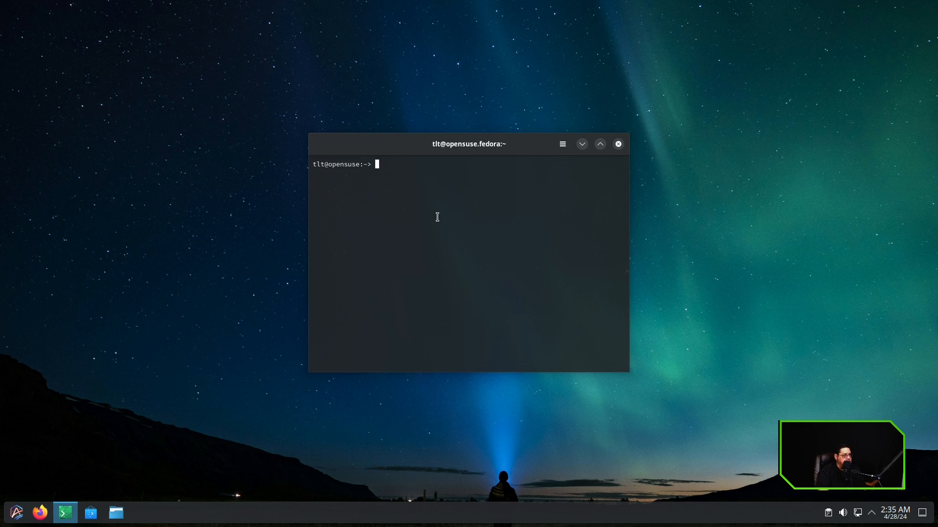
{"action": "type", "text": "sudo"}
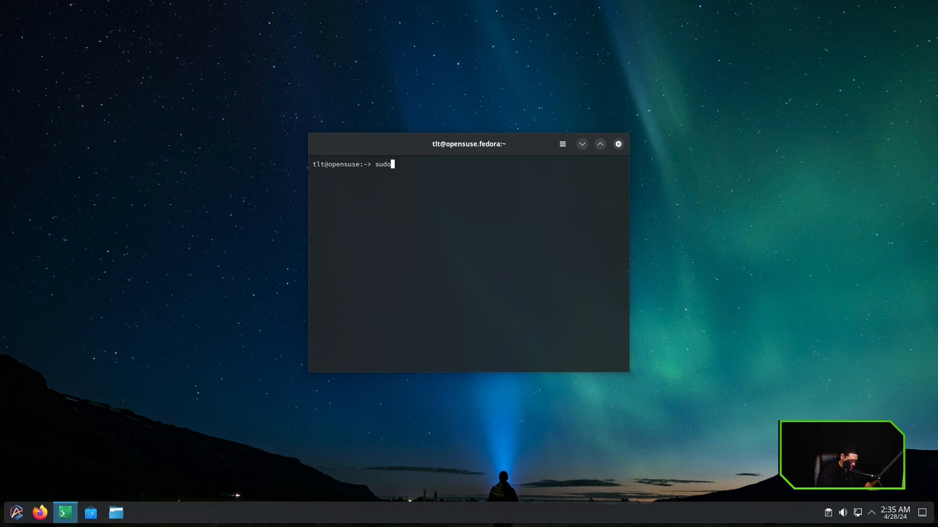
{"action": "type", "text": "zypper update"}
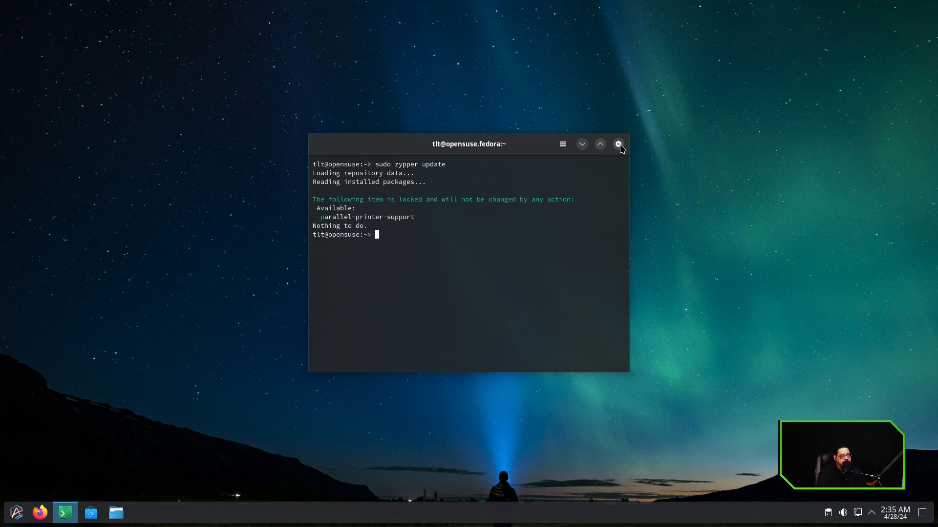
{"action": "left_click", "coordinate": [619, 144]}
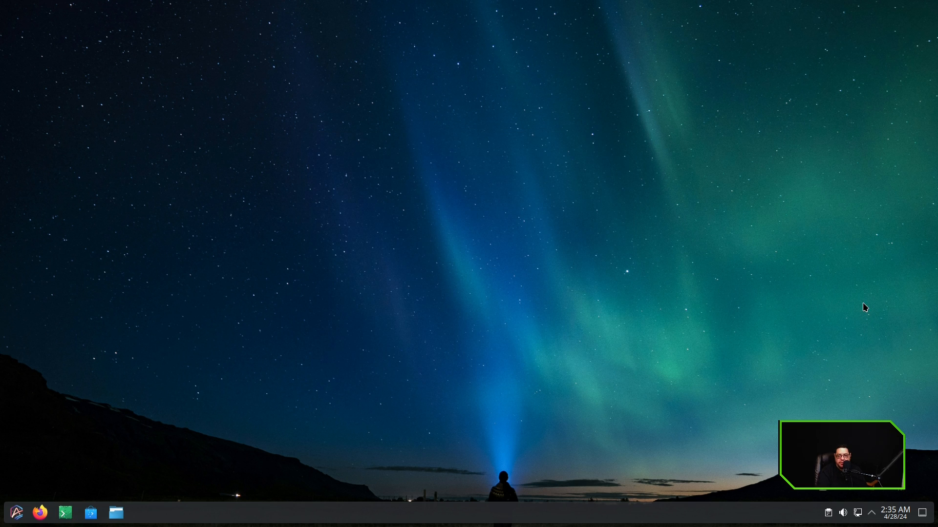
{"action": "mouse_move", "coordinate": [368, 374]}
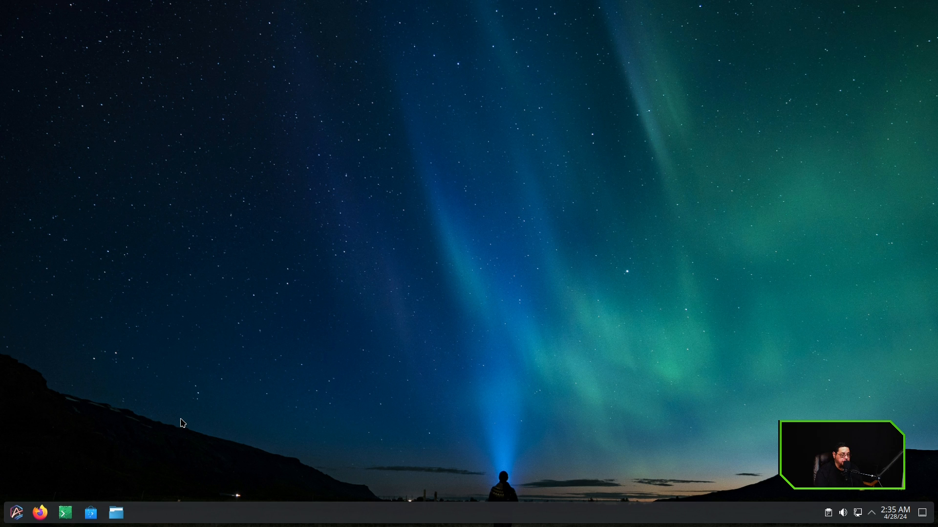
{"action": "mouse_move", "coordinate": [15, 512]}
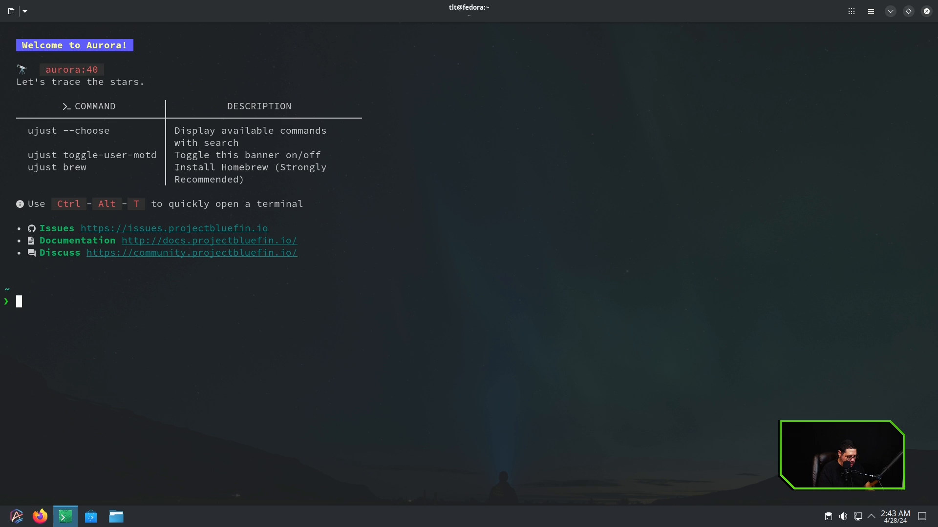
{"action": "mouse_move", "coordinate": [329, 457]}
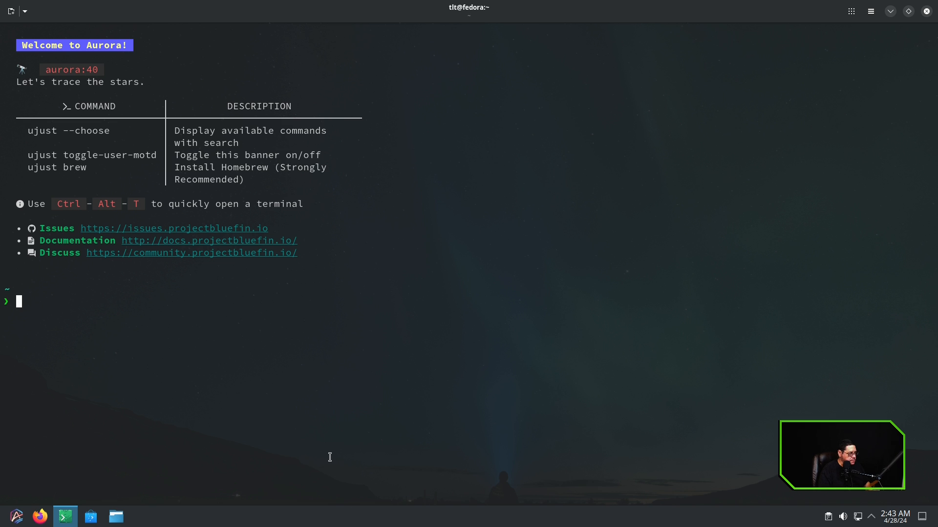
Step: Run rpm-ostree install vlc on the Aurora host to layer VLC
{"action": "type", "text": "rpm"}
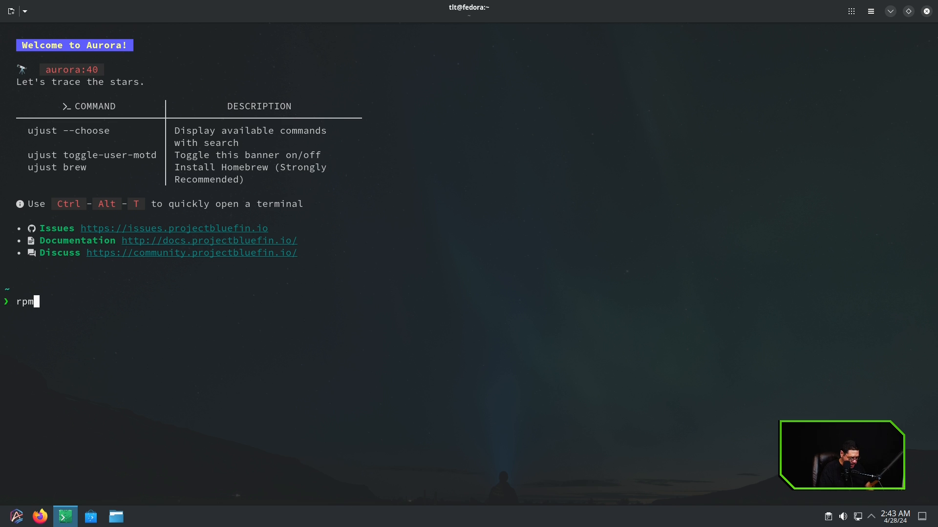
{"action": "type", "text": "-"}
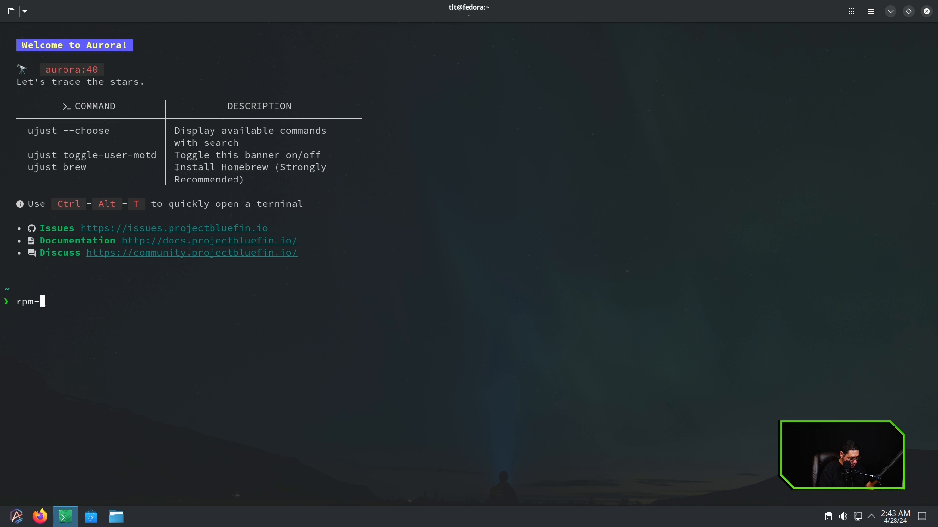
{"action": "type", "text": "ostree insta"}
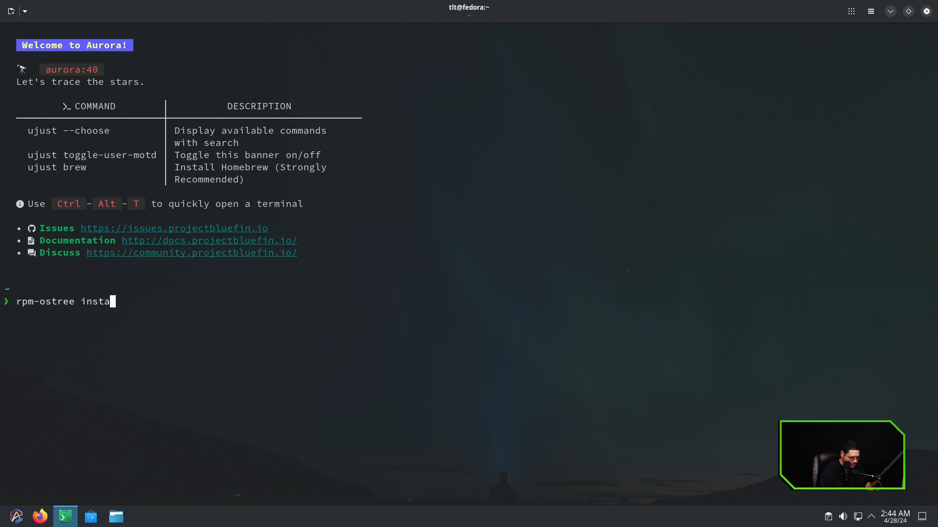
{"action": "type", "text": "ll"}
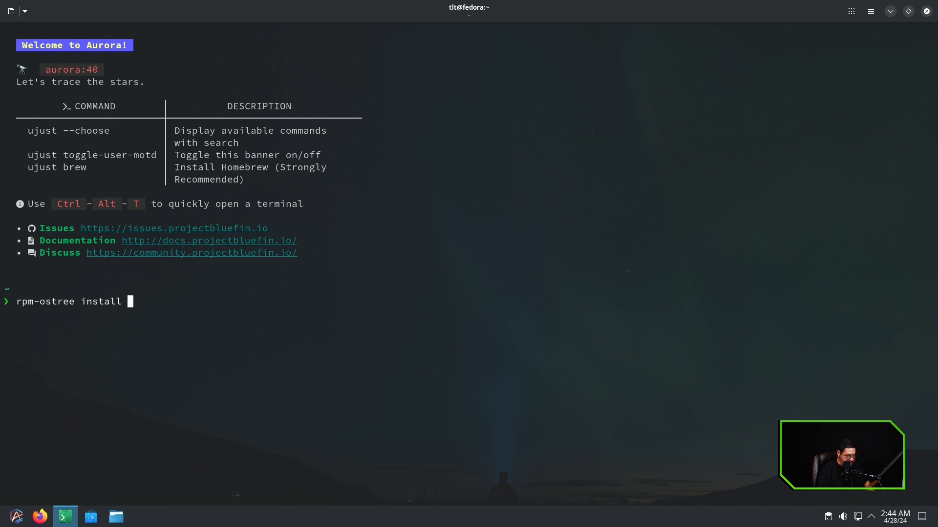
{"action": "type", "text": "vlc"}
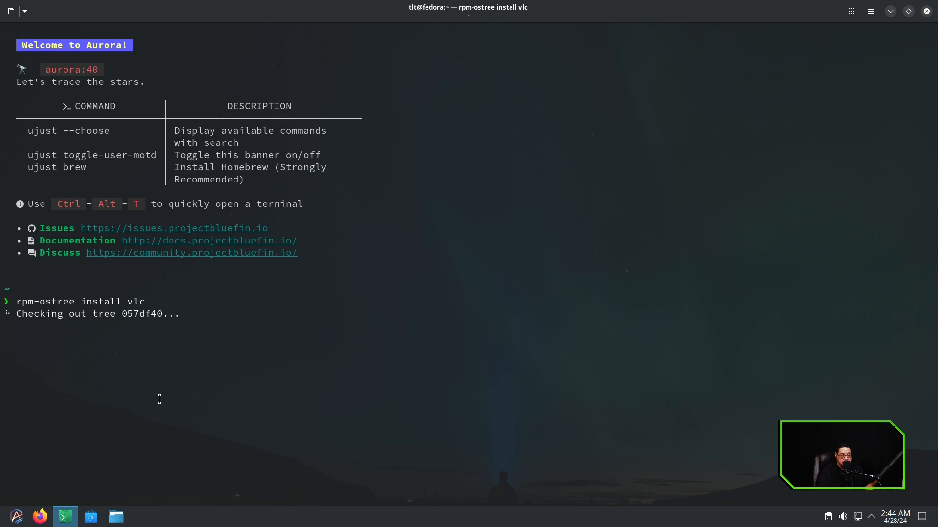
{"action": "mouse_move", "coordinate": [250, 396]}
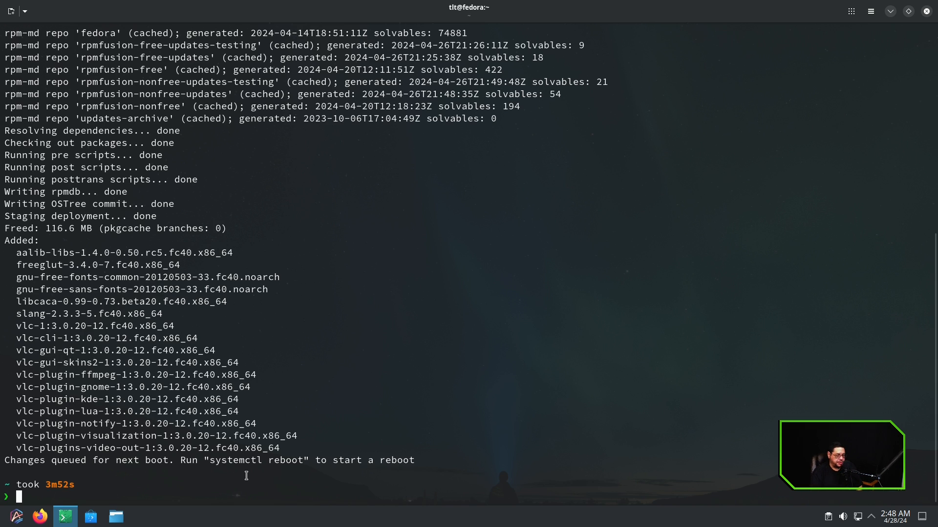
{"action": "mouse_move", "coordinate": [347, 440]}
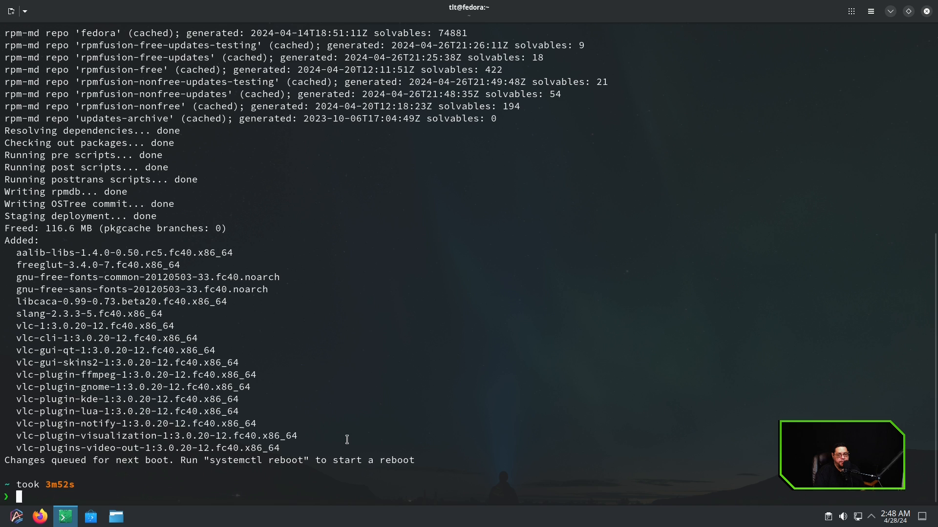
{"action": "mouse_move", "coordinate": [391, 432]}
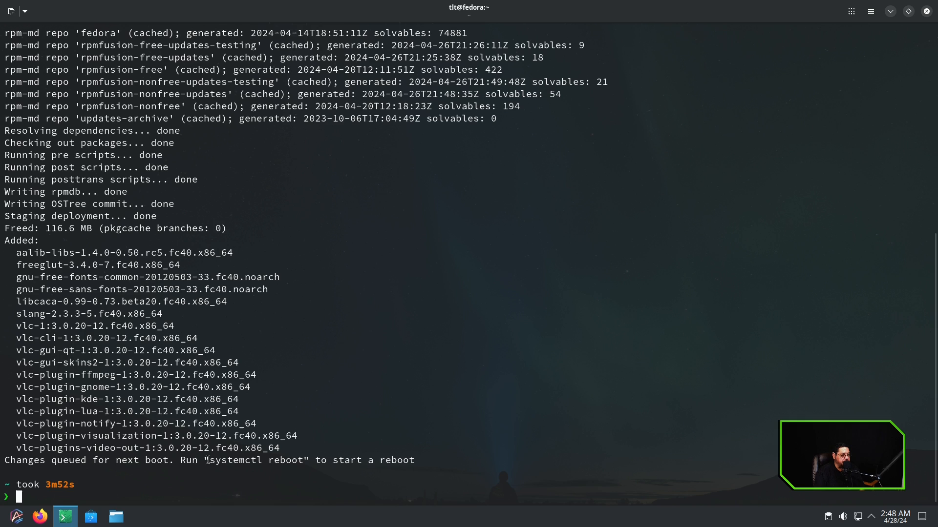
Step: Copy 'systemctl reboot' from the output, paste it at the prompt and run it
{"action": "double_click", "coordinate": [256, 461]}
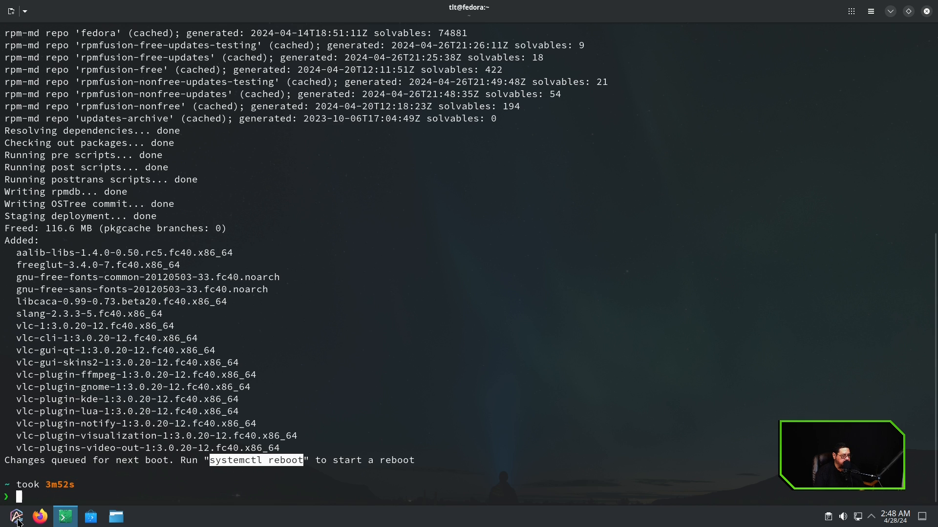
{"action": "left_click", "coordinate": [16, 516]}
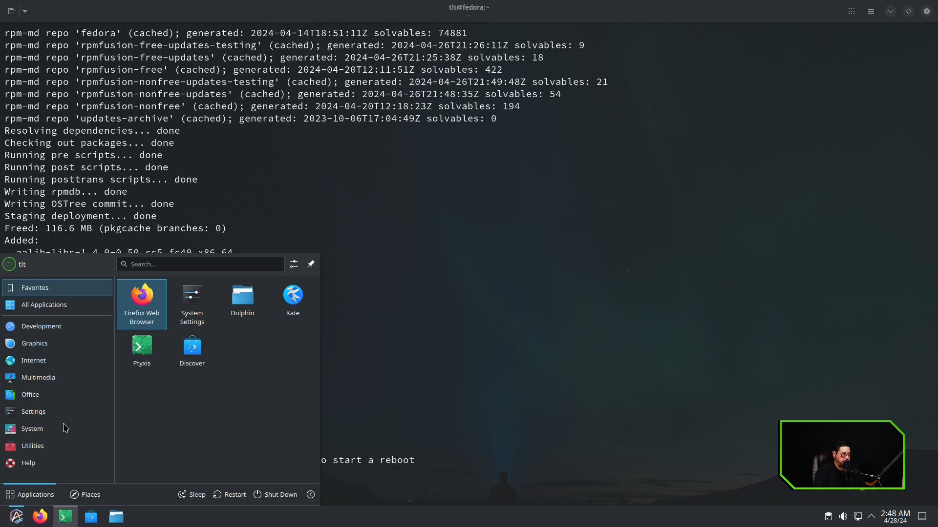
{"action": "left_click", "coordinate": [38, 378]}
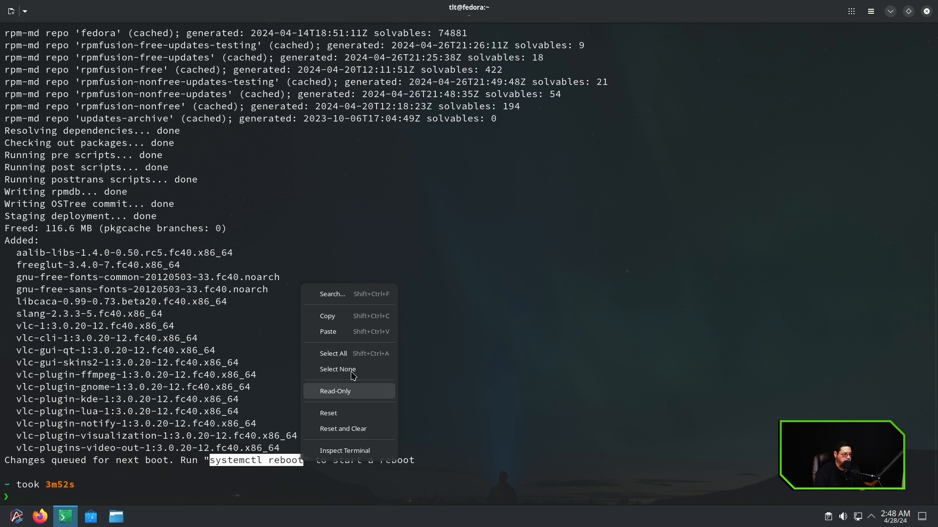
{"action": "left_click", "coordinate": [327, 316]}
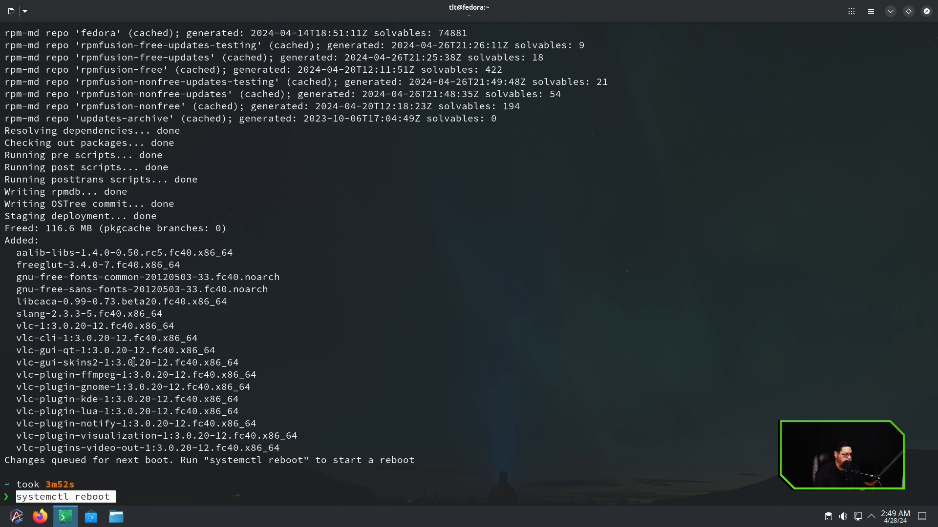
{"action": "key", "text": "Return"}
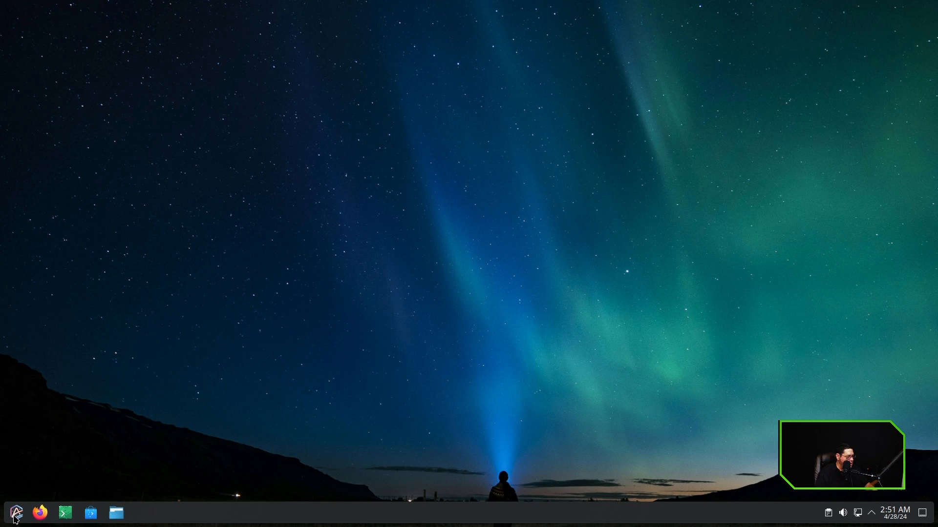
Step: Launch VLC media player from the Multimedia menu, then close its window
{"action": "left_click", "coordinate": [16, 513]}
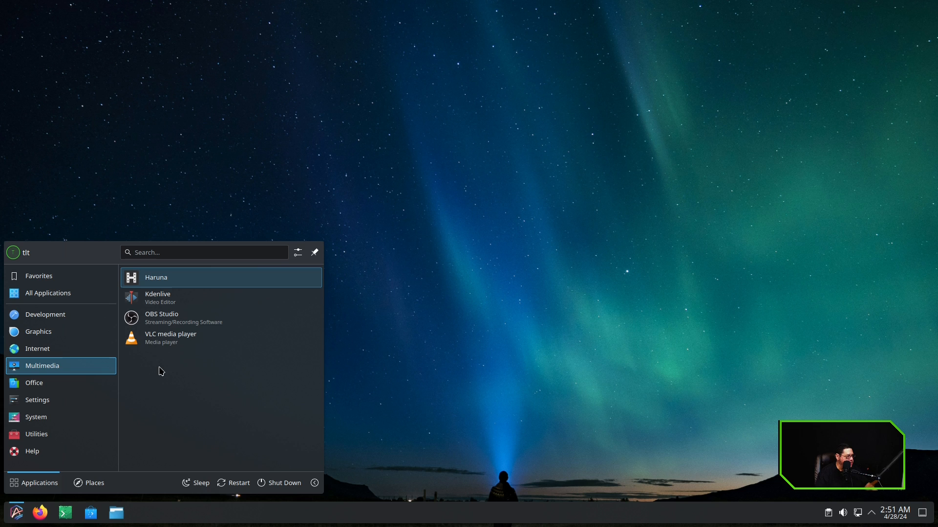
{"action": "left_click", "coordinate": [170, 338]}
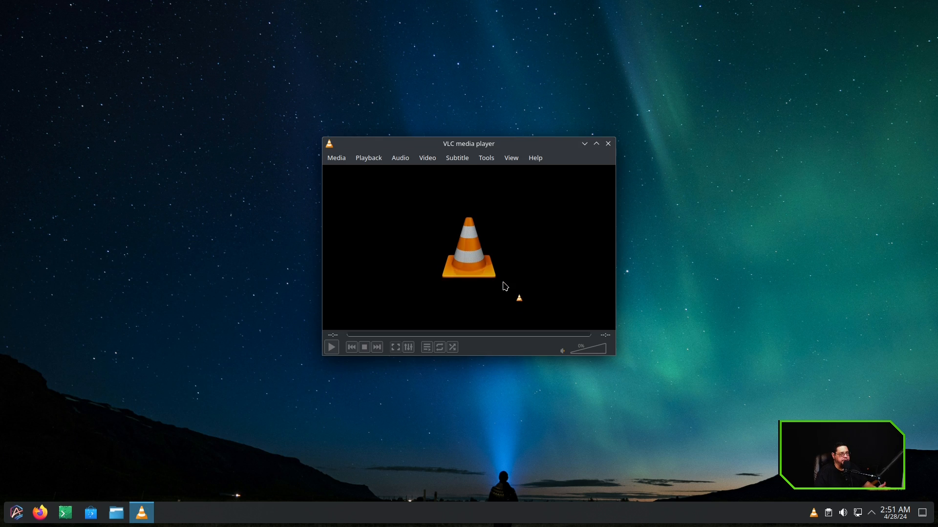
{"action": "left_click", "coordinate": [608, 143]}
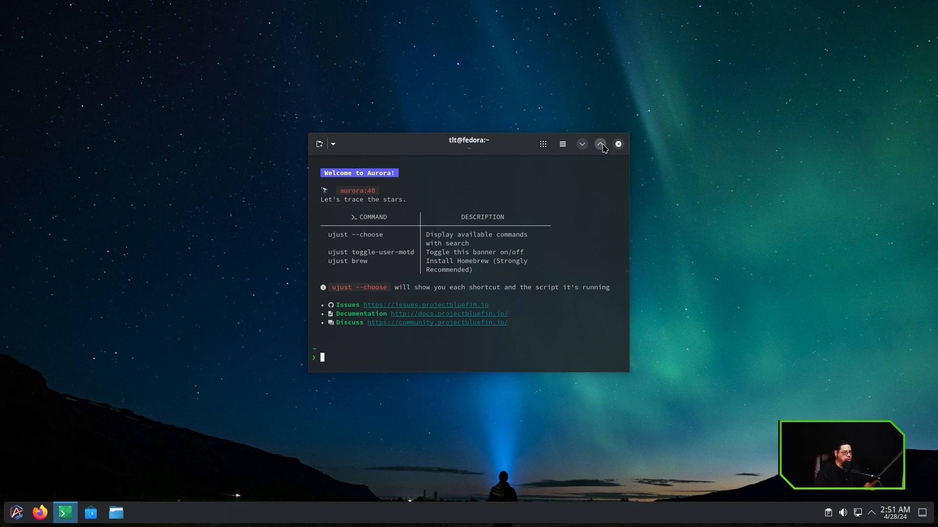
Step: Maximize the Ptyxis window and run flatpak list to show installed flatpaks
{"action": "left_click", "coordinate": [600, 144]}
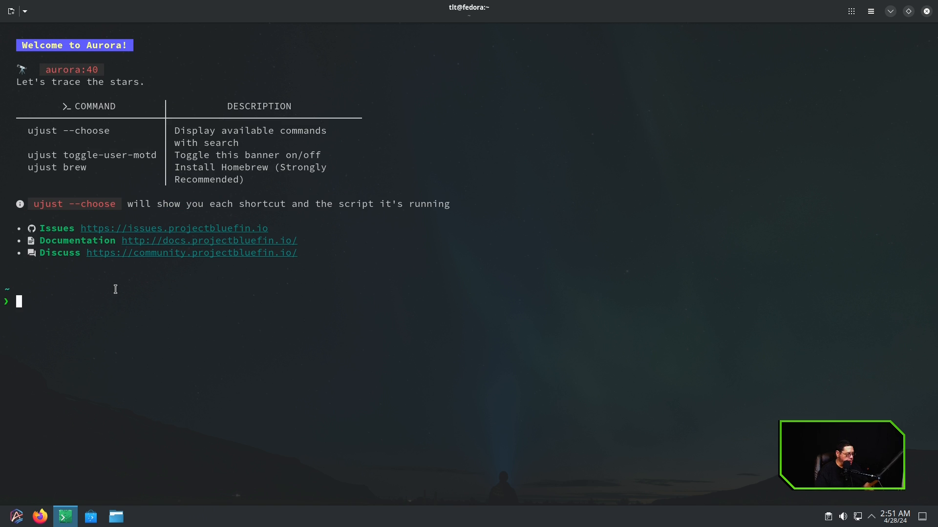
{"action": "type", "text": "flay"}
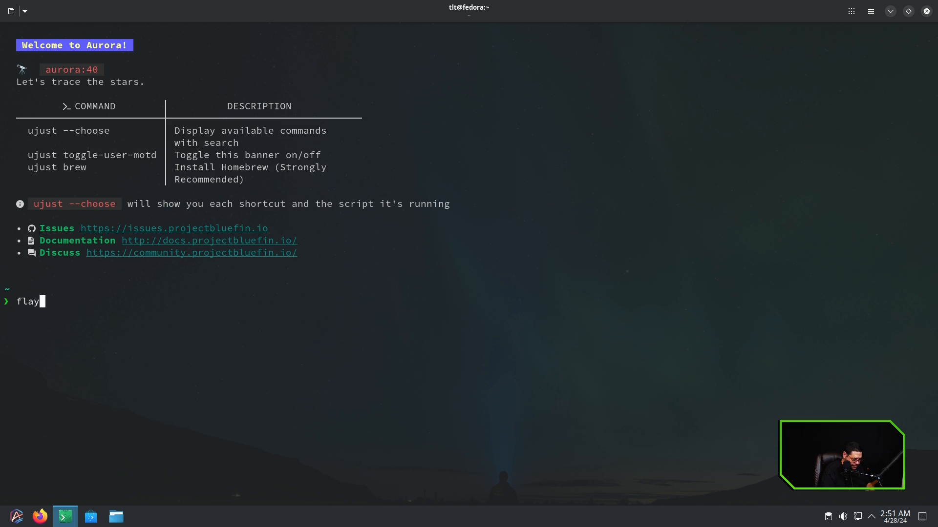
{"action": "type", "text": "tpak"}
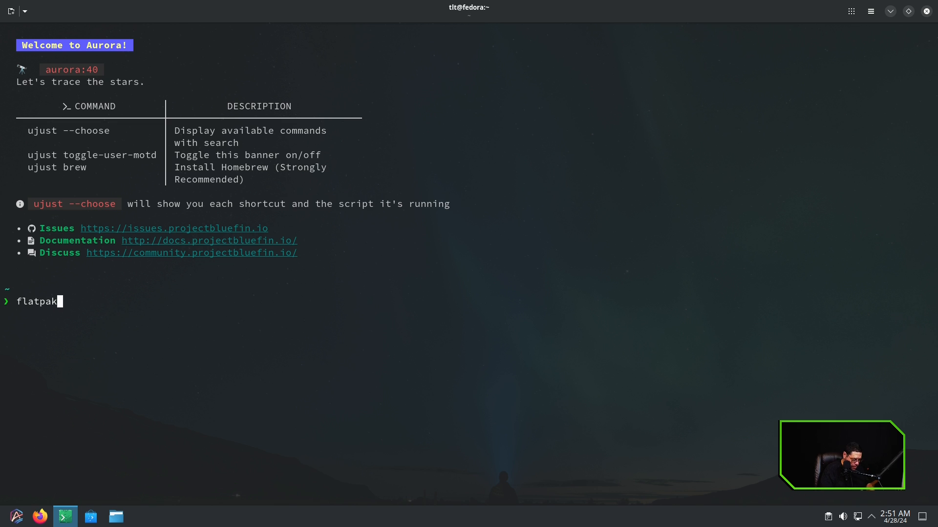
{"action": "type", "text": "list"}
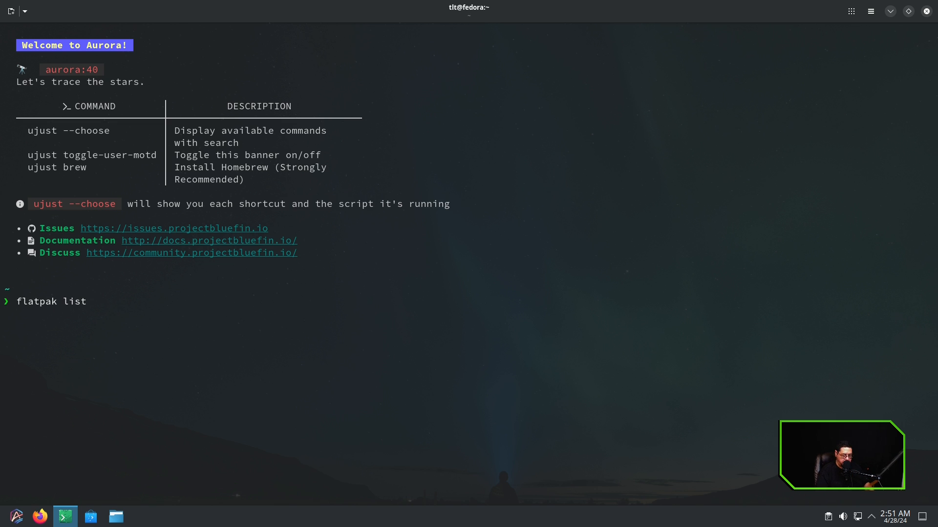
{"action": "key", "text": "Return"}
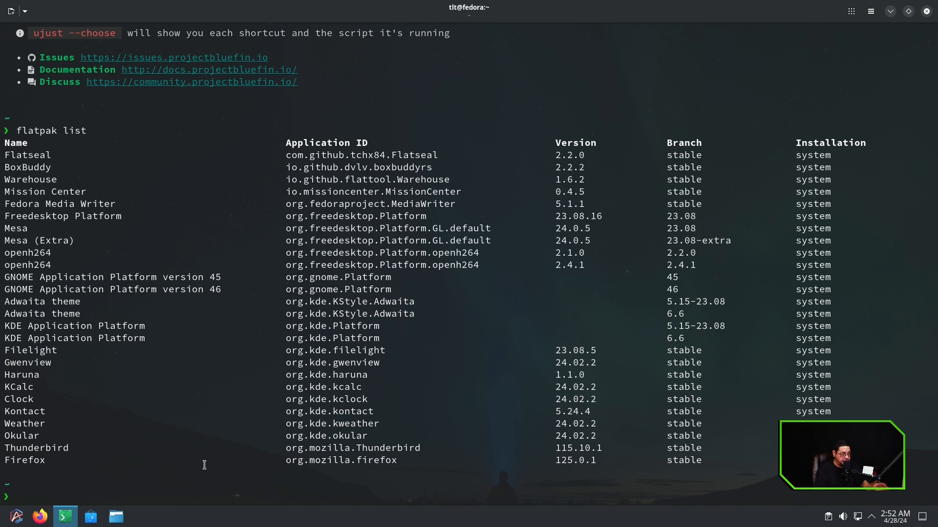
Step: Run flatpak install teleprompter and confirm with y to proceed with the Flathub install
{"action": "type", "text": "flatpak i"}
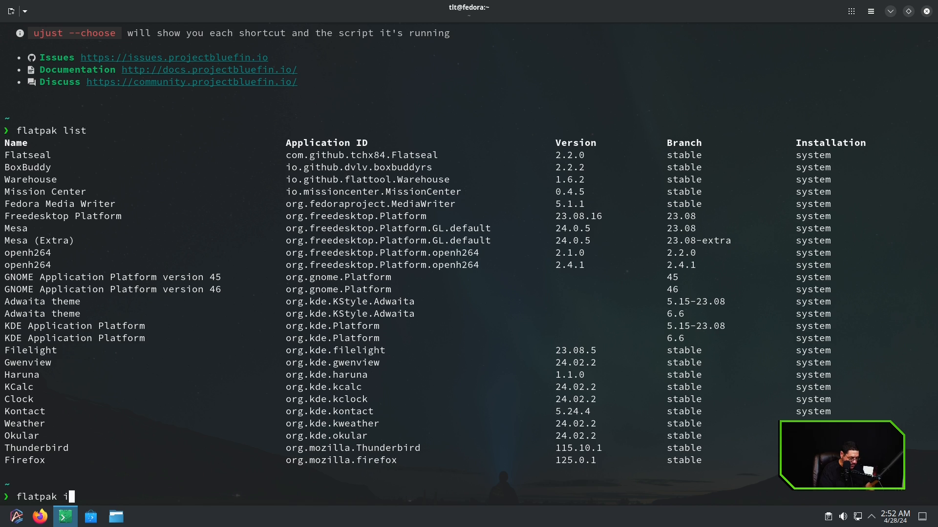
{"action": "type", "text": "nstall"}
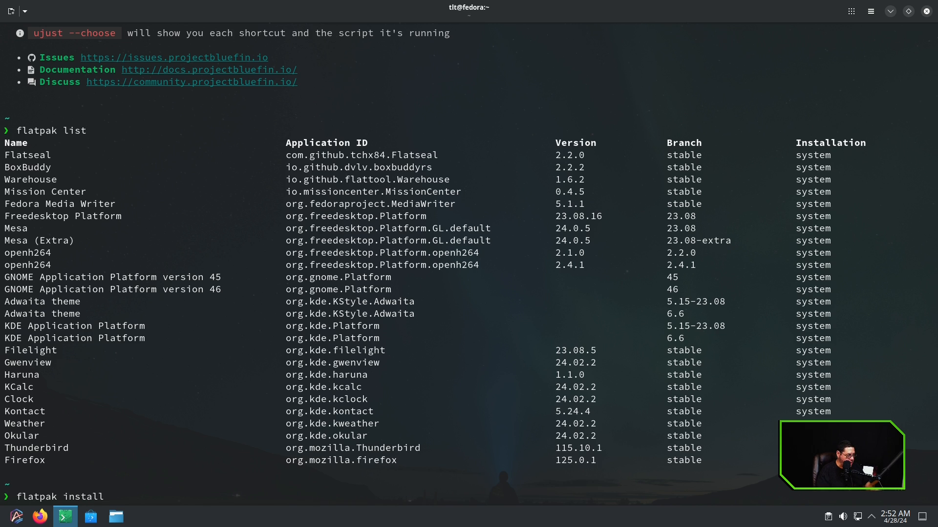
{"action": "type", "text": "telepromter"}
{"action": "type", "text": "flatpak install telepro"}
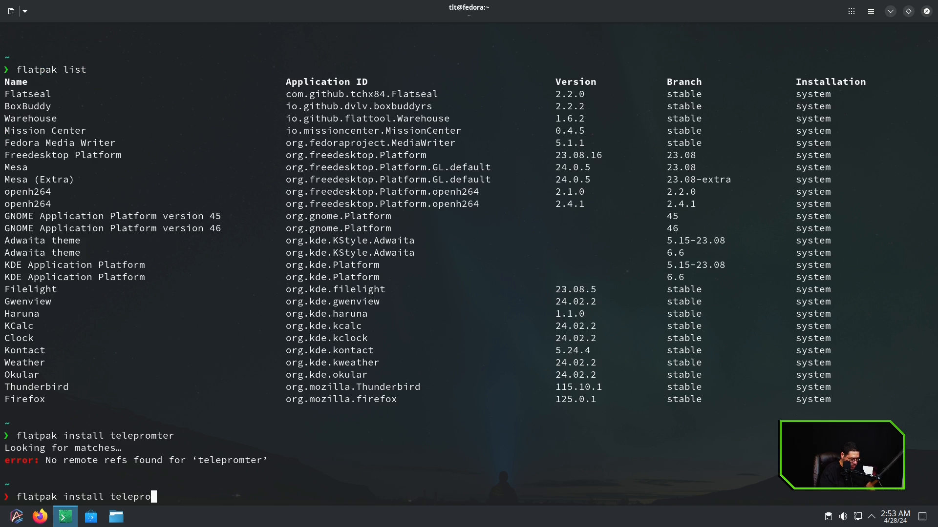
{"action": "type", "text": "mpter"}
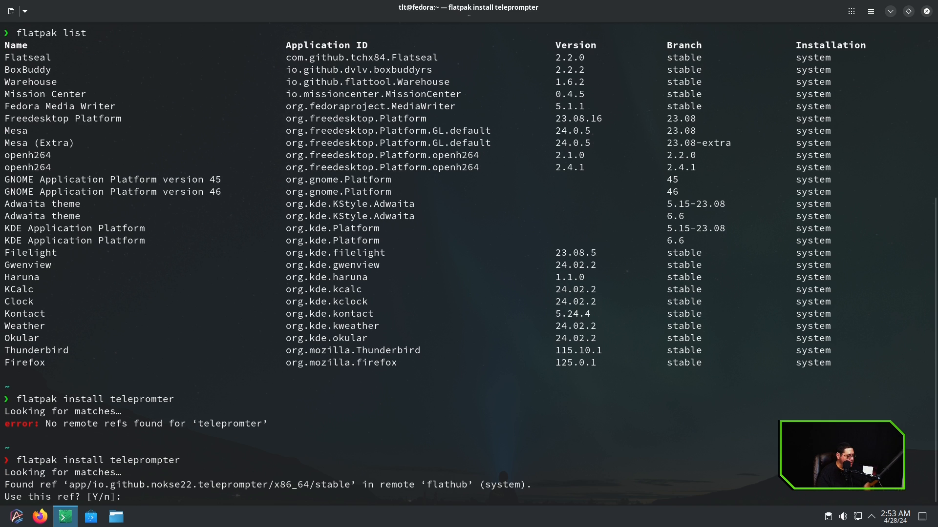
{"action": "type", "text": "y"}
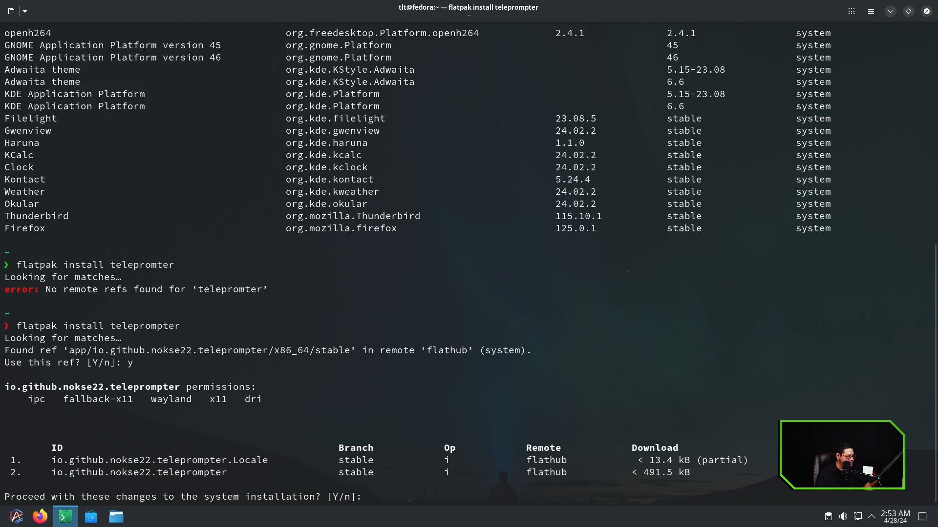
{"action": "key", "text": "Return"}
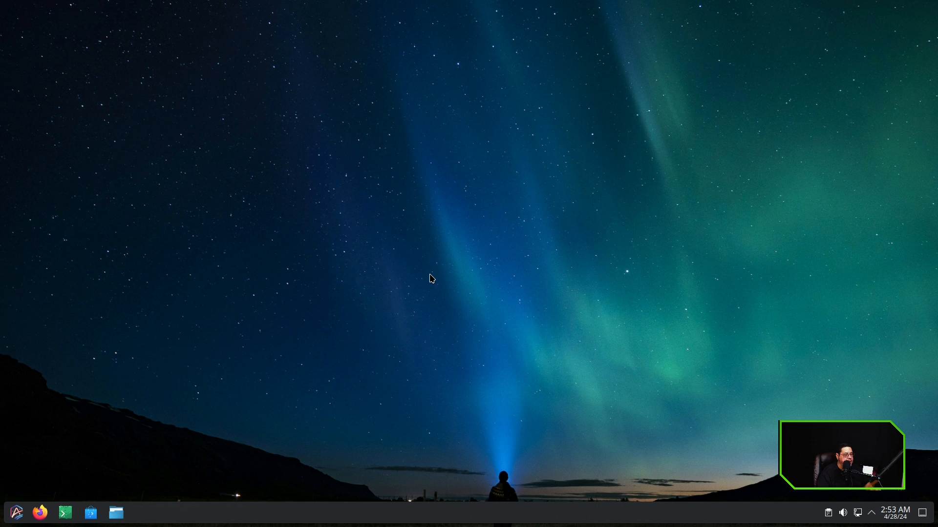
{"action": "left_click", "coordinate": [16, 513]}
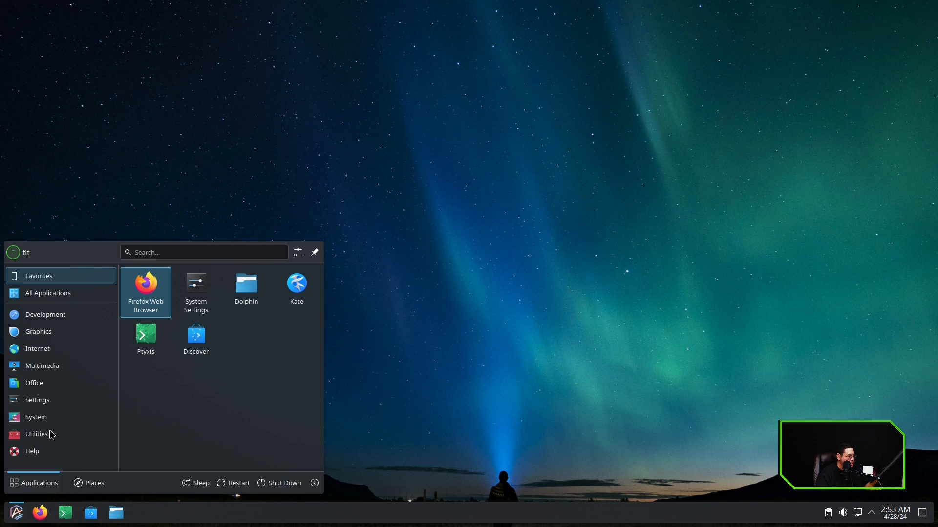
{"action": "left_click", "coordinate": [36, 434]}
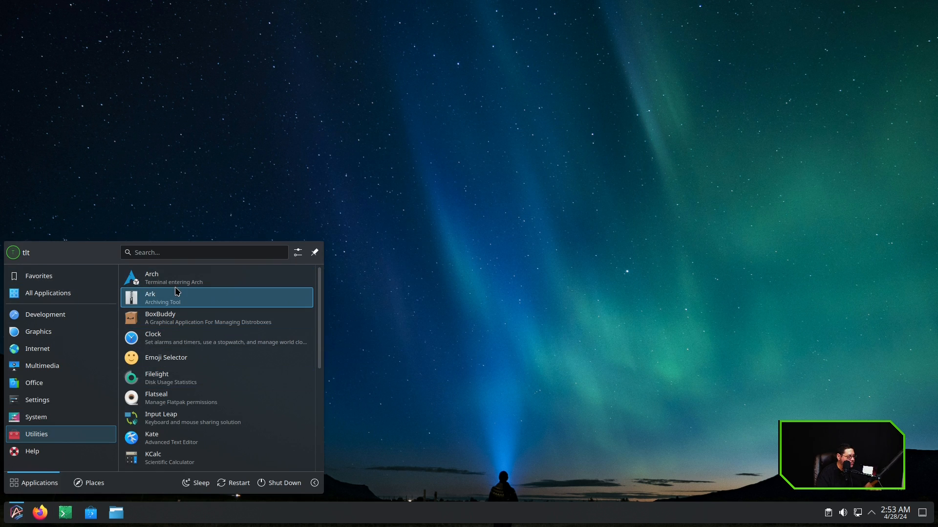
{"action": "type", "text": "t"}
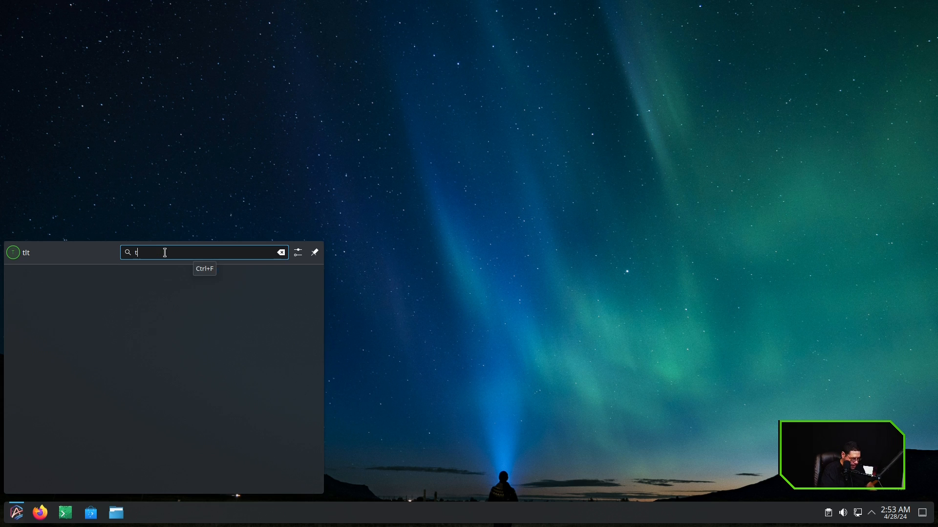
{"action": "type", "text": "ele"}
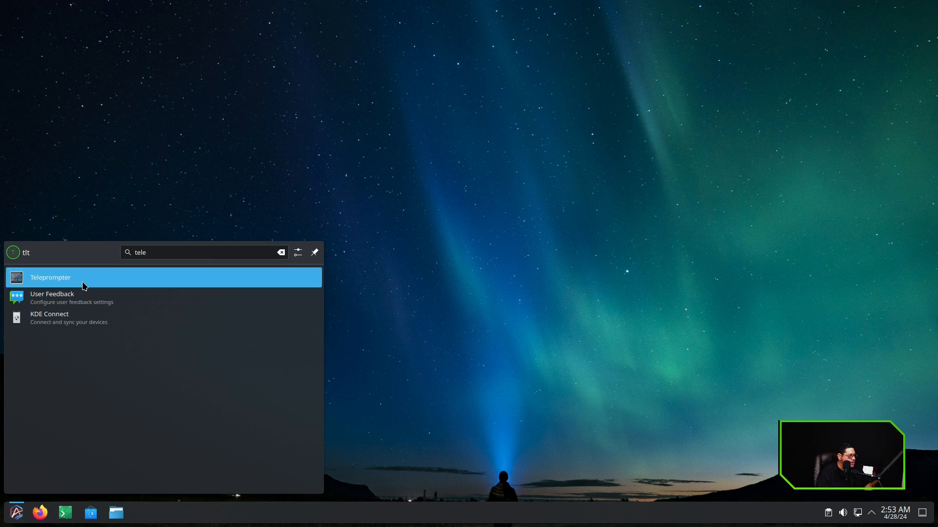
{"action": "left_click", "coordinate": [51, 277]}
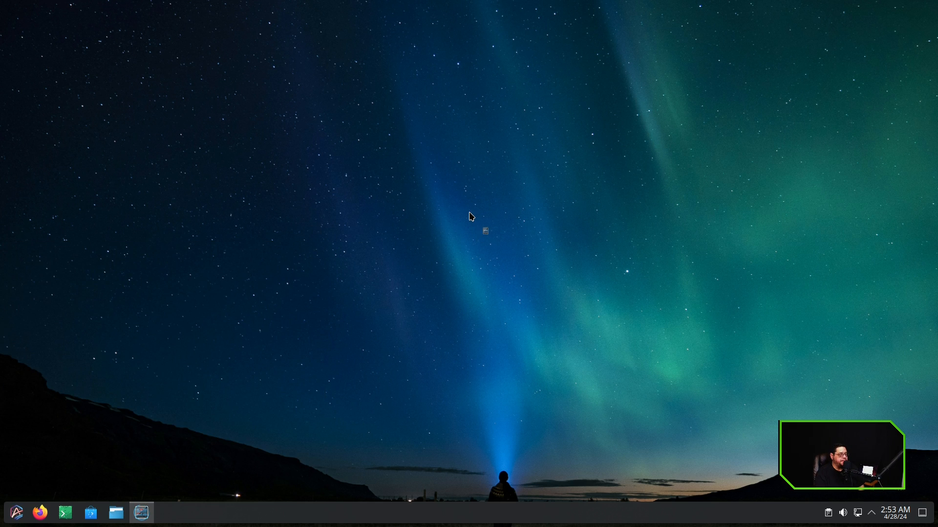
{"action": "mouse_move", "coordinate": [472, 221]}
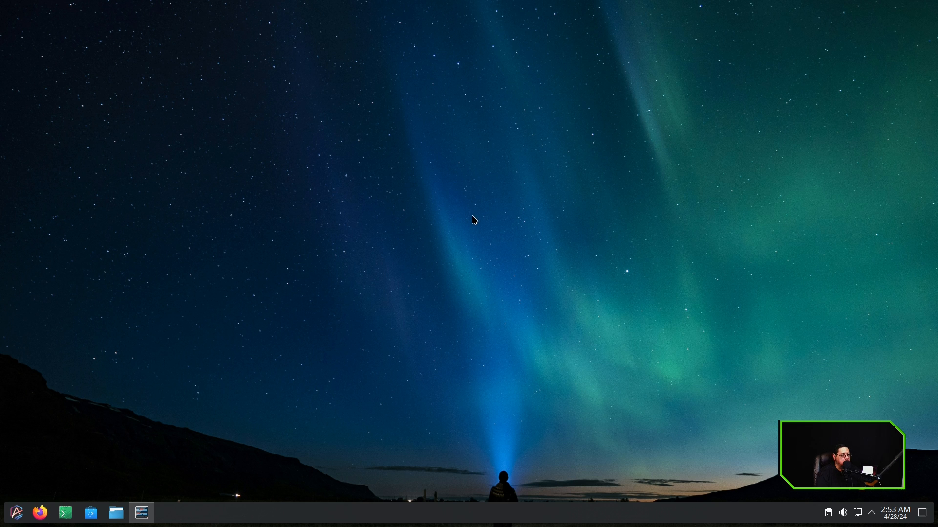
{"action": "left_click", "coordinate": [141, 513]}
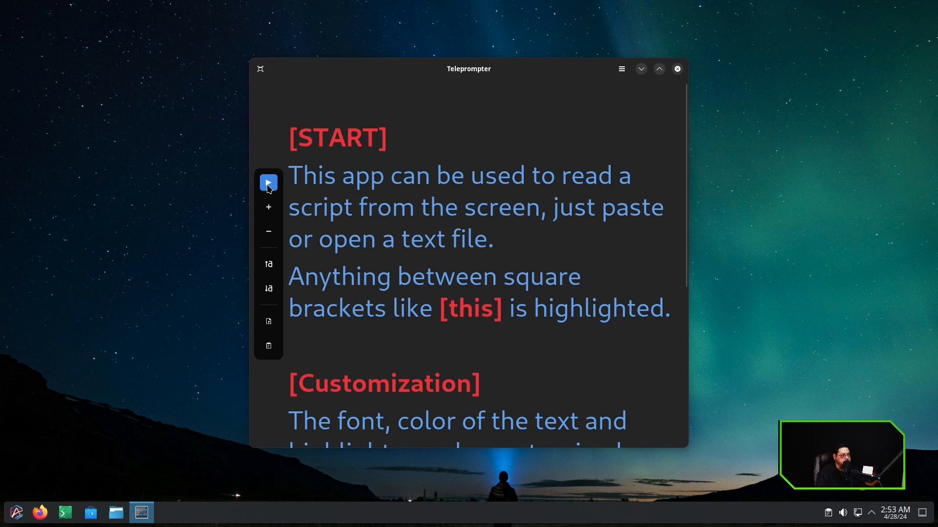
{"action": "left_click", "coordinate": [677, 68]}
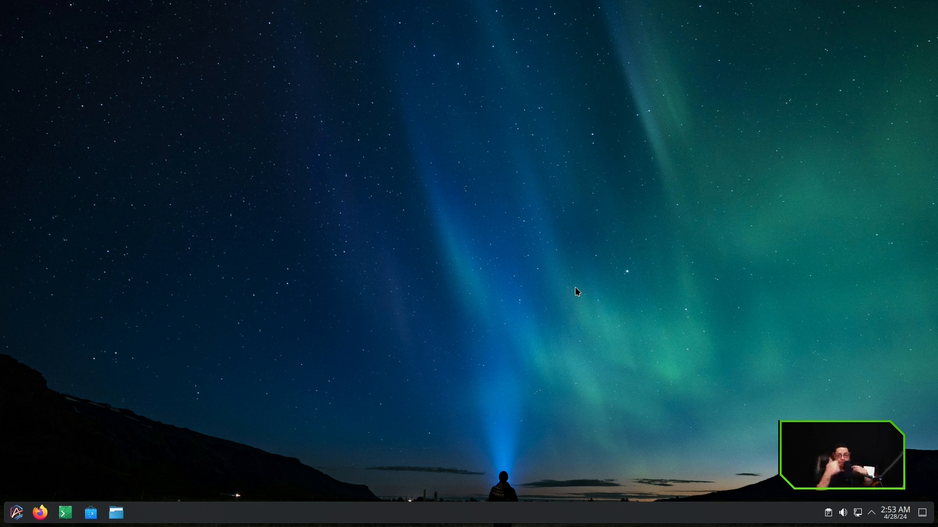
{"action": "mouse_move", "coordinate": [214, 393]}
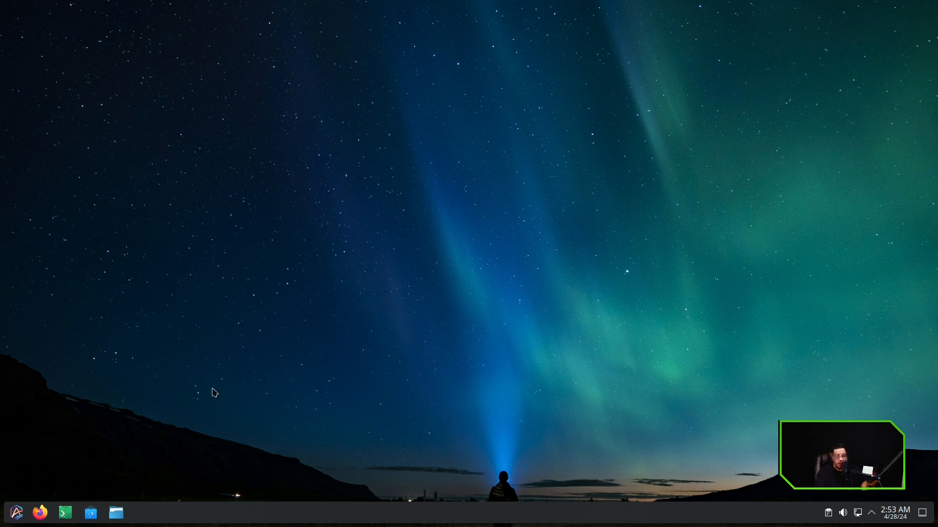
Step: Launch System Update from the launcher's System category, then close the Topgrade window
{"action": "left_click", "coordinate": [15, 512]}
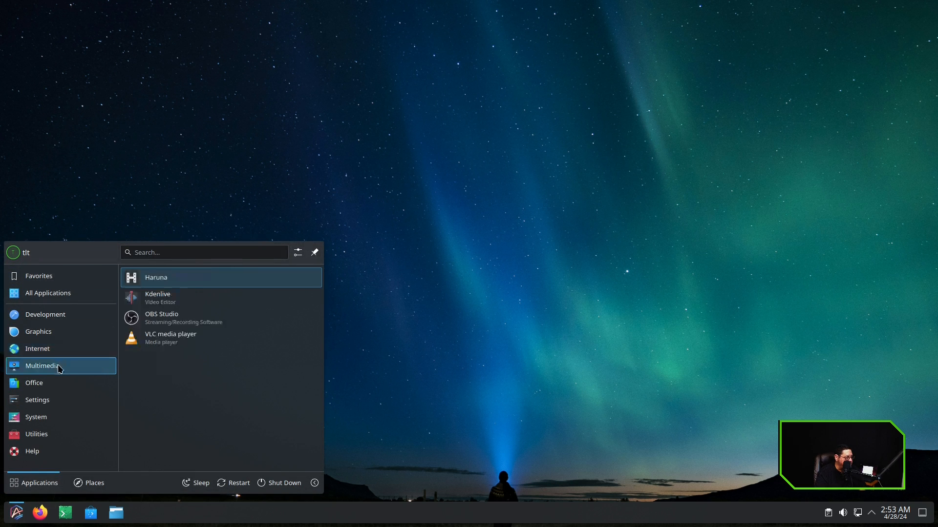
{"action": "left_click", "coordinate": [36, 416]}
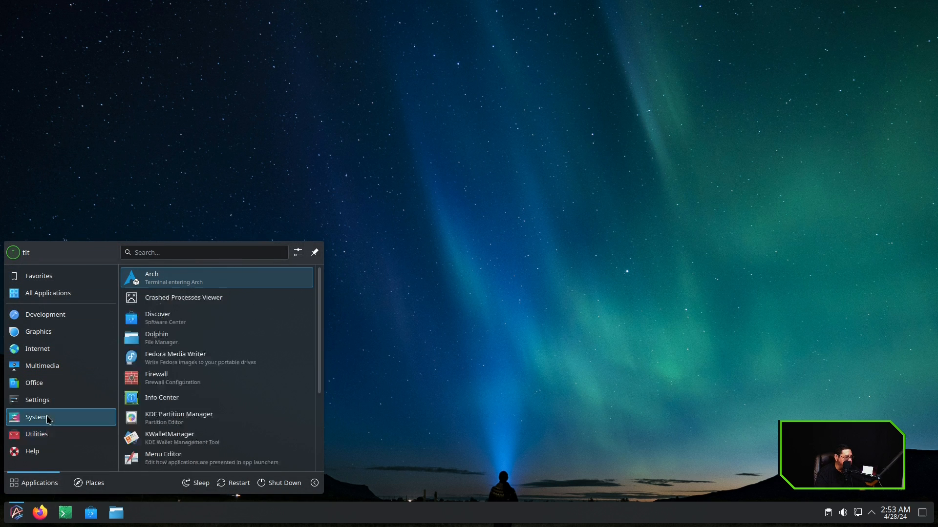
{"action": "scroll", "scroll_direction": "down", "scroll_amount": 3}
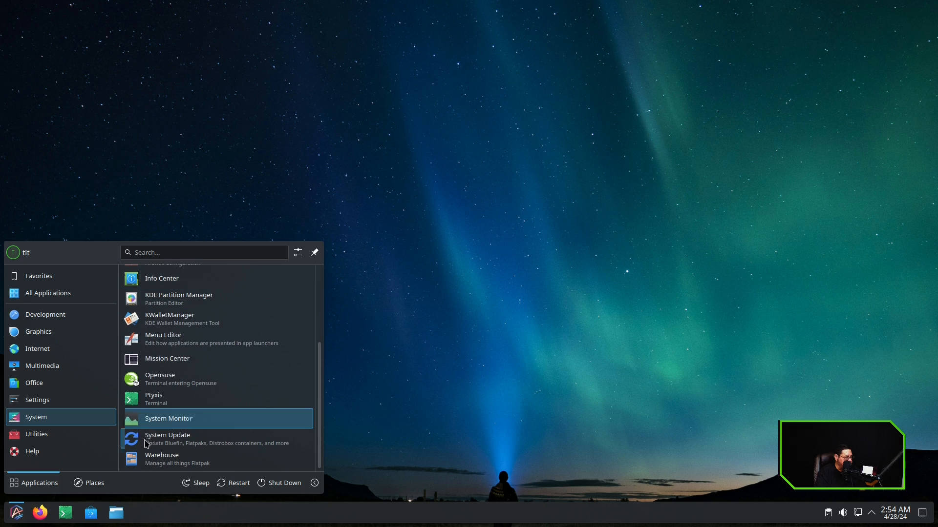
{"action": "mouse_move", "coordinate": [174, 439]}
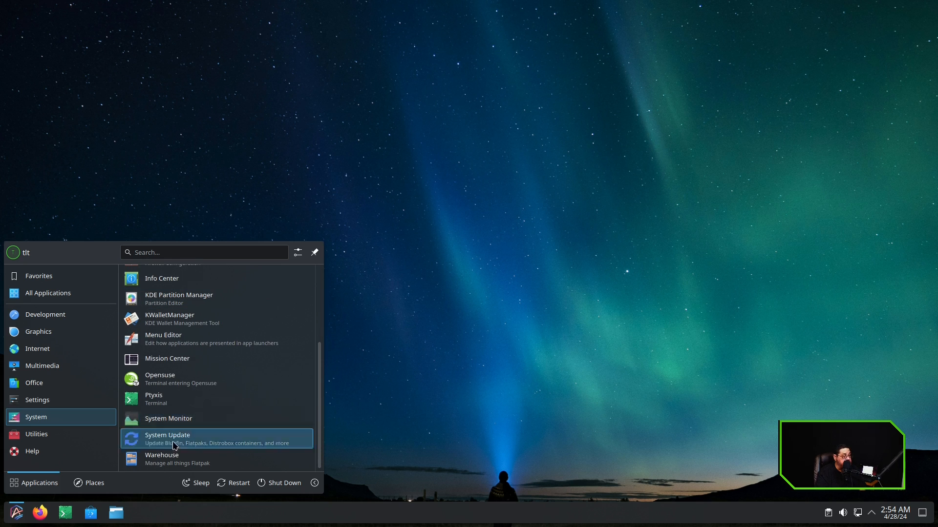
{"action": "left_click", "coordinate": [167, 439]}
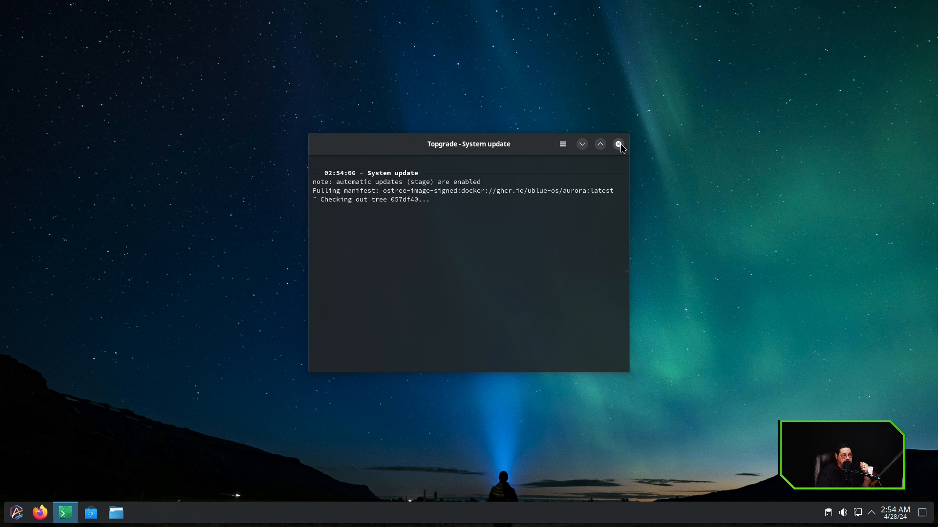
{"action": "left_click", "coordinate": [619, 144]}
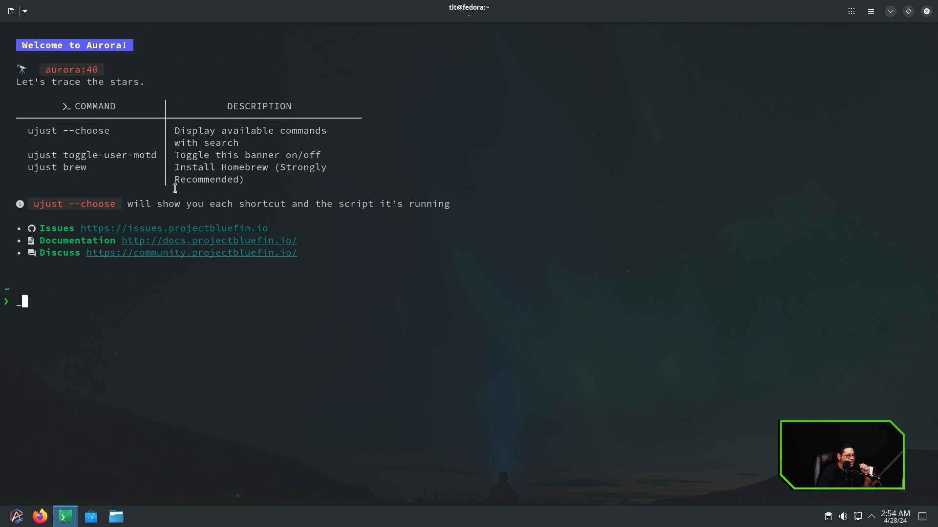
Step: Select and copy 'ujust --choose' from the Aurora welcome banner
{"action": "double_click", "coordinate": [43, 130]}
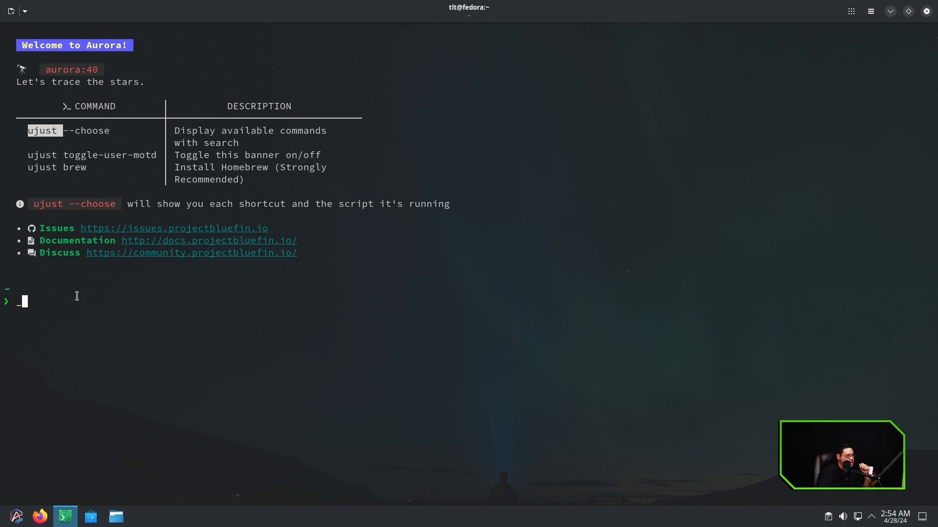
{"action": "mouse_move", "coordinate": [83, 315]}
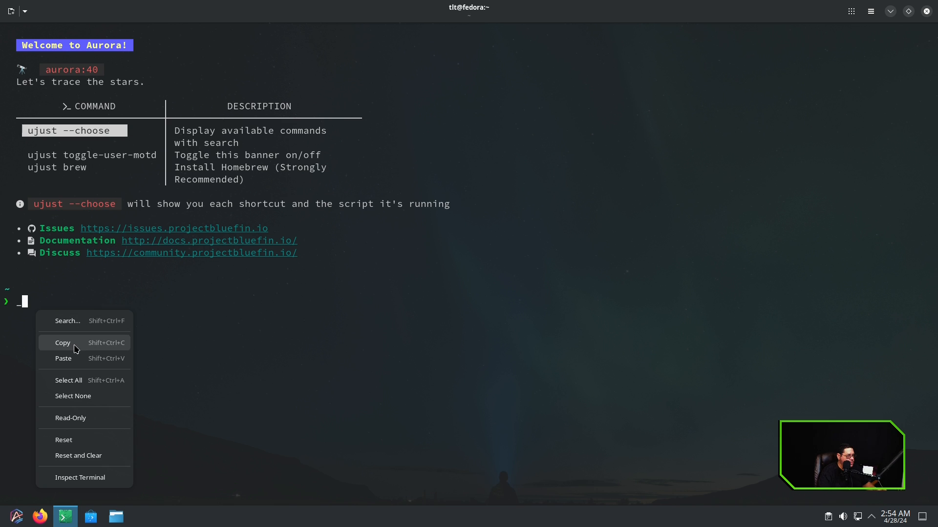
{"action": "left_click", "coordinate": [63, 358]}
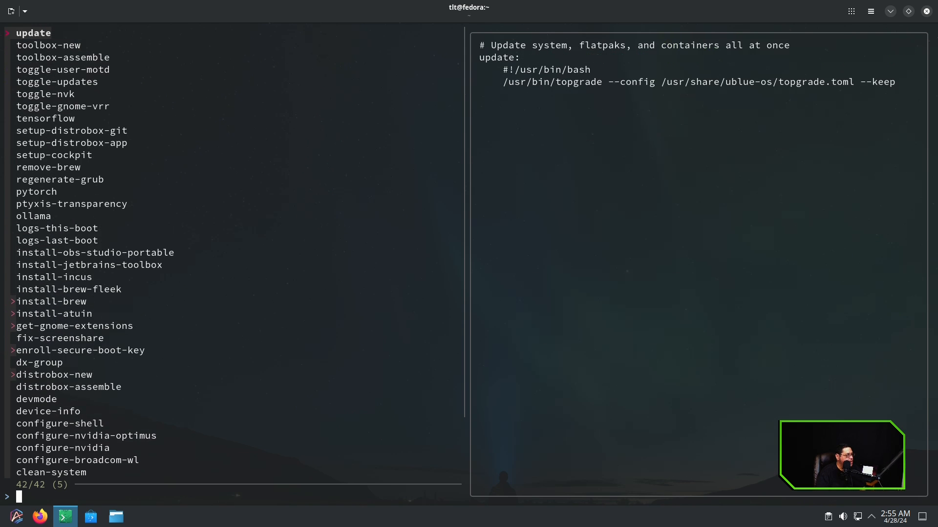
Step: Browse the ujust --choose list, previewing recipe scripts and filtering for 'update'
{"action": "left_click", "coordinate": [55, 155]}
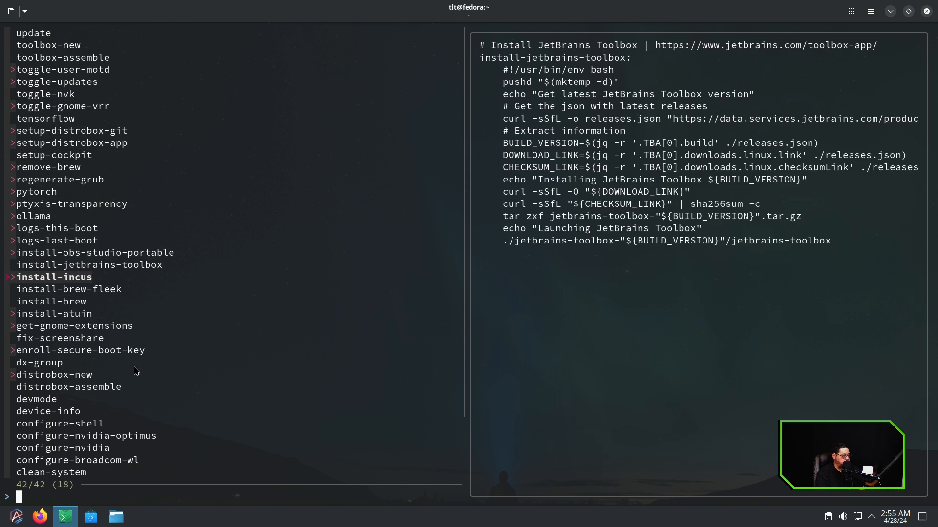
{"action": "scroll", "scroll_direction": "down", "scroll_amount": 3}
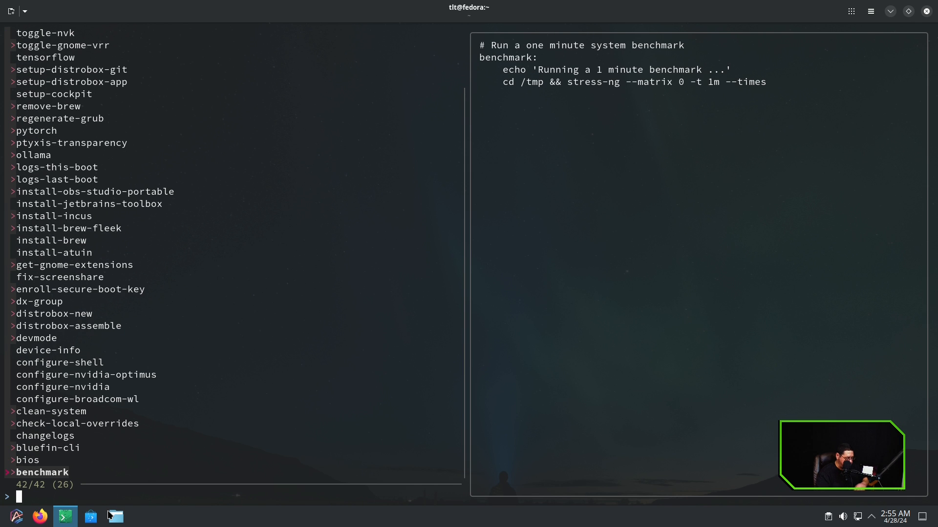
{"action": "type", "text": "update"}
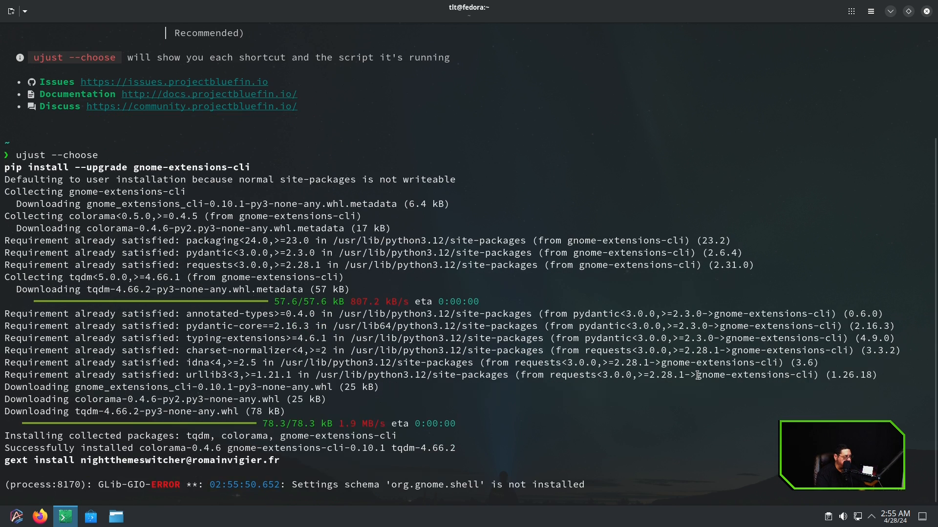
{"action": "scroll", "scroll_direction": "down", "scroll_amount": 3}
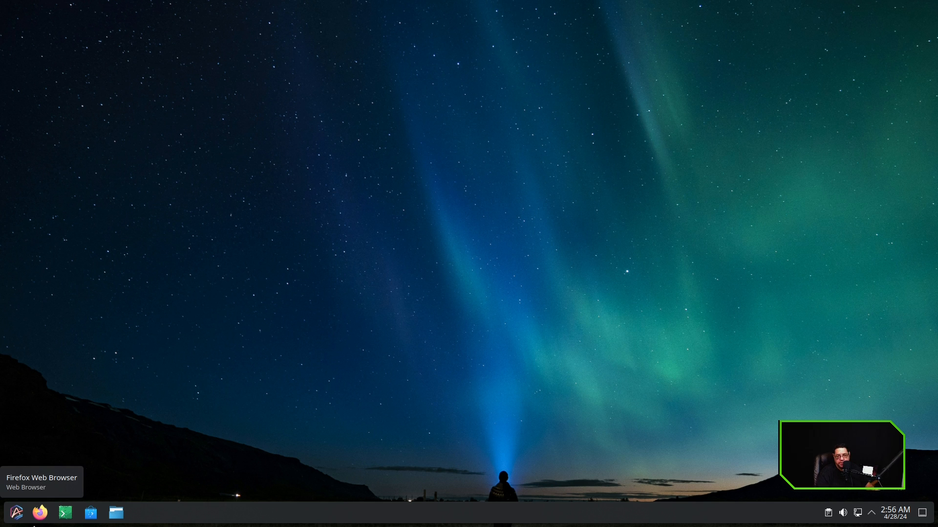
Step: Reopen the Application Launcher and browse Utilities apps like Input Leap, Kate, KCalc, KFind
{"action": "left_click", "coordinate": [15, 512]}
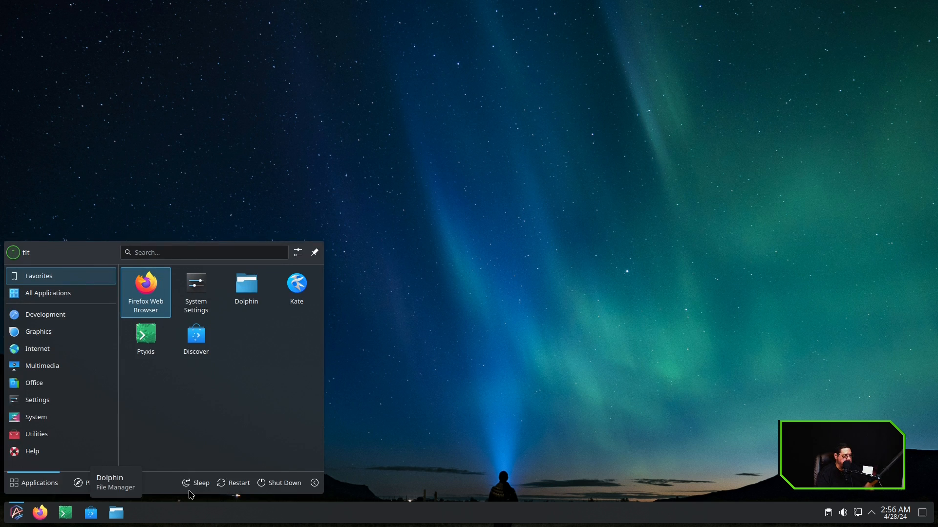
{"action": "left_click", "coordinate": [15, 512]}
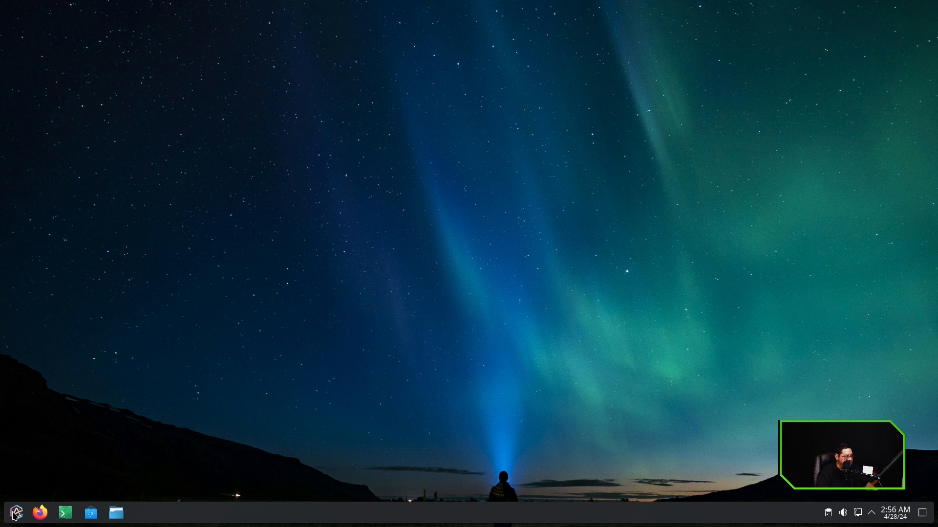
{"action": "left_click", "coordinate": [14, 512]}
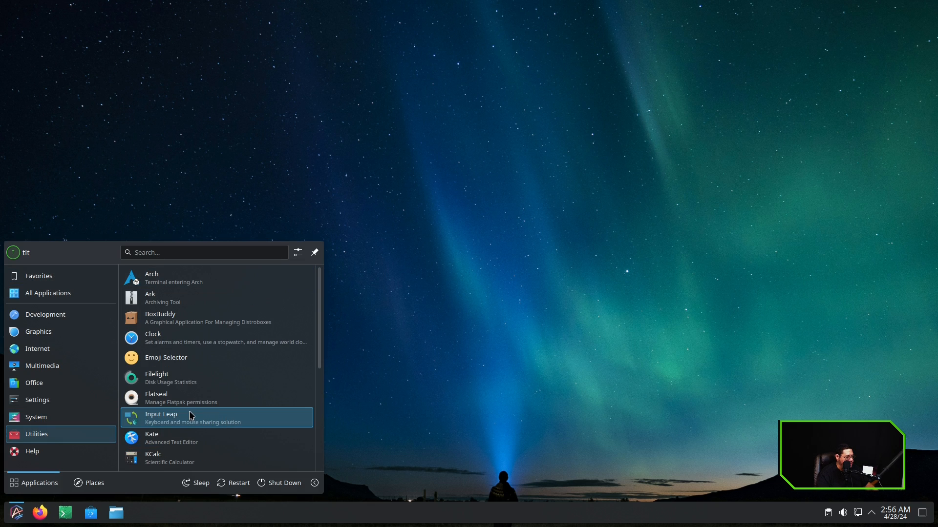
{"action": "scroll", "scroll_direction": "down", "scroll_amount": 3}
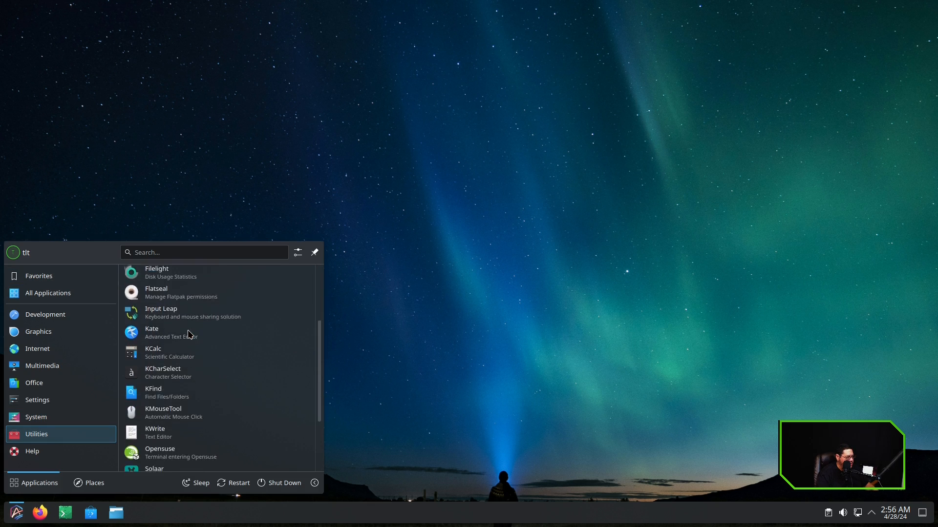